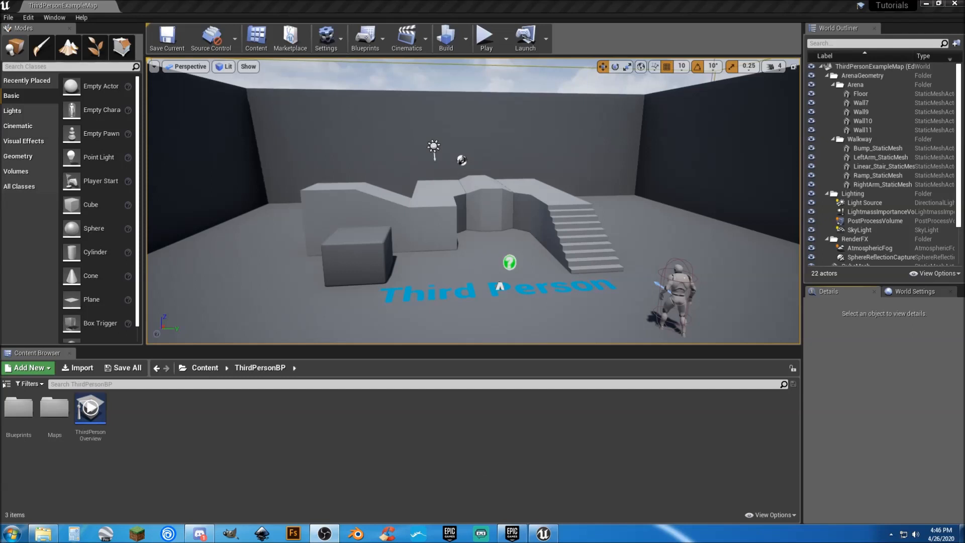
mouse_move(153, 463)
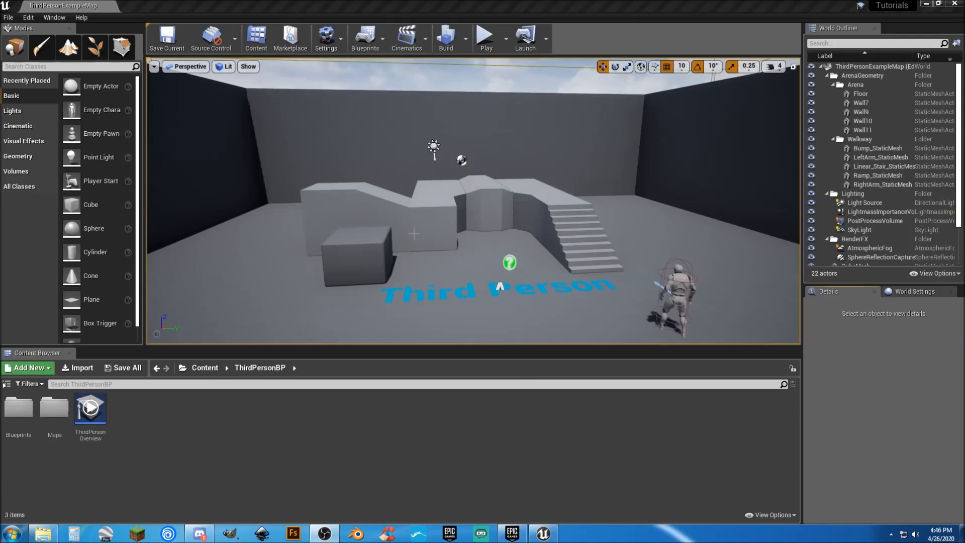
mouse_move(378, 299)
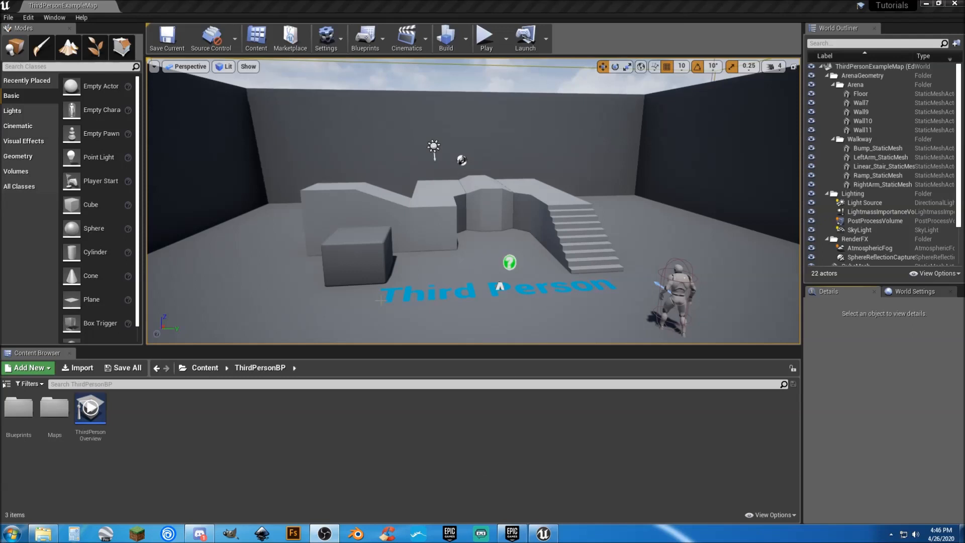
Step: Delete the ThirdPersonCharacter, TextRenderActor and SphereReflectionCapture actors, then save all
left_click(7, 384)
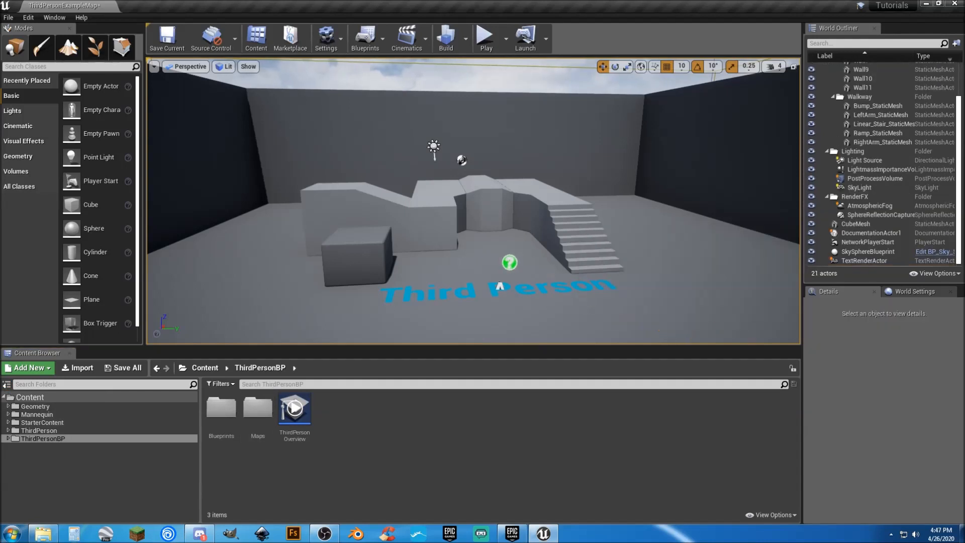
left_click(509, 263)
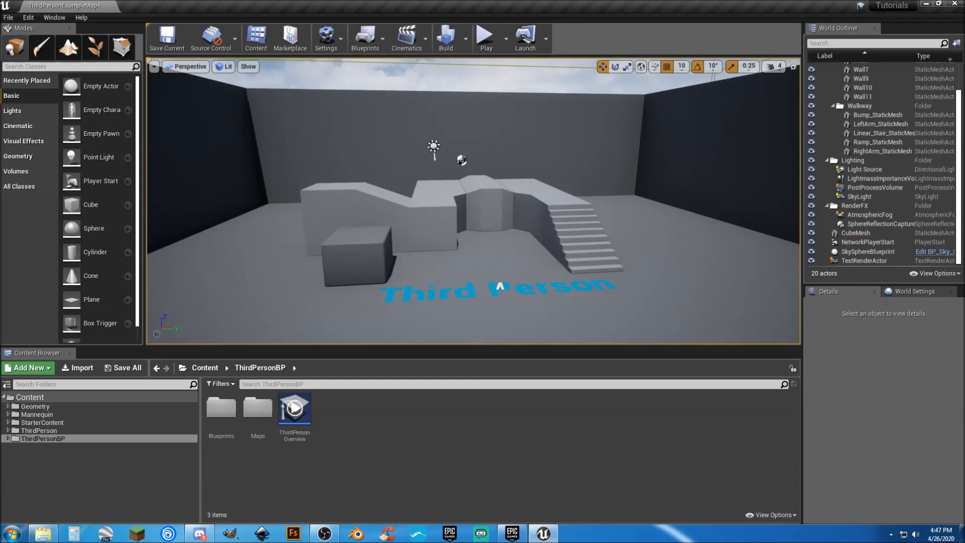
left_click(499, 289)
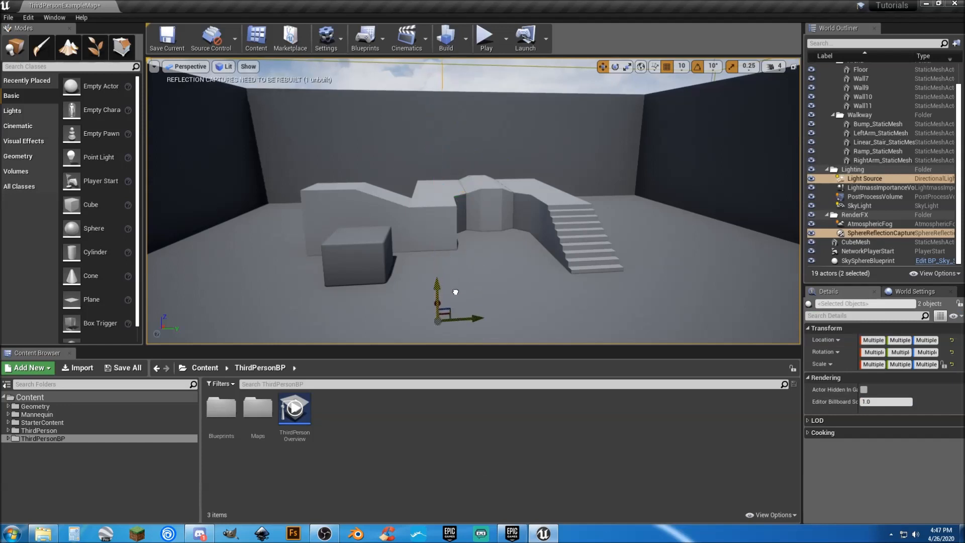
mouse_move(347, 143)
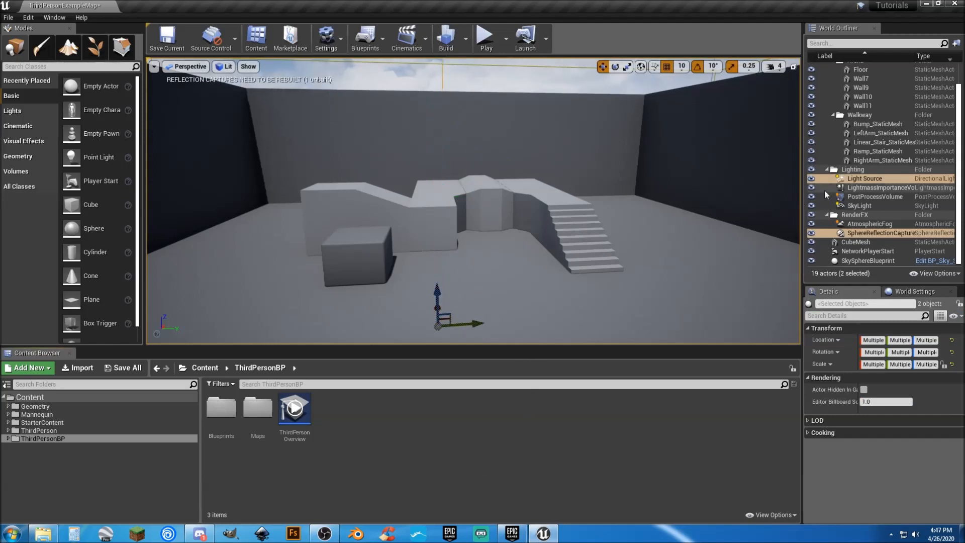
left_click(880, 233)
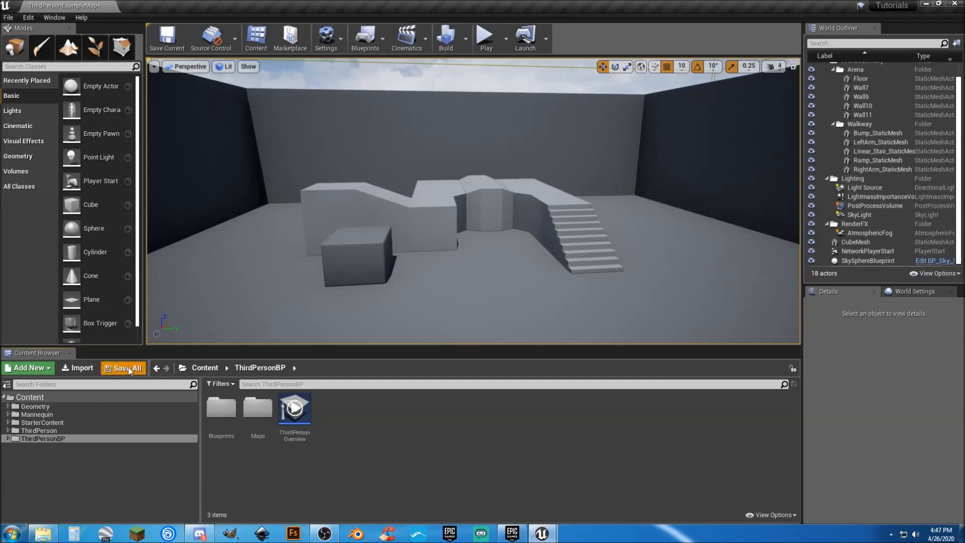
left_click(127, 367)
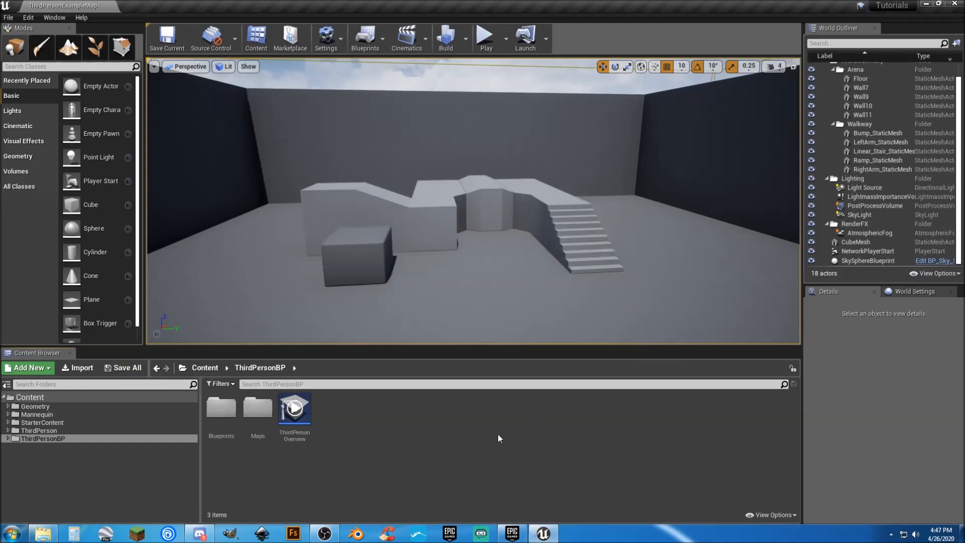
Step: Set Asset Editor Open Location to Main Window and disable AutoSave in Editor Preferences
left_click(28, 17)
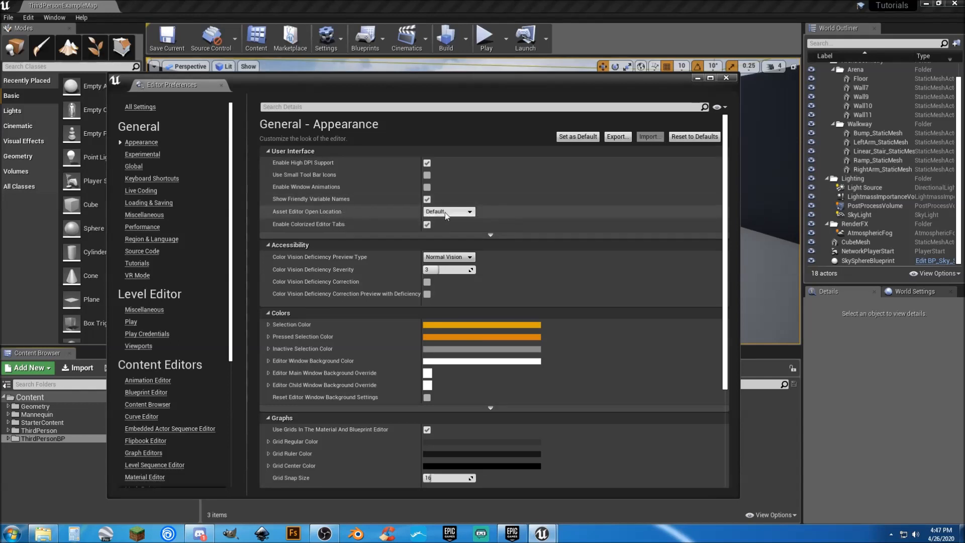
left_click(447, 211)
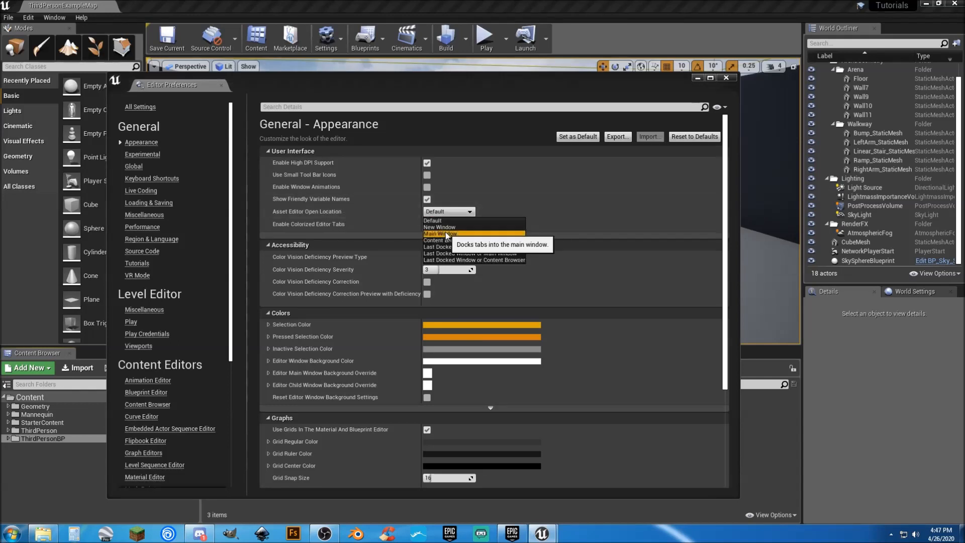
left_click(439, 233)
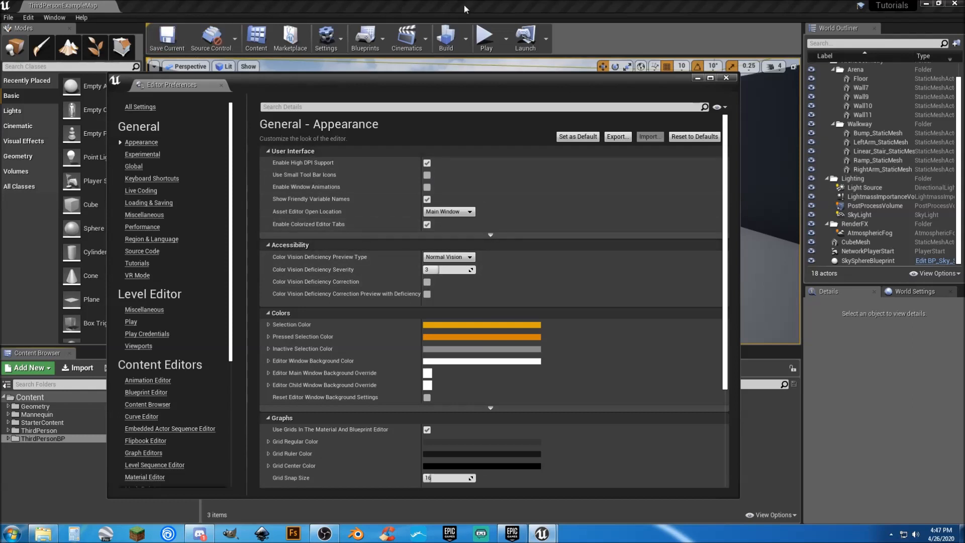
mouse_move(208, 270)
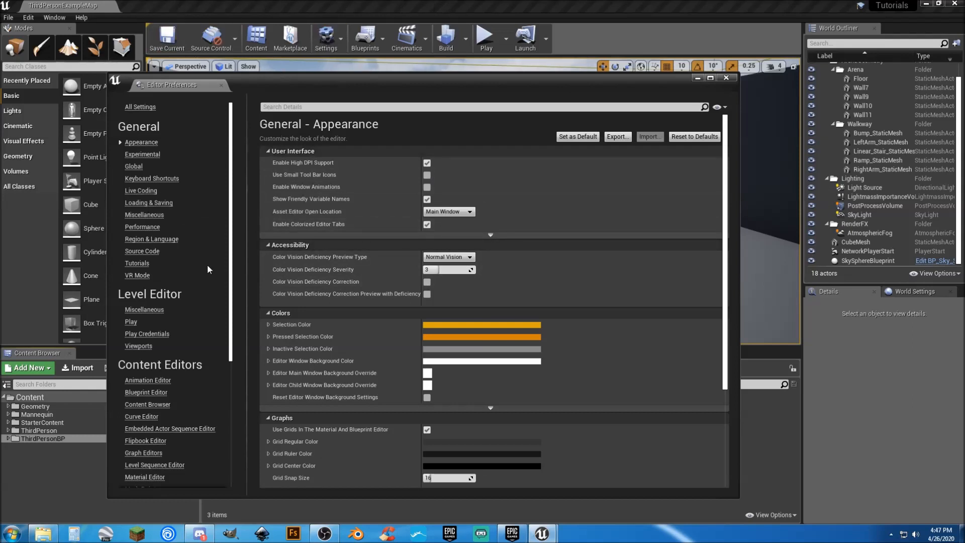
left_click(148, 203)
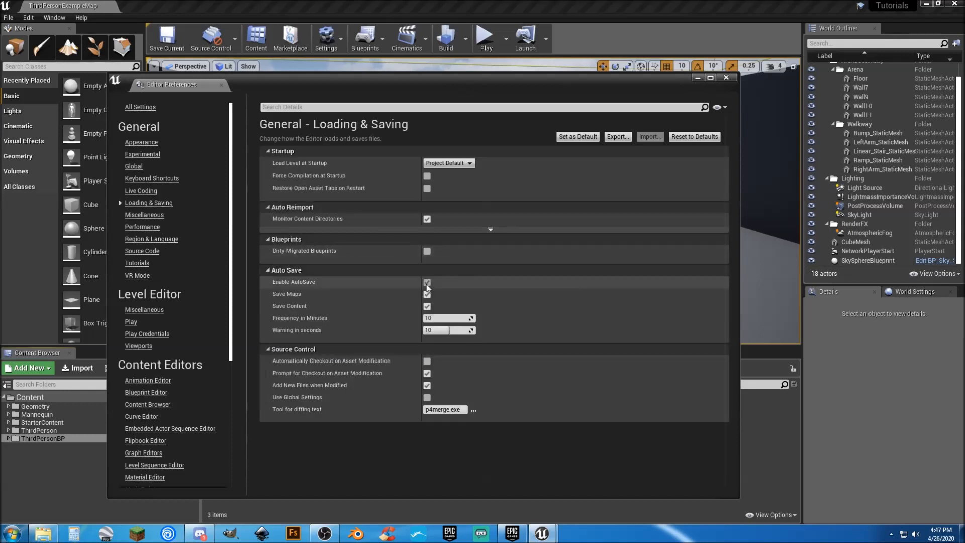
left_click(427, 281)
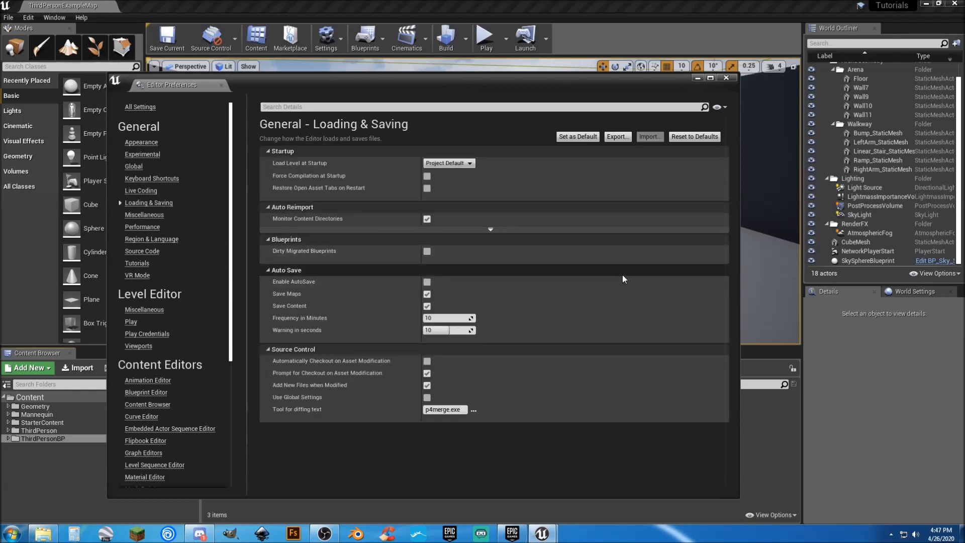
left_click(726, 78)
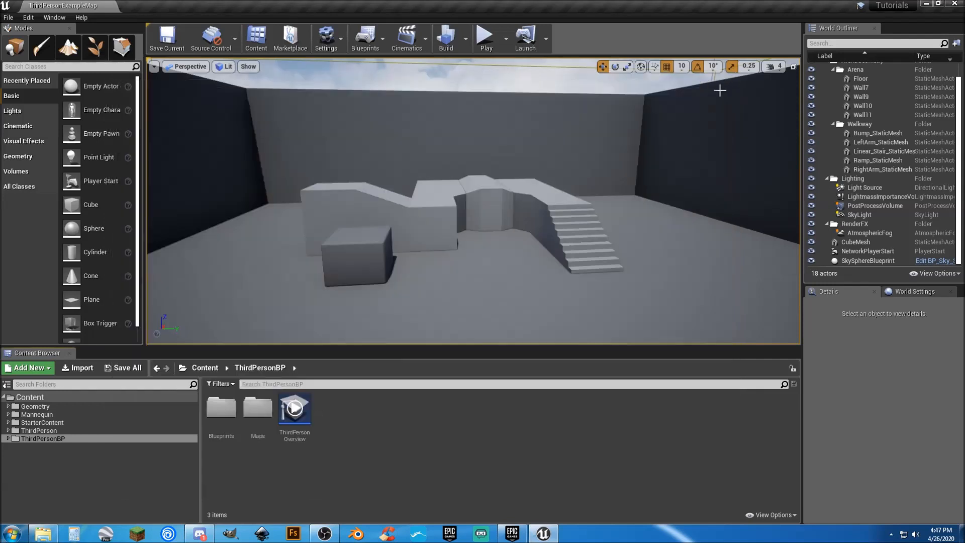
mouse_move(412, 428)
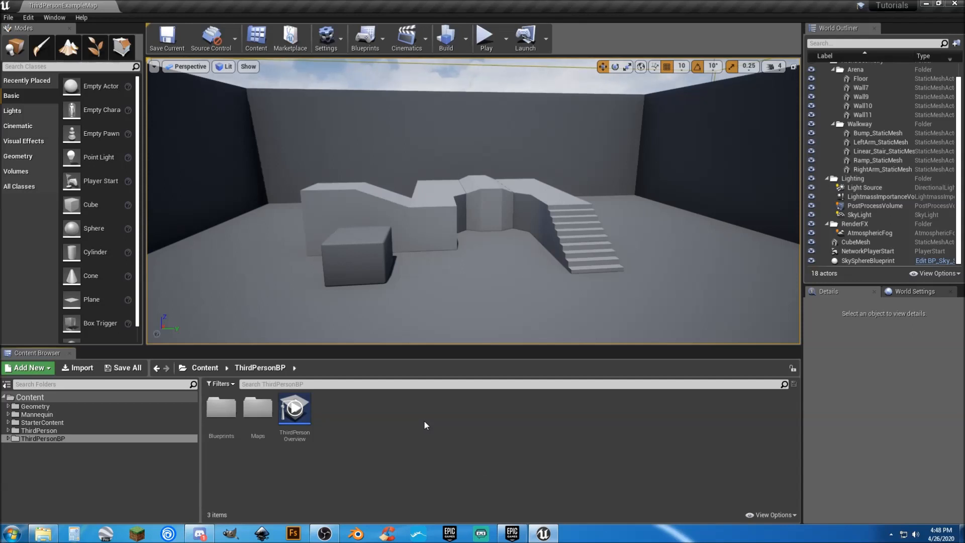
mouse_move(757, 197)
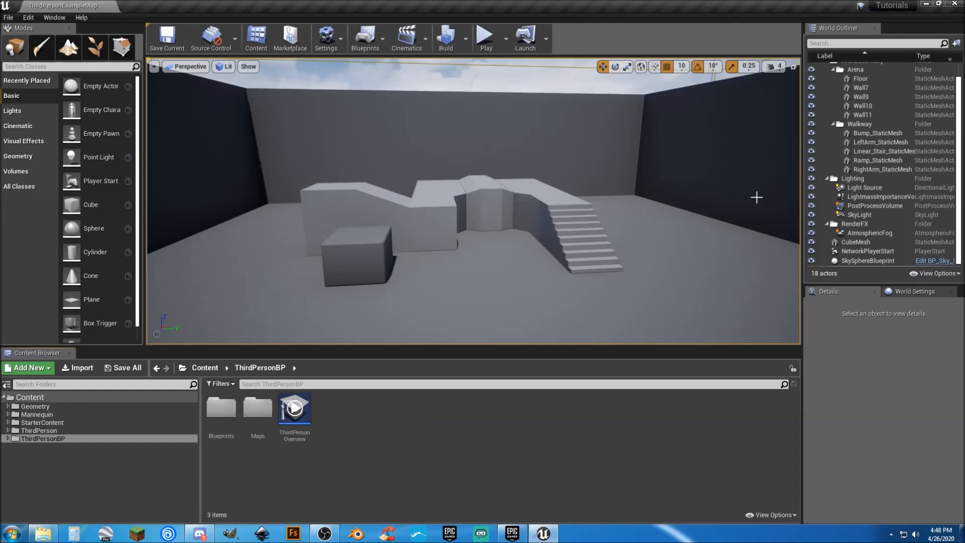
mouse_move(699, 267)
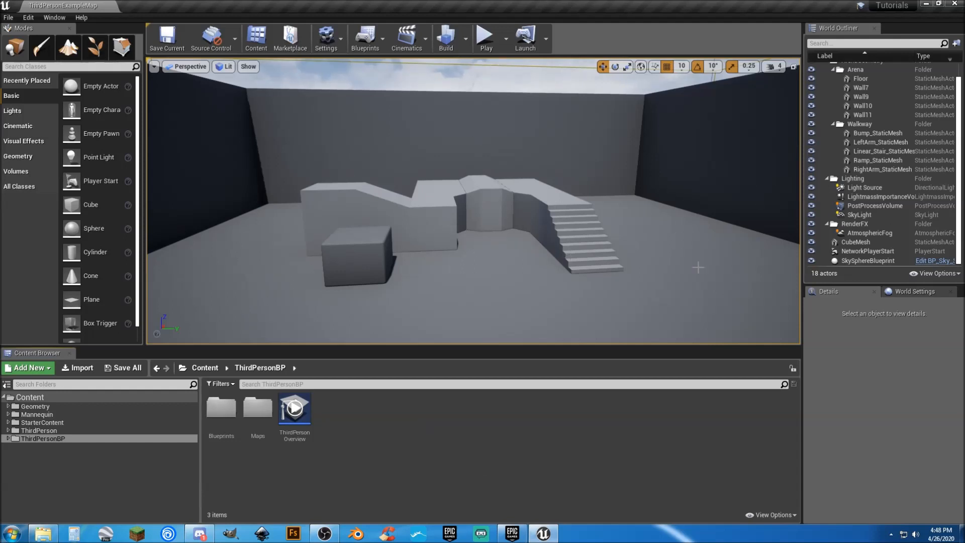
Step: Choose ThirdPersonGameMode as the GameMode Override in World Settings
left_click(915, 291)
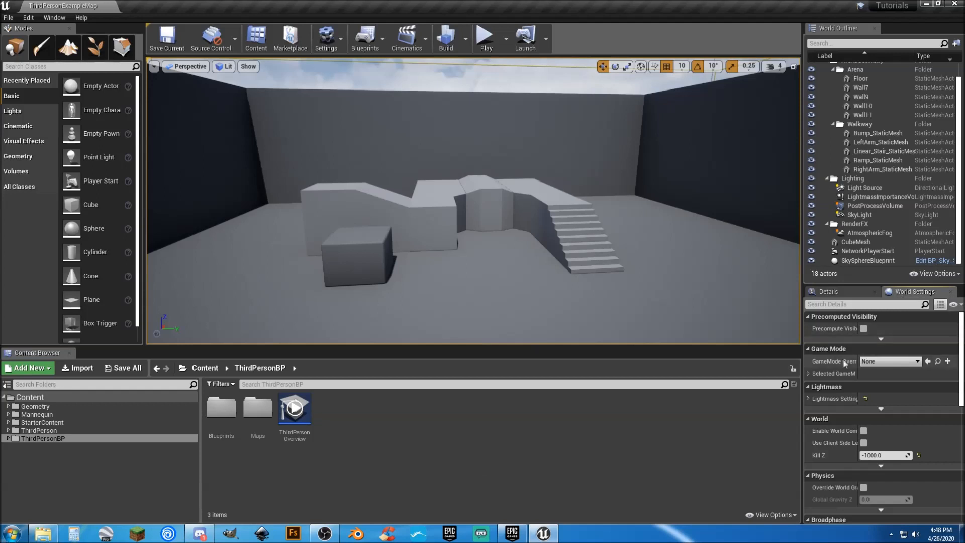
left_click(916, 361)
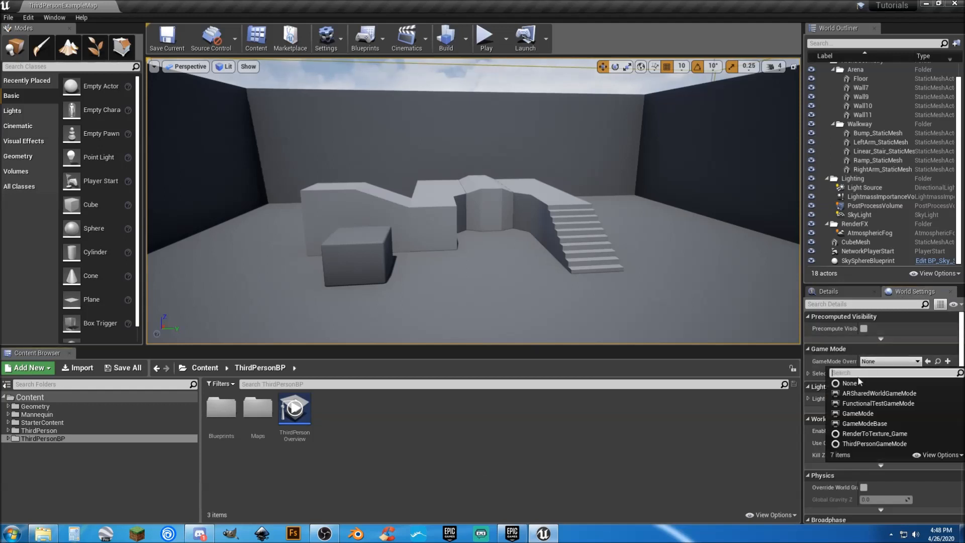
left_click(875, 443)
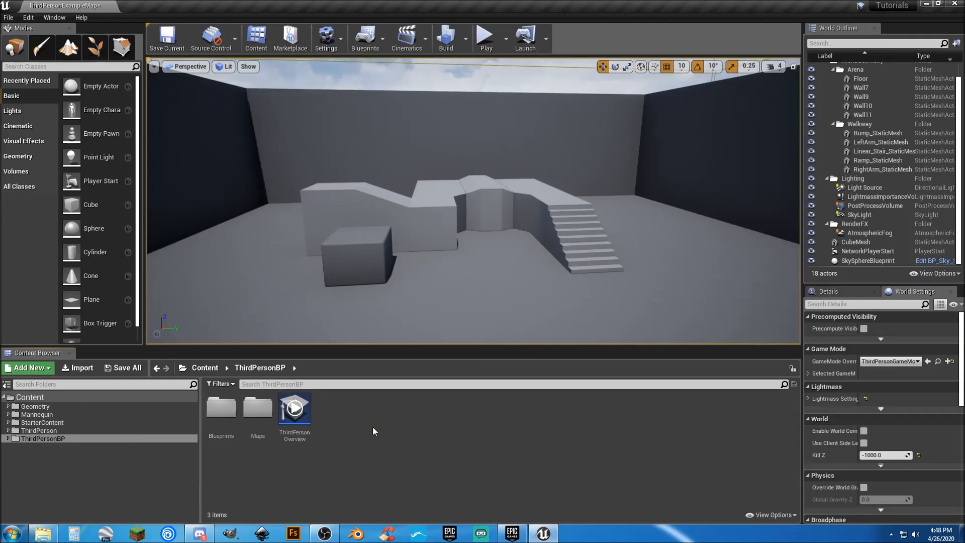
Step: Create a Data folder in the root Content folder and open it
left_click(30, 397)
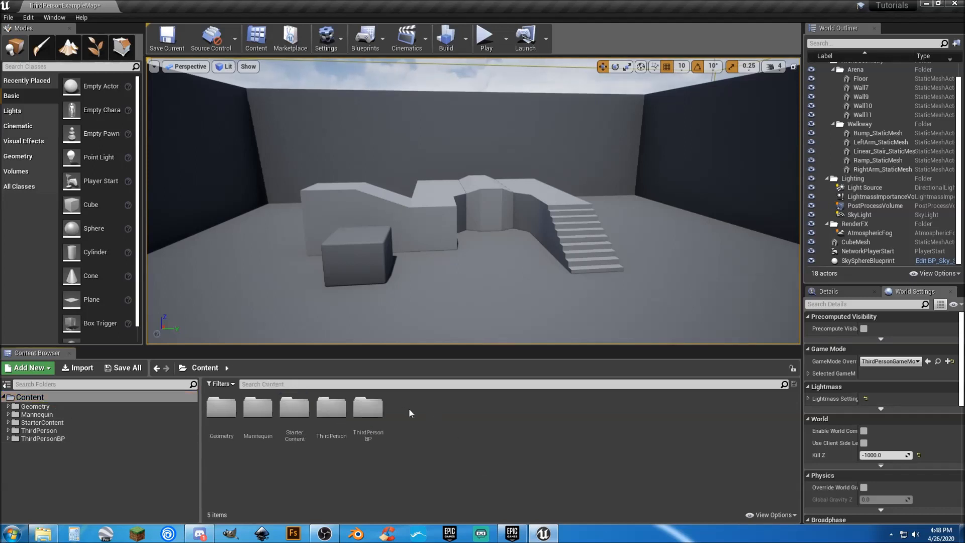
left_click(28, 367)
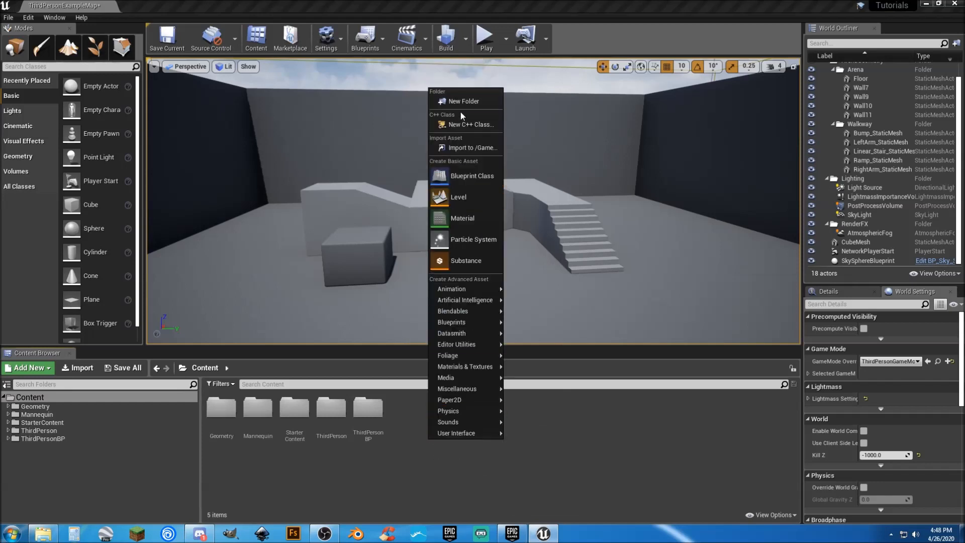
left_click(463, 101)
type("Data")
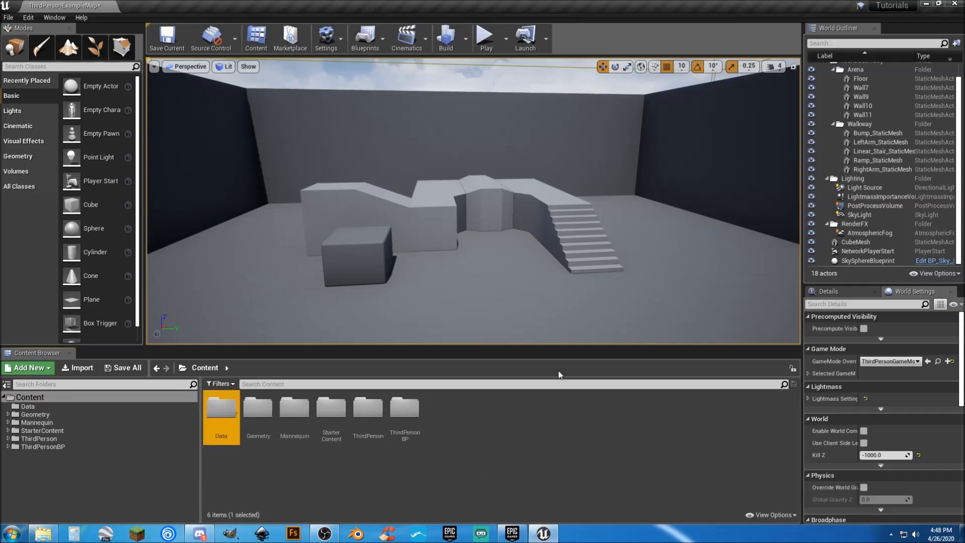
double_click(221, 406)
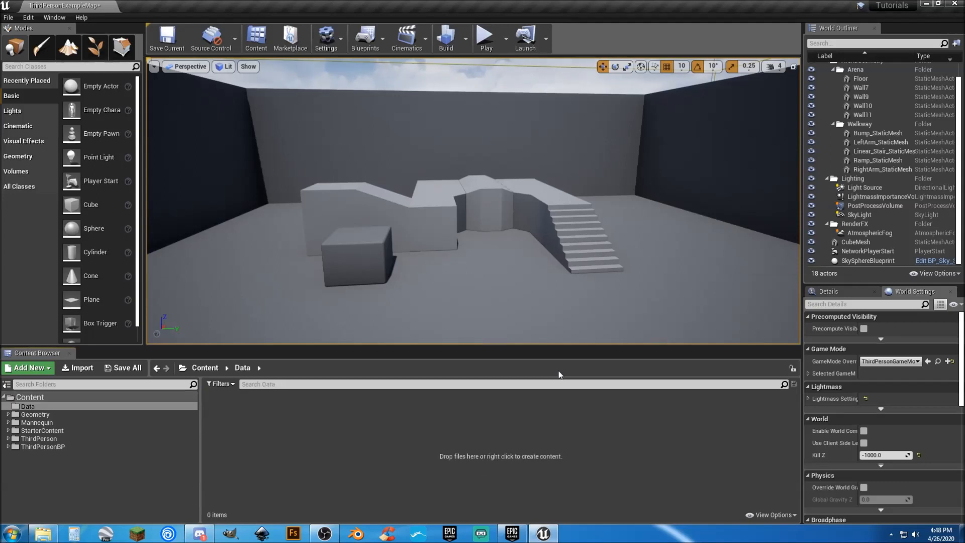
mouse_move(252, 412)
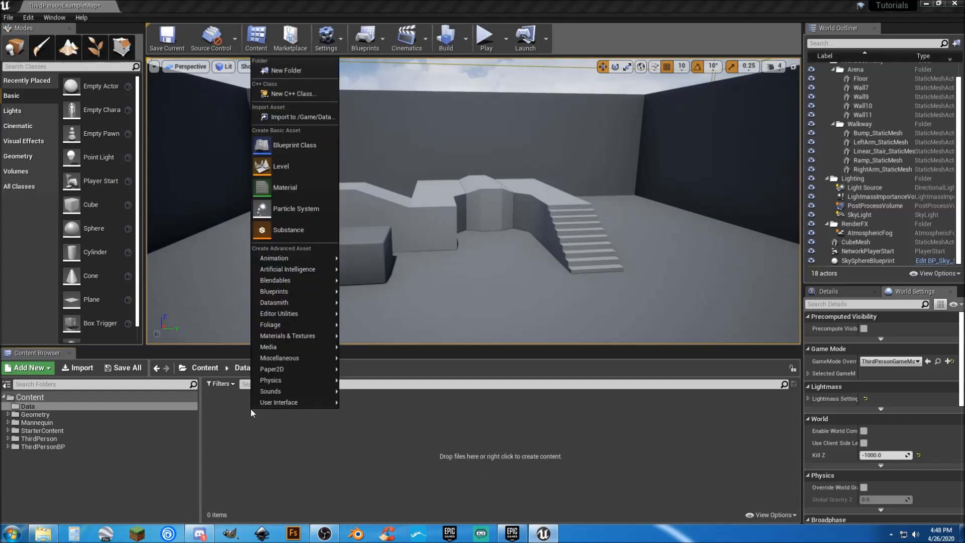
Step: Create a Widgits folder inside Data and open it
left_click(286, 70)
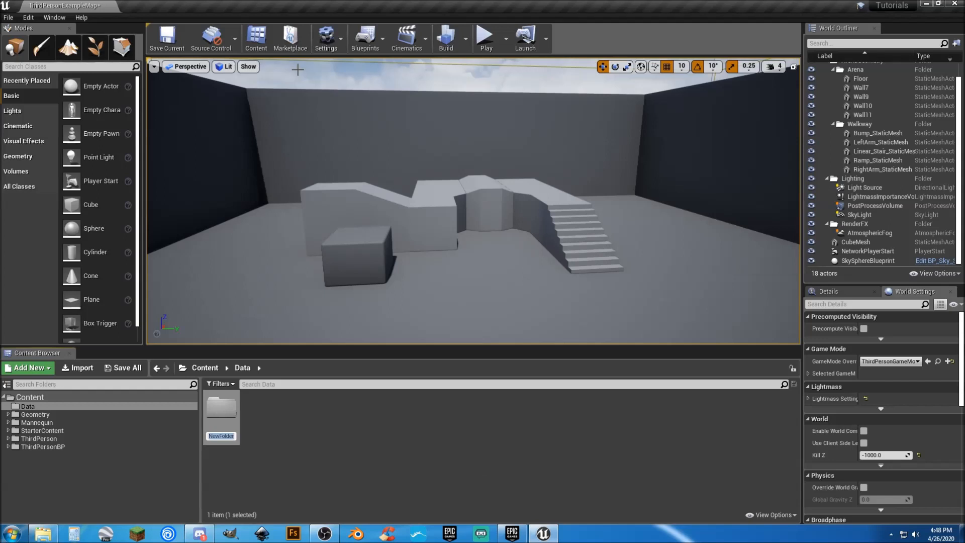
type("Widg")
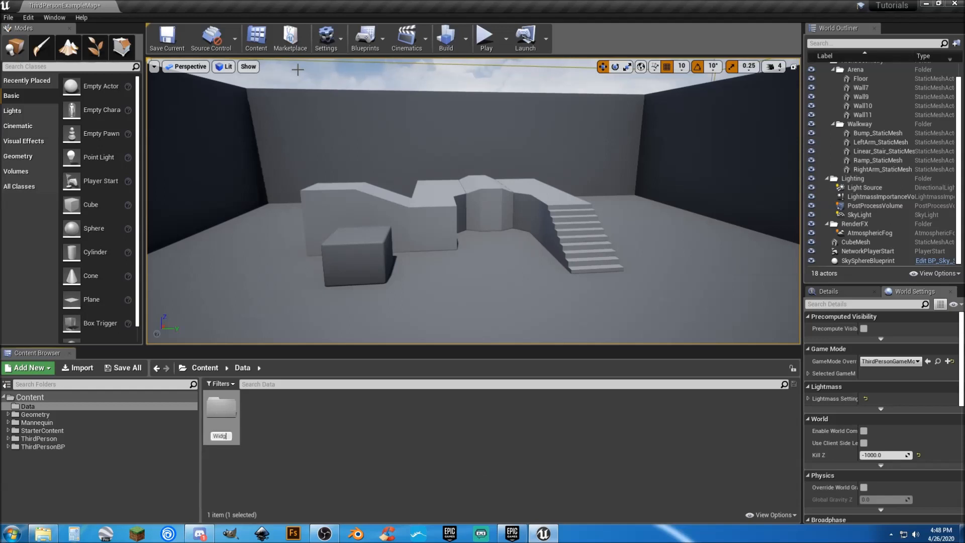
type("Widgits")
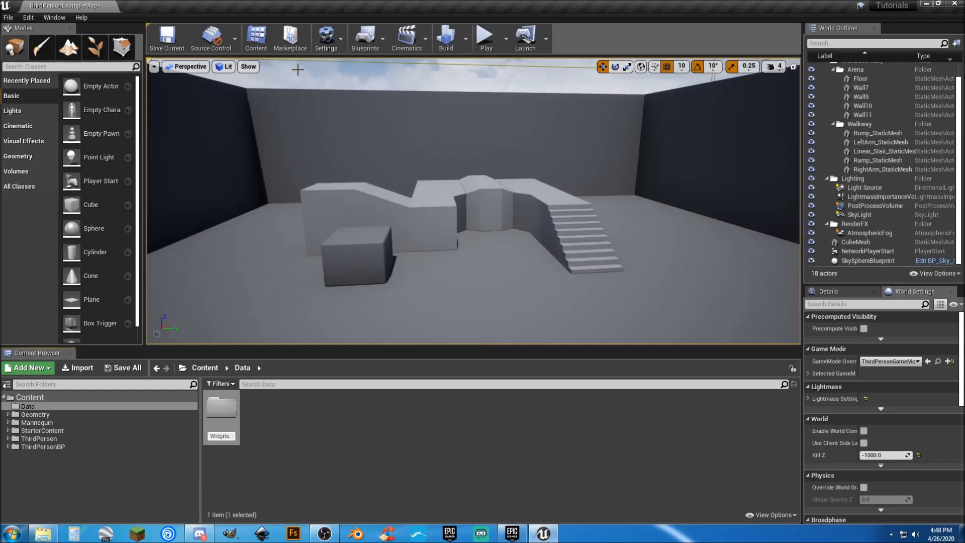
left_click(220, 409)
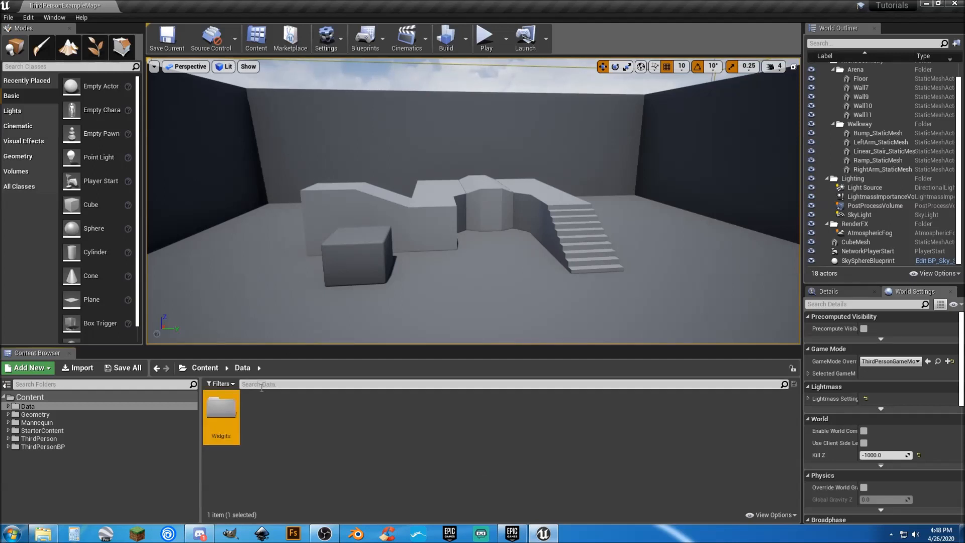
left_click(28, 368)
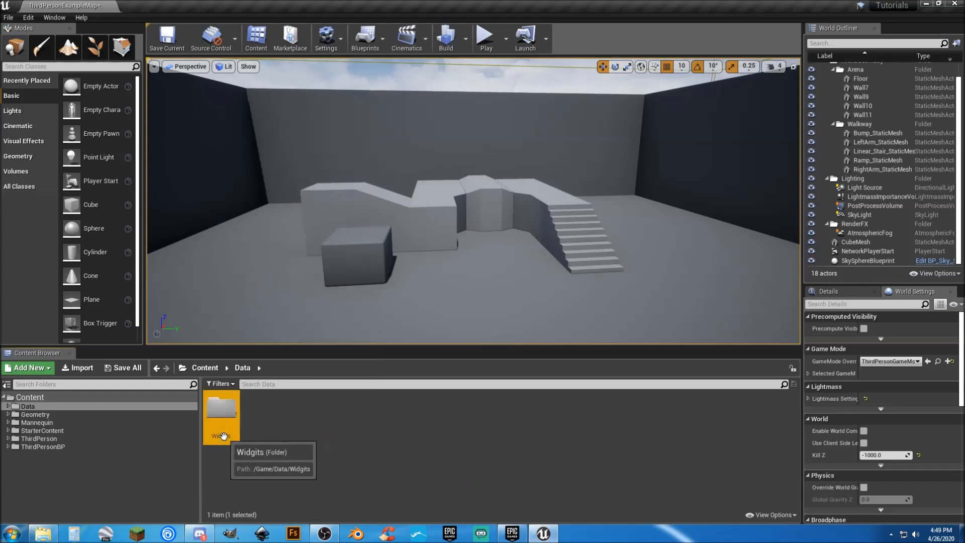
mouse_move(308, 448)
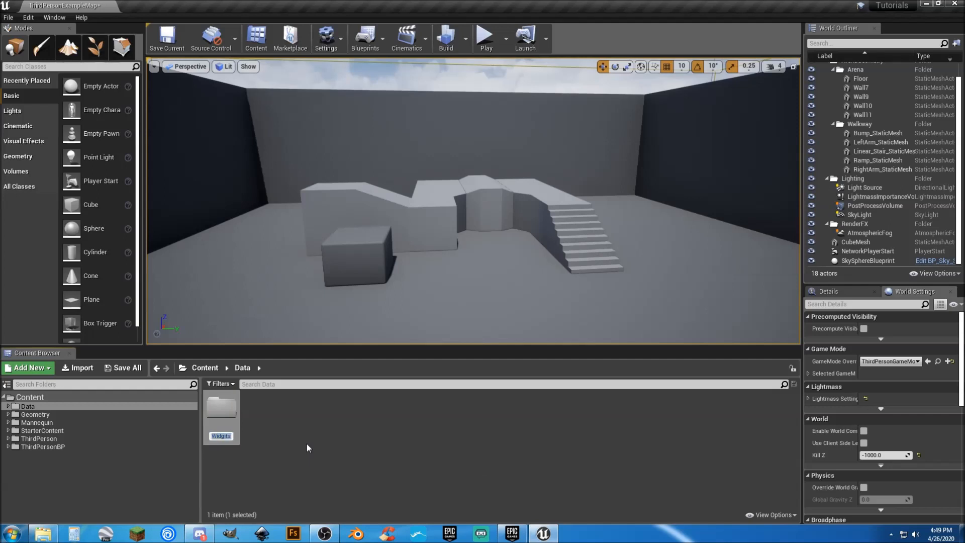
double_click(220, 436)
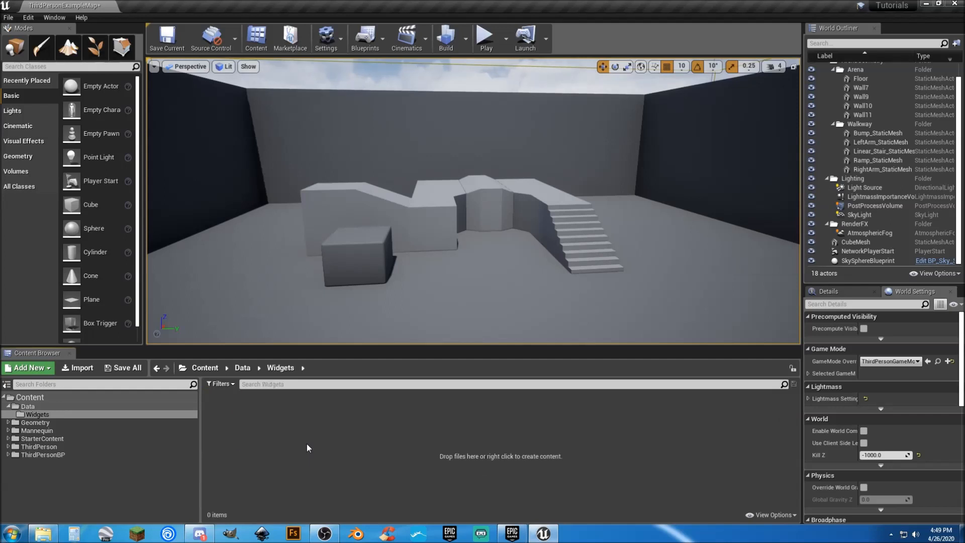
mouse_move(287, 441)
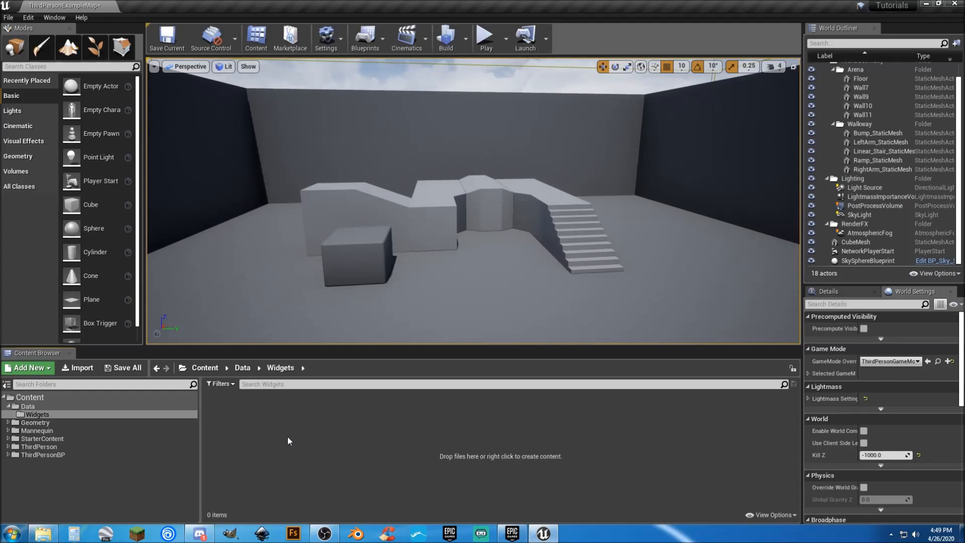
Step: Play-test the level briefly, then open the ThirdPersonBP Blueprints folder
left_click(485, 36)
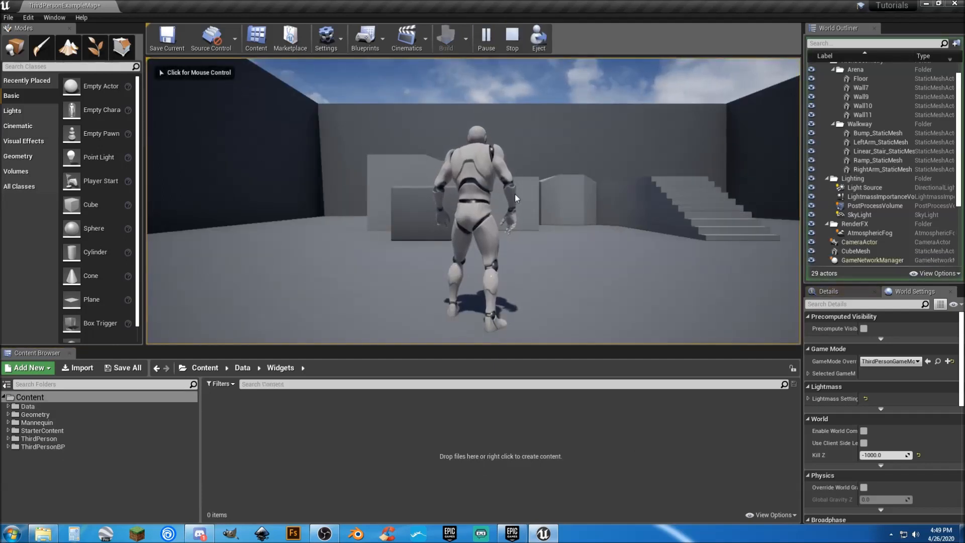
left_click(471, 203)
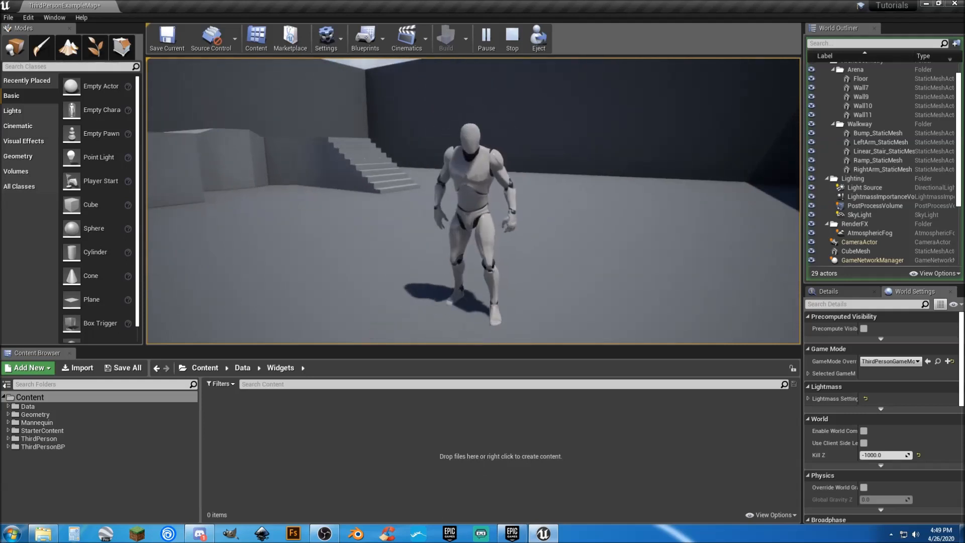
left_click(512, 36)
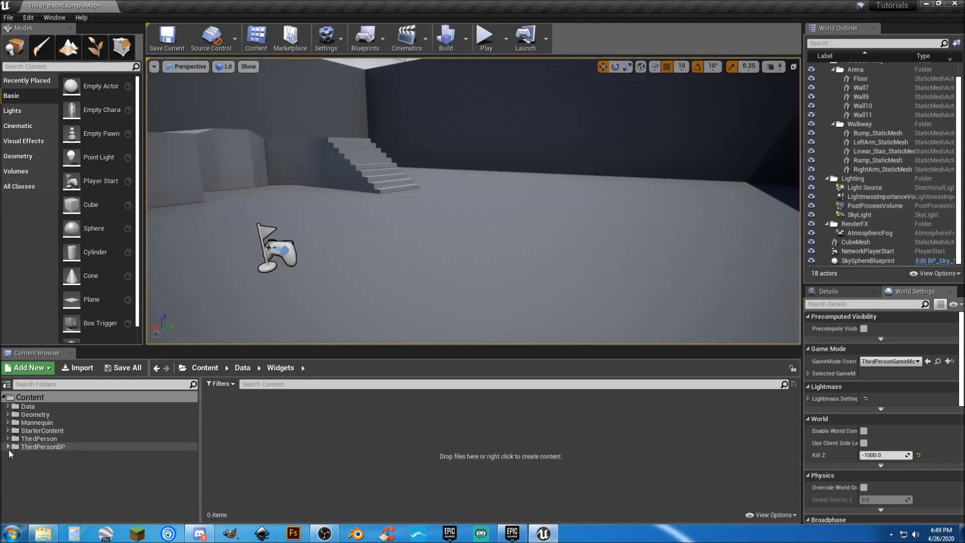
left_click(8, 446)
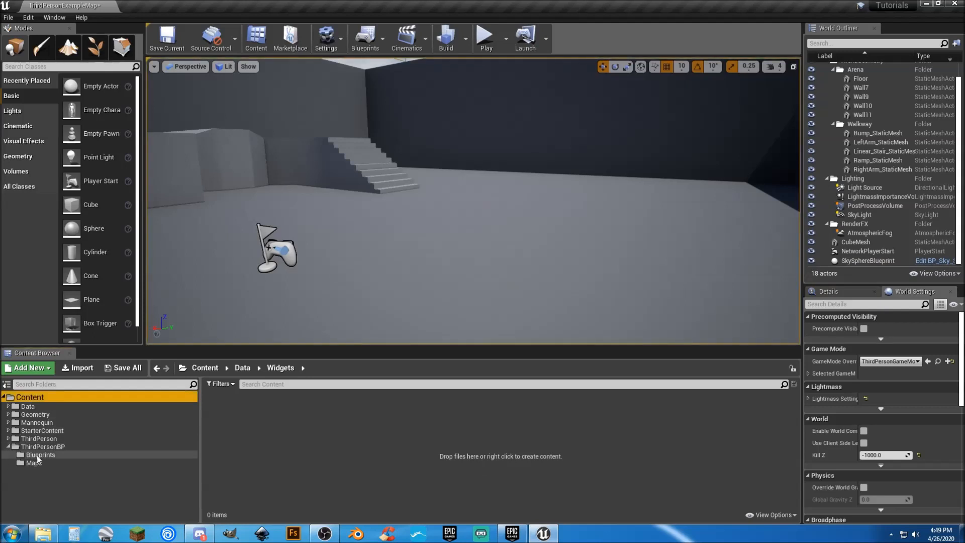
mouse_move(40, 455)
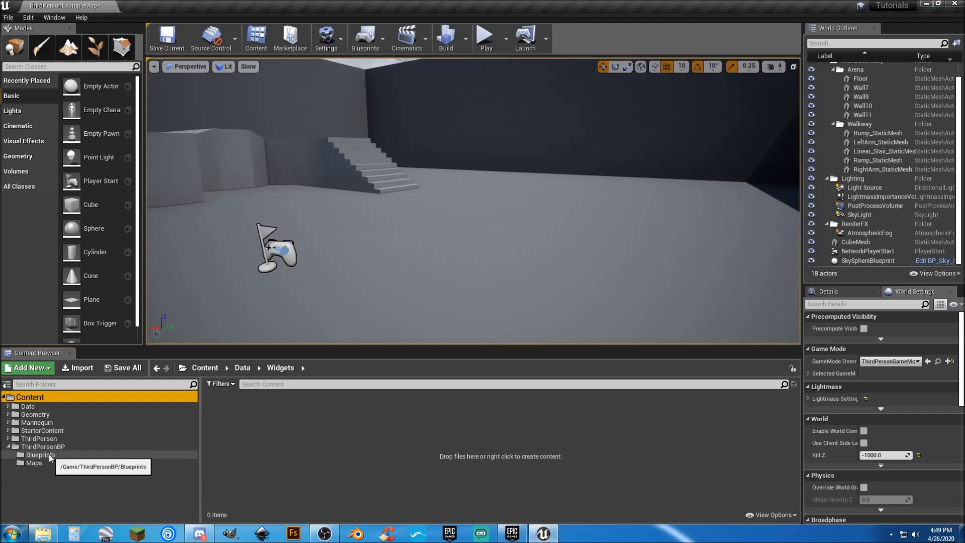
left_click(40, 454)
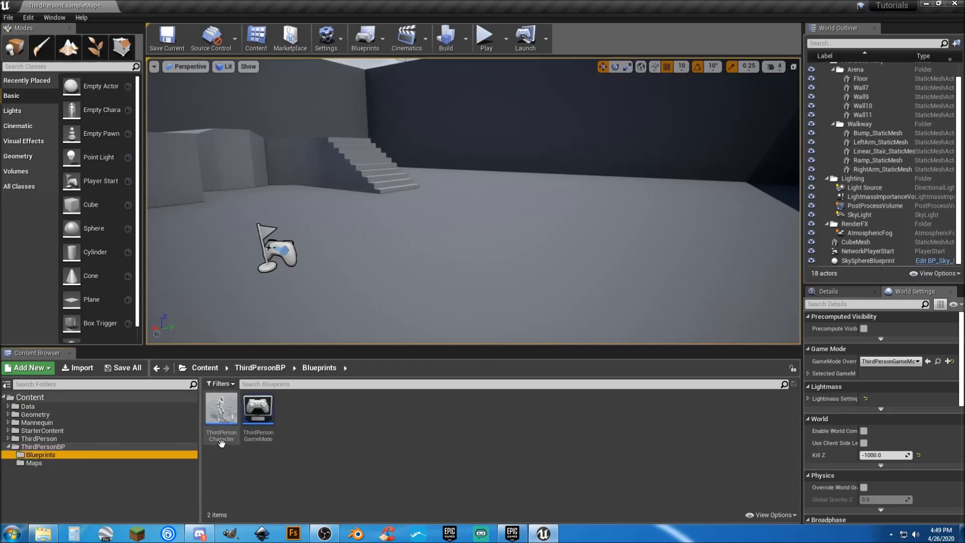
Step: Open the ThirdPersonCharacter blueprint and delete all nodes from its Event Graph
double_click(221, 409)
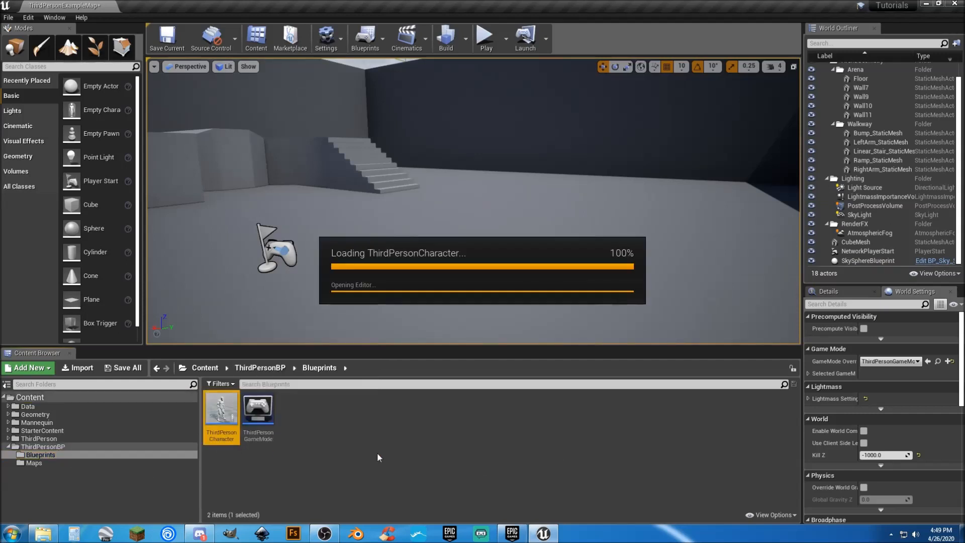
double_click(222, 410)
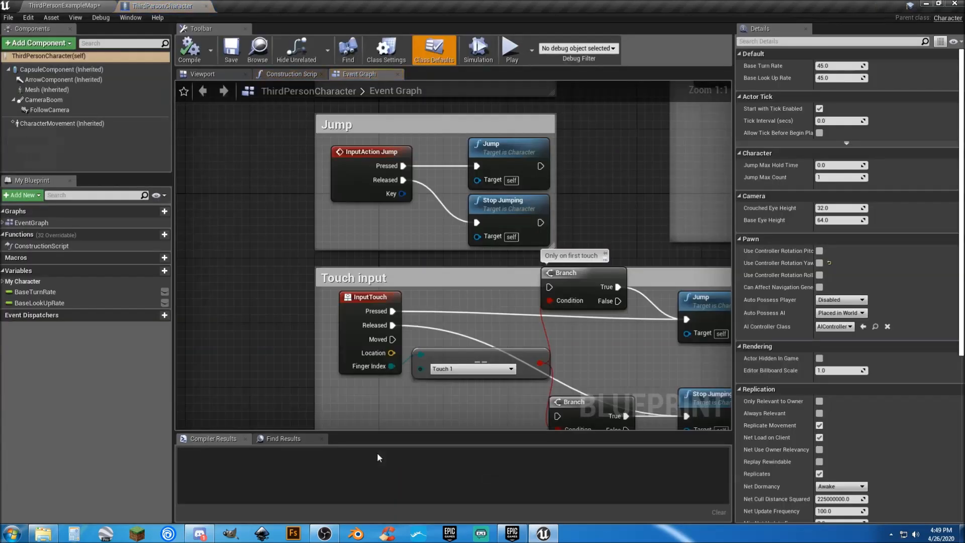
scroll("down", 3)
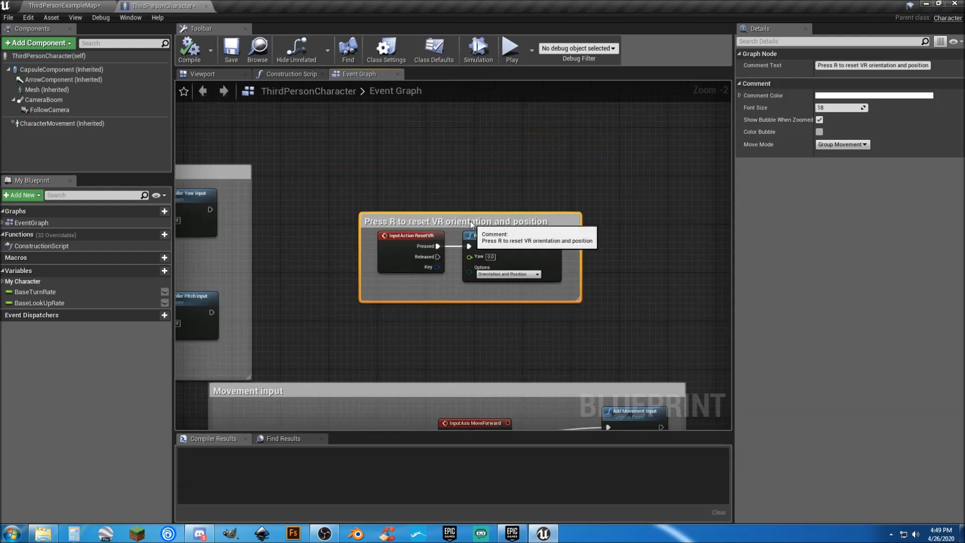
left_click_drag(455, 222, 429, 185)
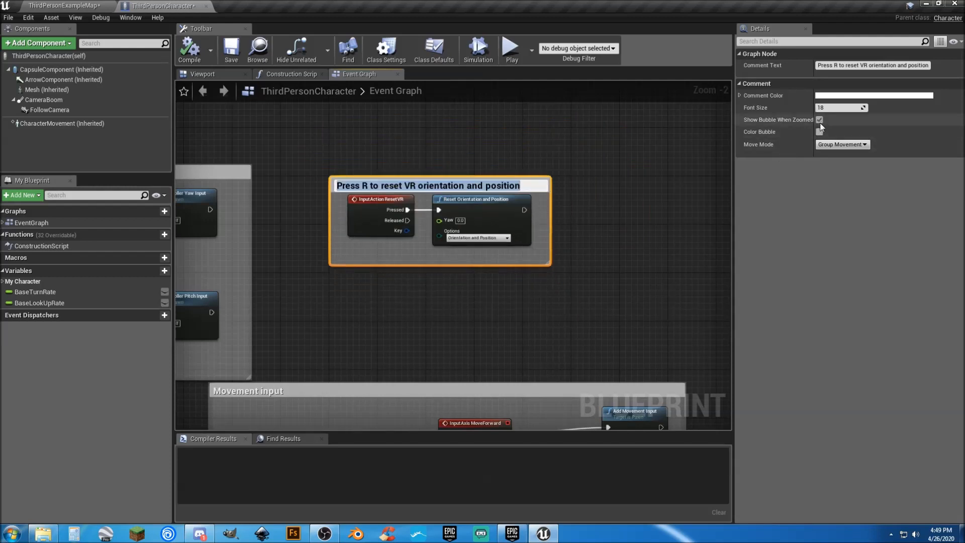
left_click(819, 120)
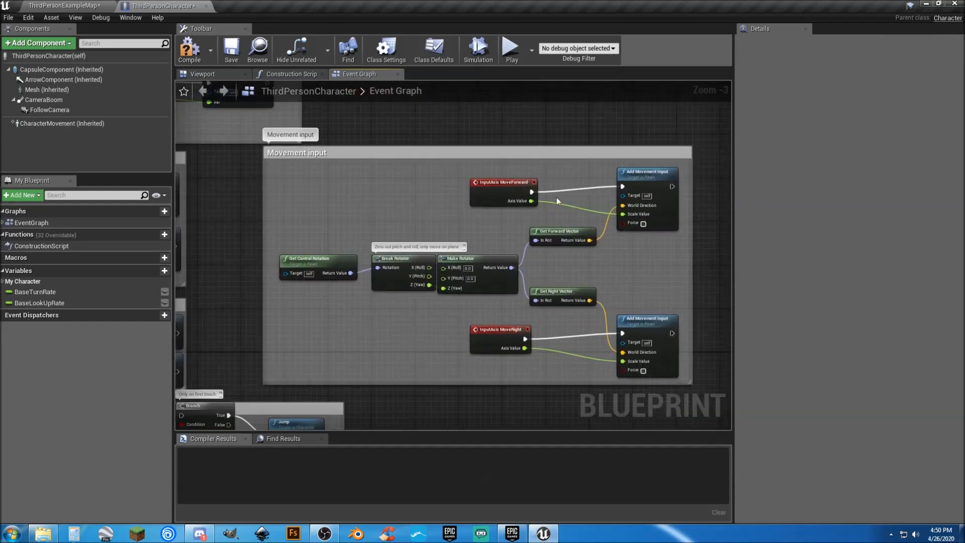
scroll("down", 3)
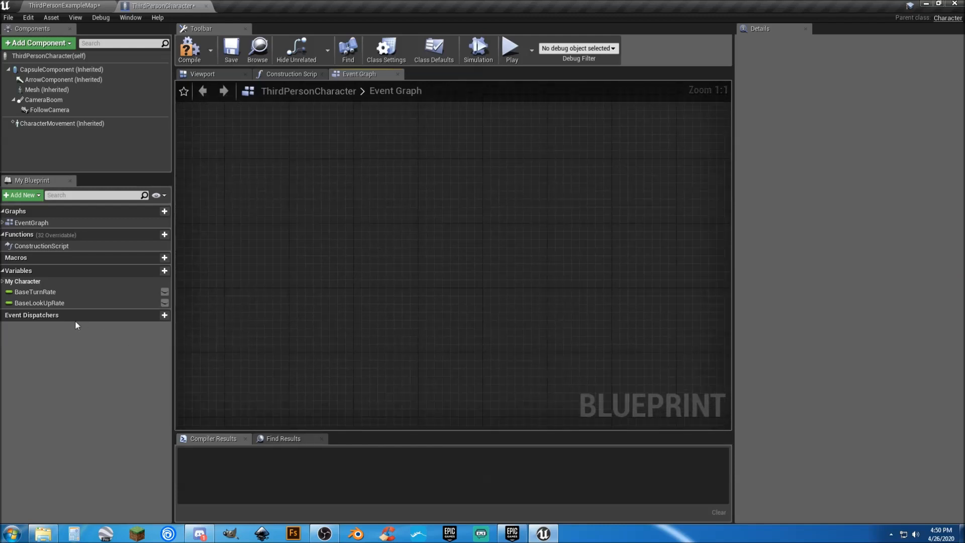
mouse_move(22, 282)
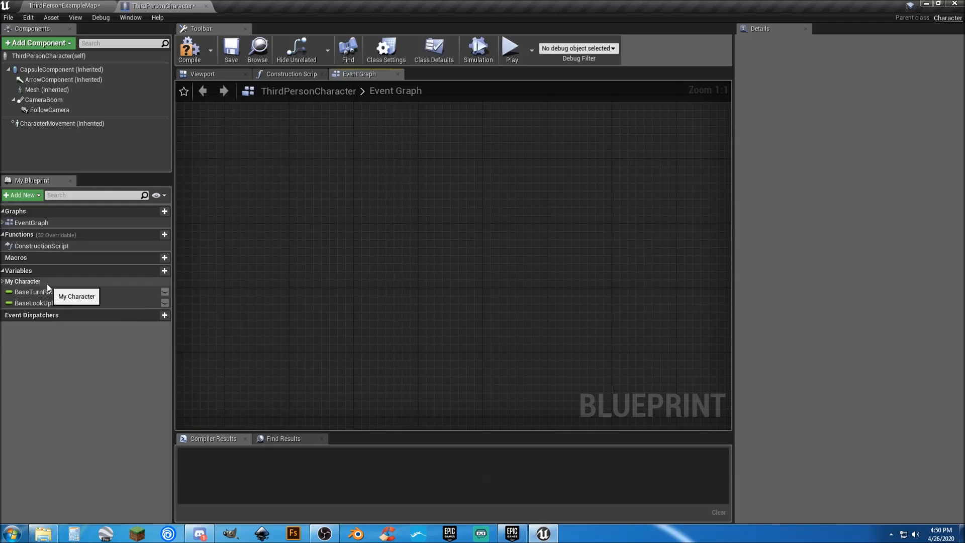
Step: Set BaseTurnRate's category to MyCharacter and collapse the My Character group
left_click(22, 281)
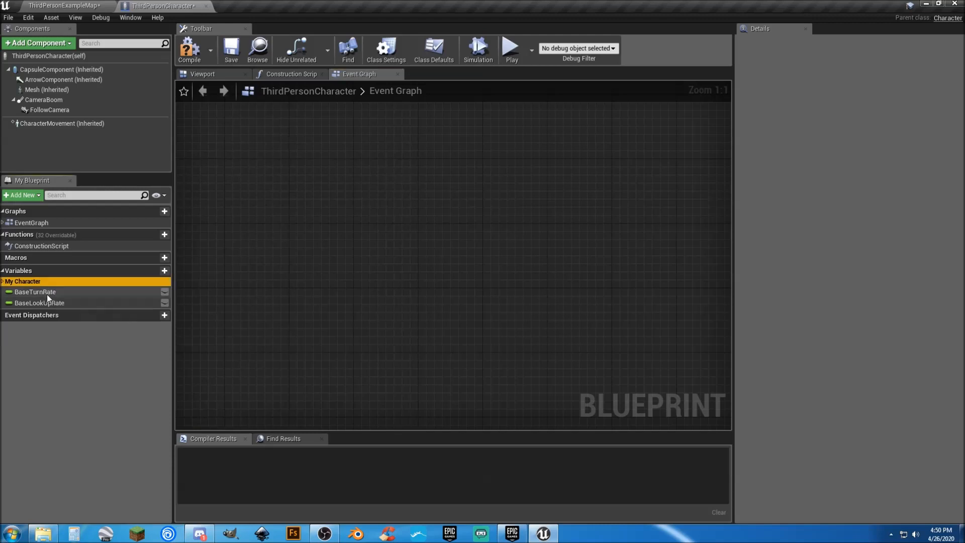
left_click(38, 302)
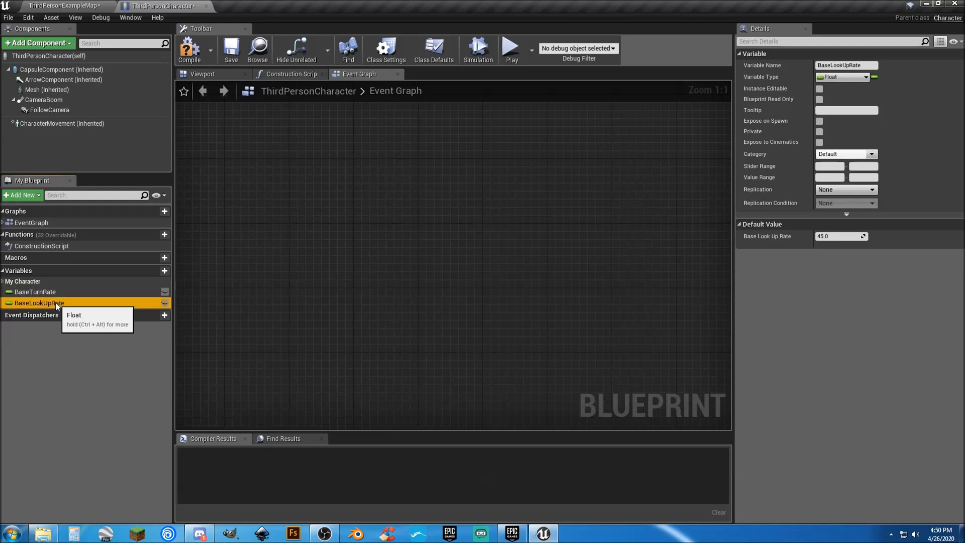
left_click(36, 291)
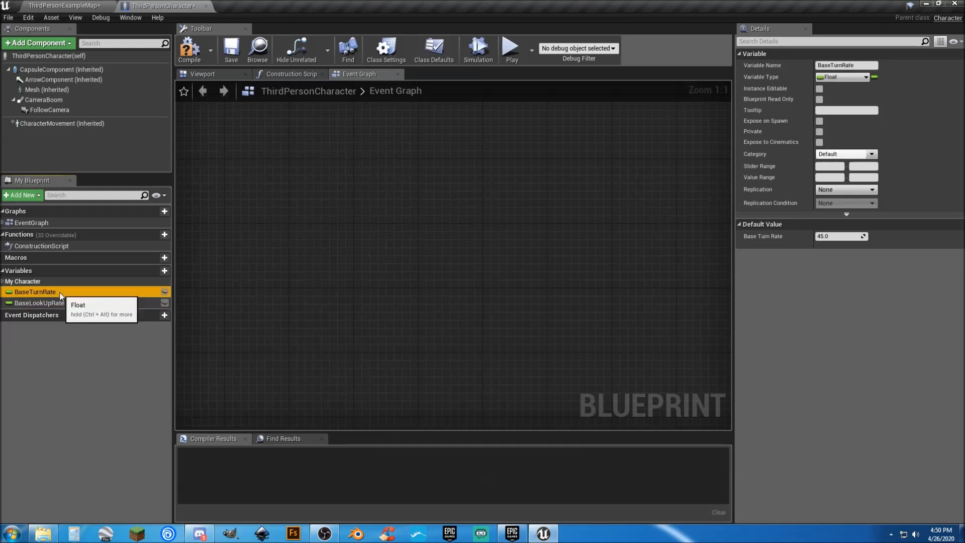
mouse_move(766, 160)
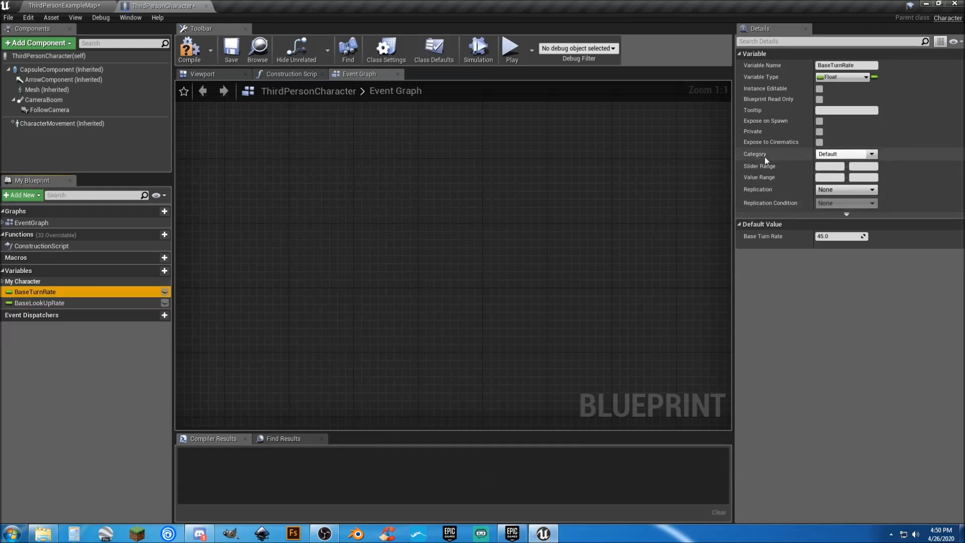
left_click(870, 154)
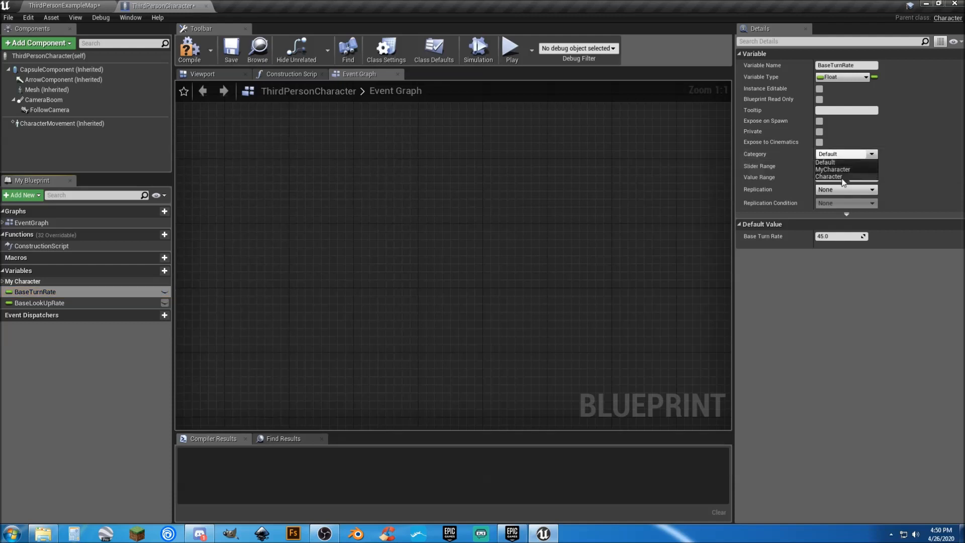
left_click(833, 169)
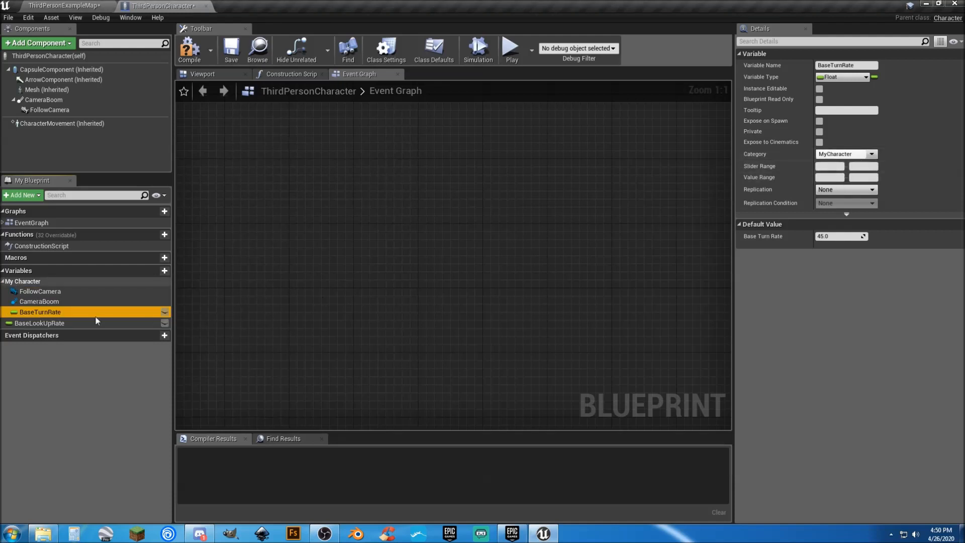
left_click(41, 323)
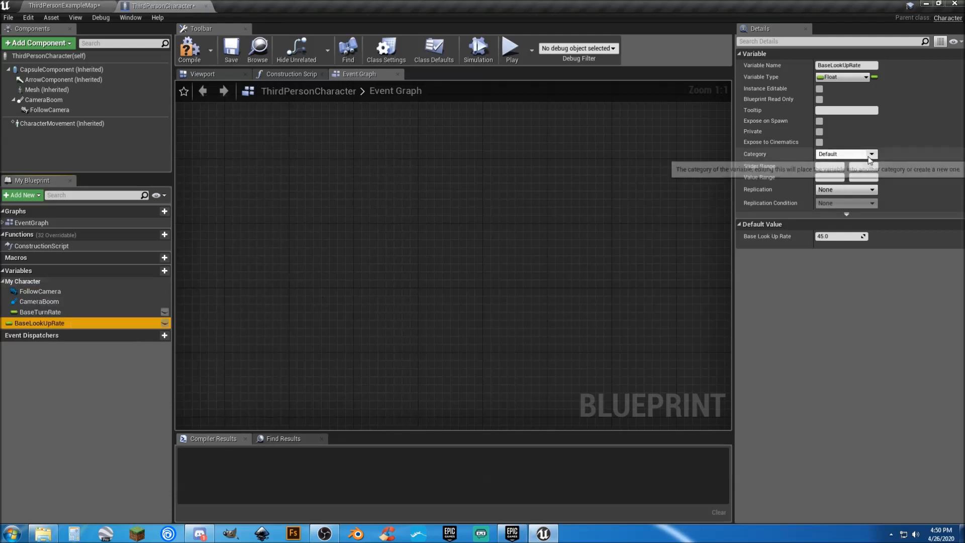
left_click(870, 154)
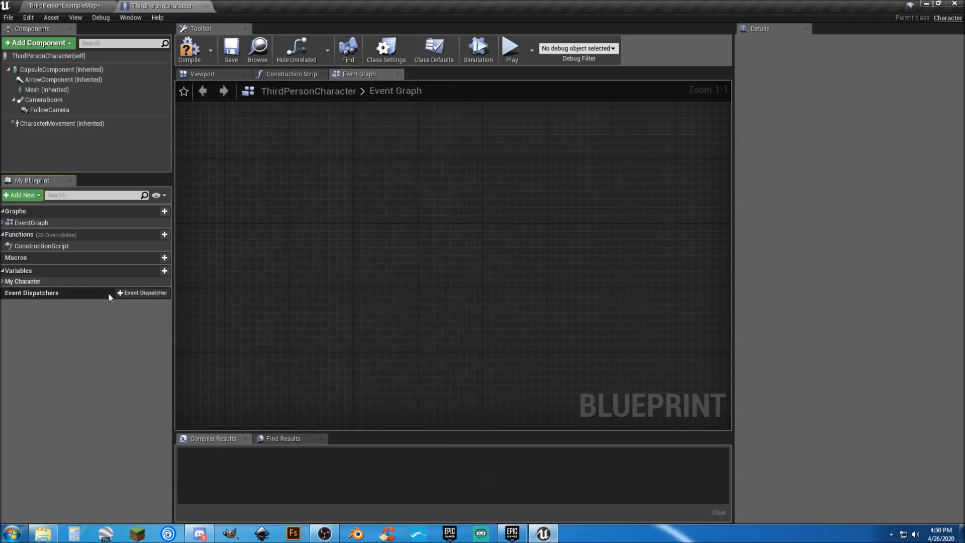
Step: Add a new variable named Health to the blueprint
left_click(153, 271)
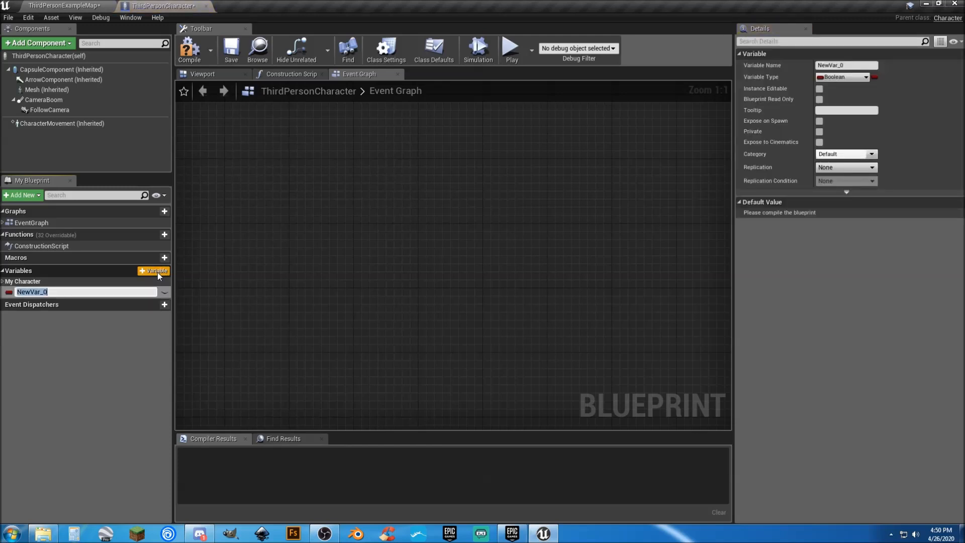
type("He")
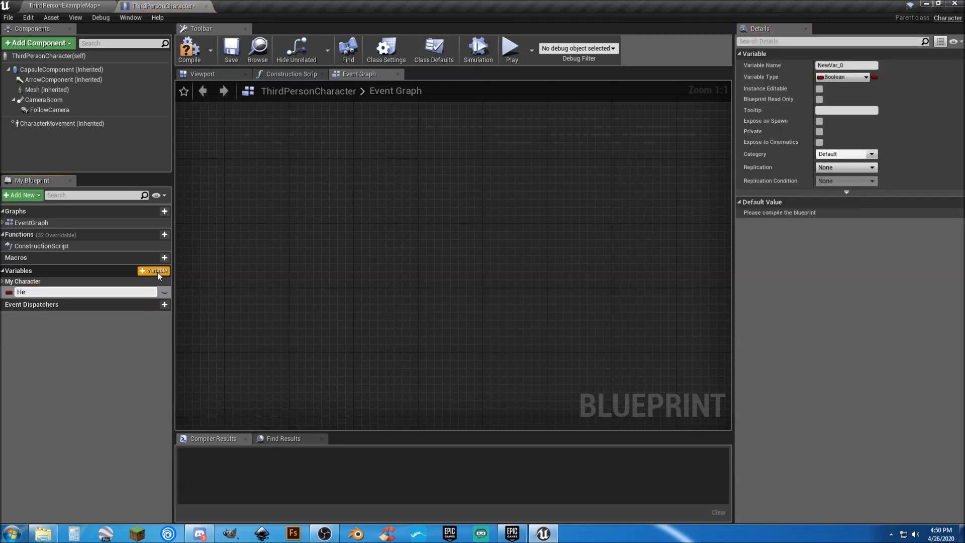
type("Health")
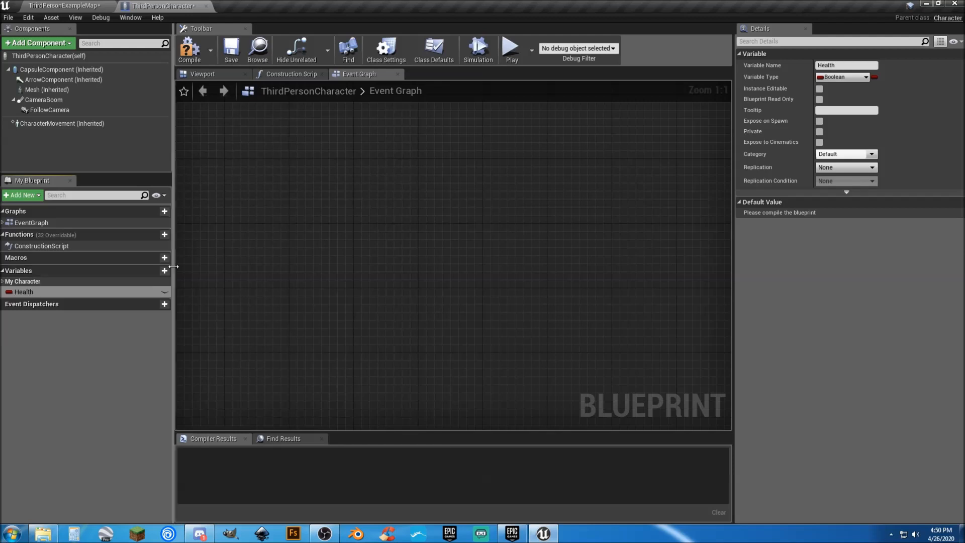
mouse_move(551, 168)
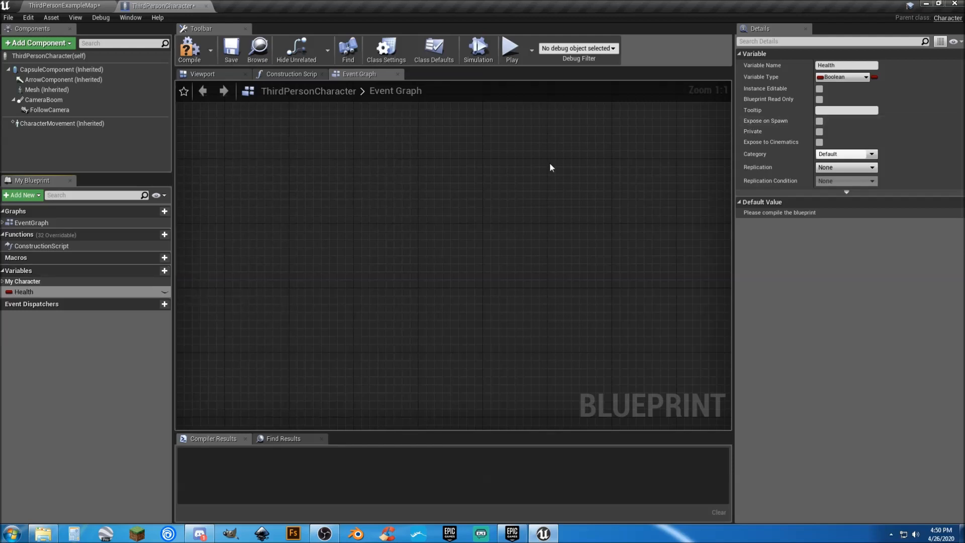
mouse_move(852, 173)
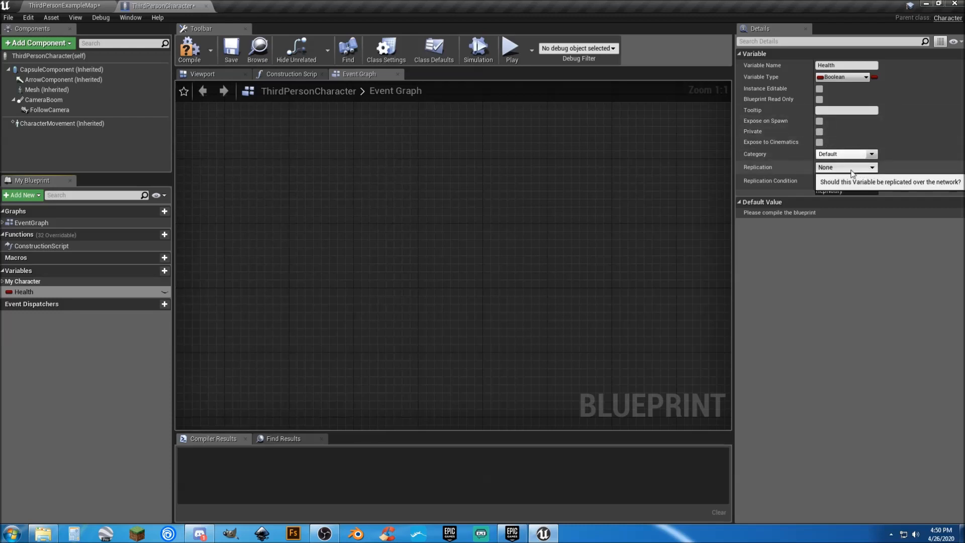
Step: Make Health a replicated Float, compile, and set its default value to 100.0
left_click(846, 167)
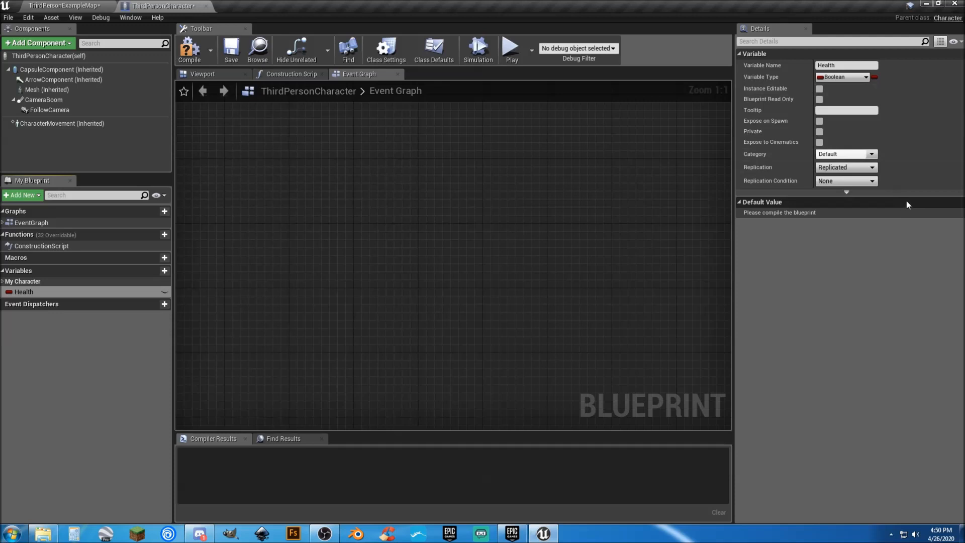
left_click(865, 77)
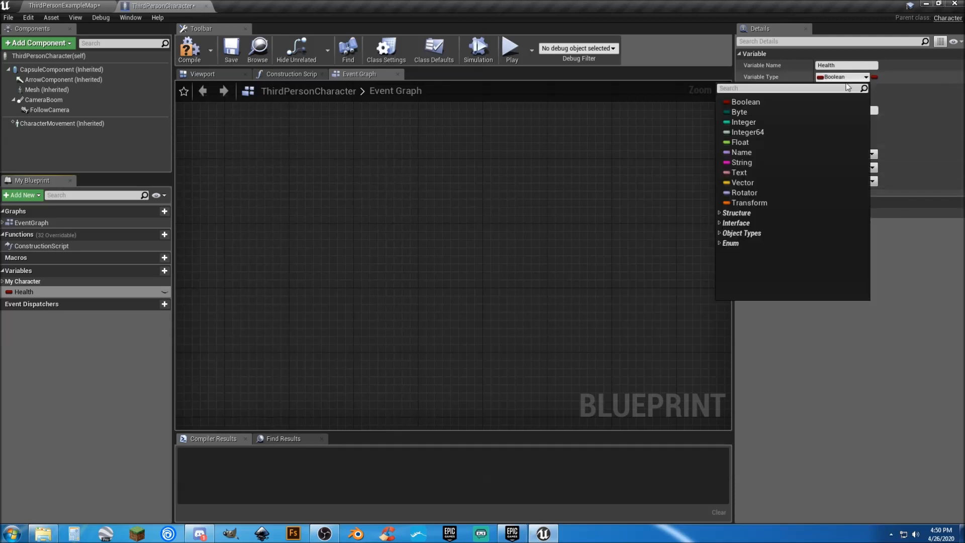
left_click(740, 143)
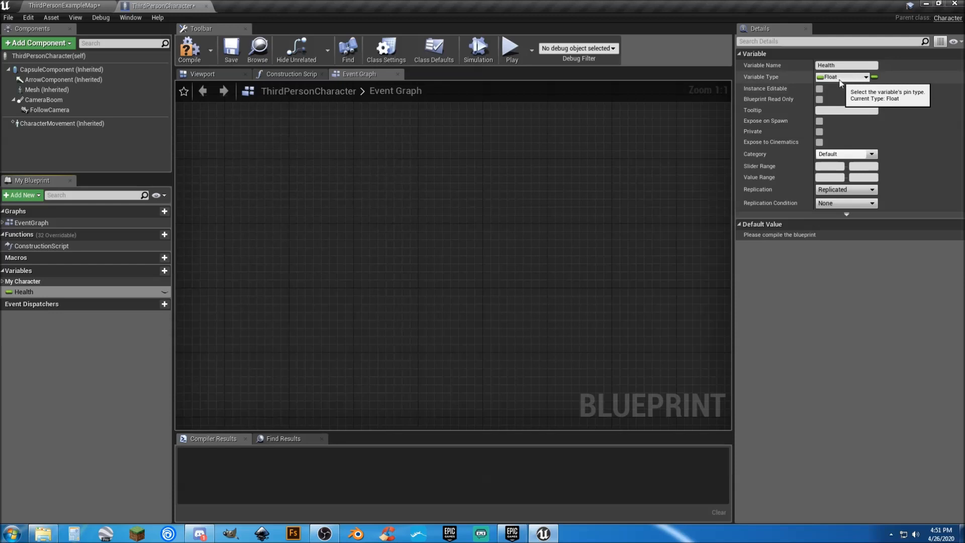
left_click(189, 49)
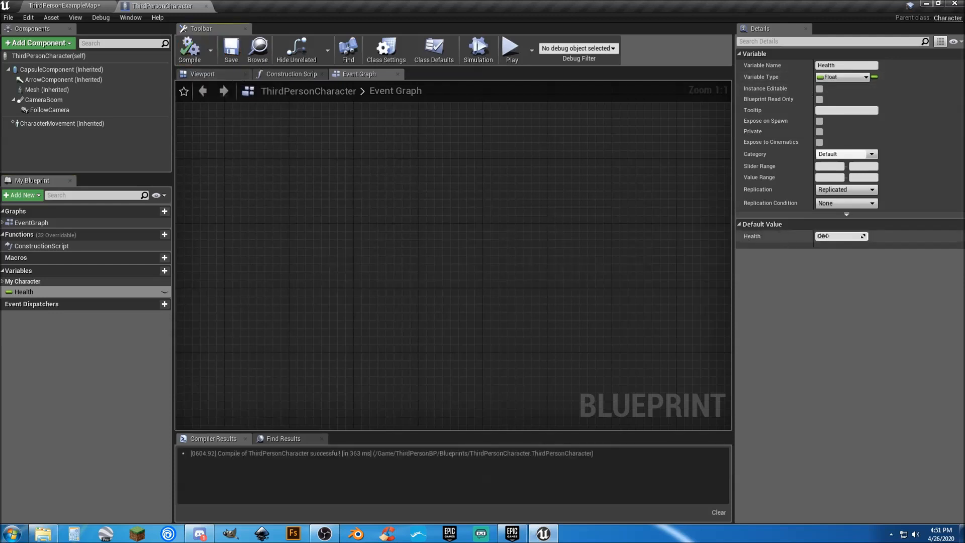
left_click(840, 237)
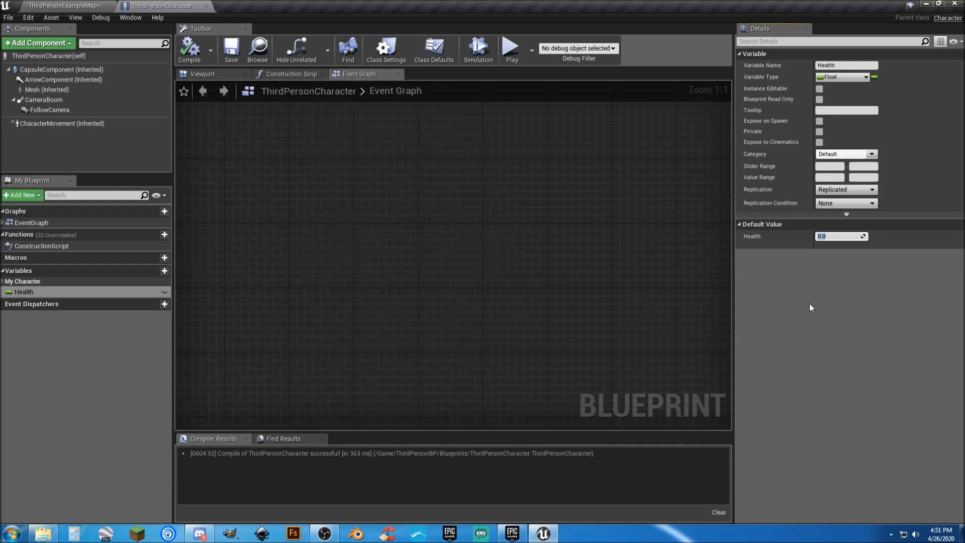
type("100.0")
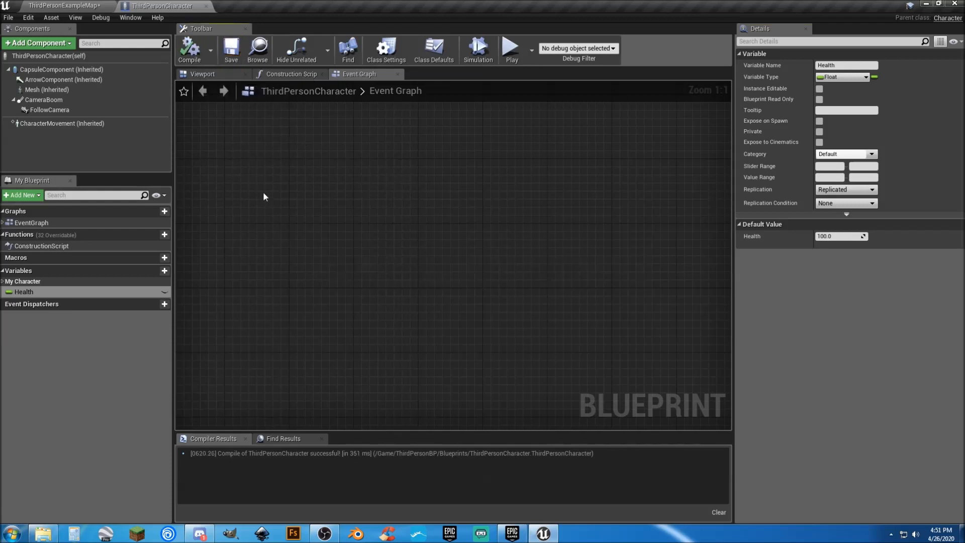
mouse_move(400, 318)
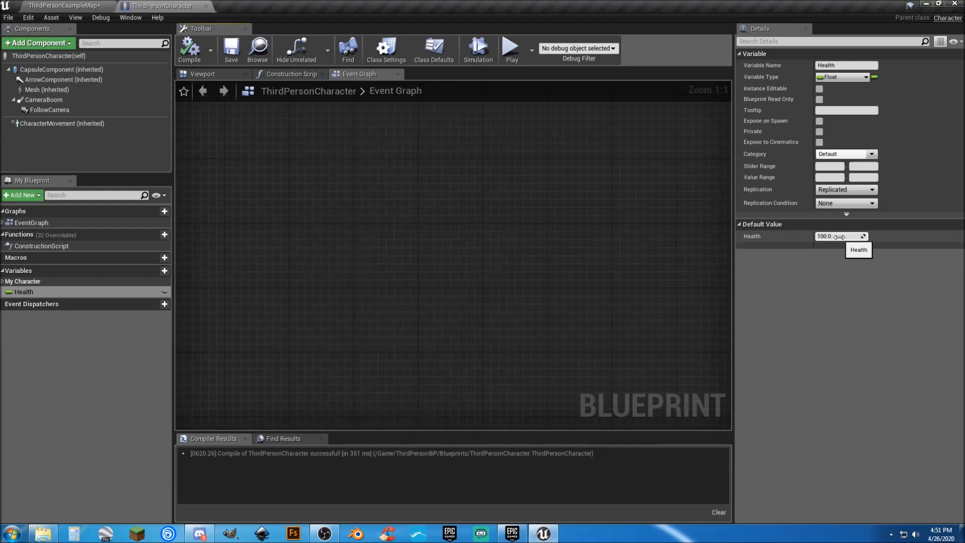
mouse_move(207, 3)
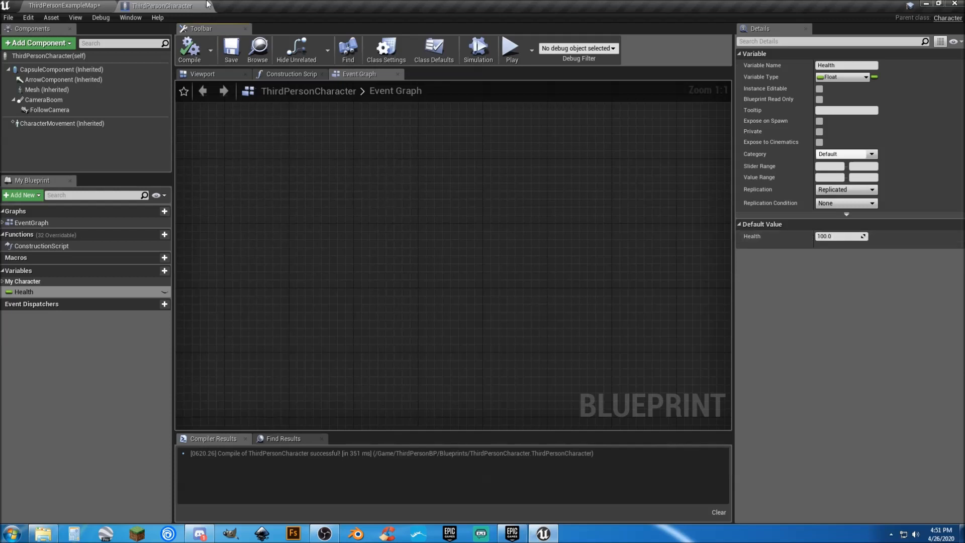
mouse_move(206, 6)
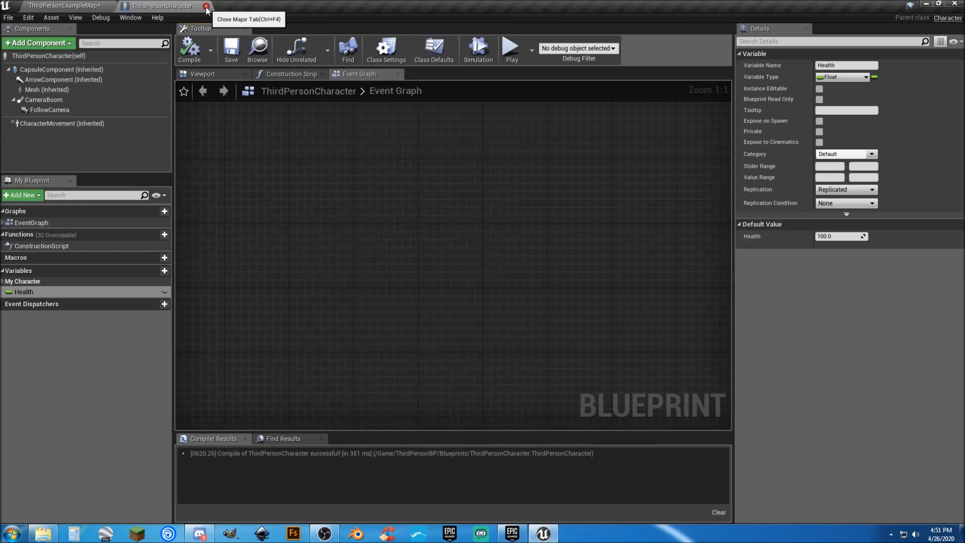
Step: Close the character blueprint and create a Player_HUD widget blueprint in Data/Widgets
left_click(206, 6)
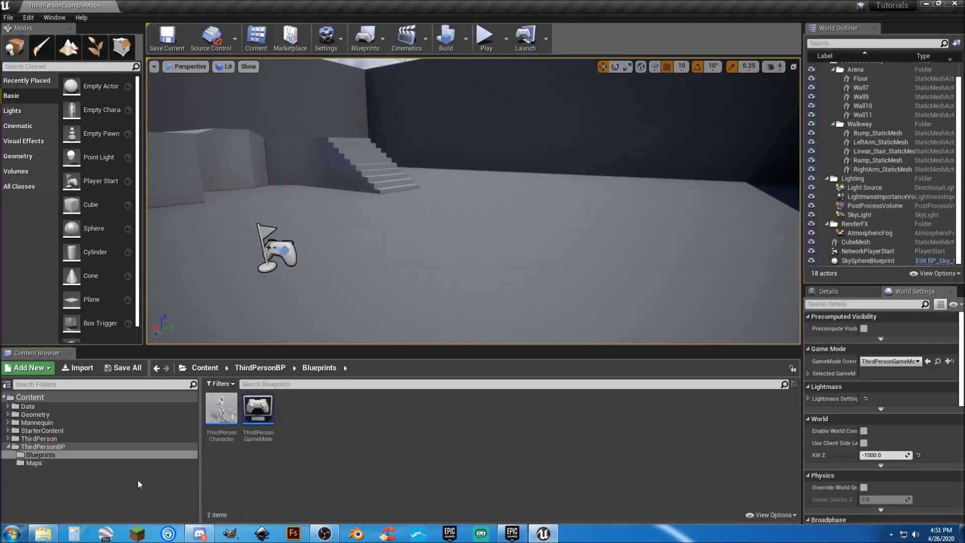
left_click(28, 406)
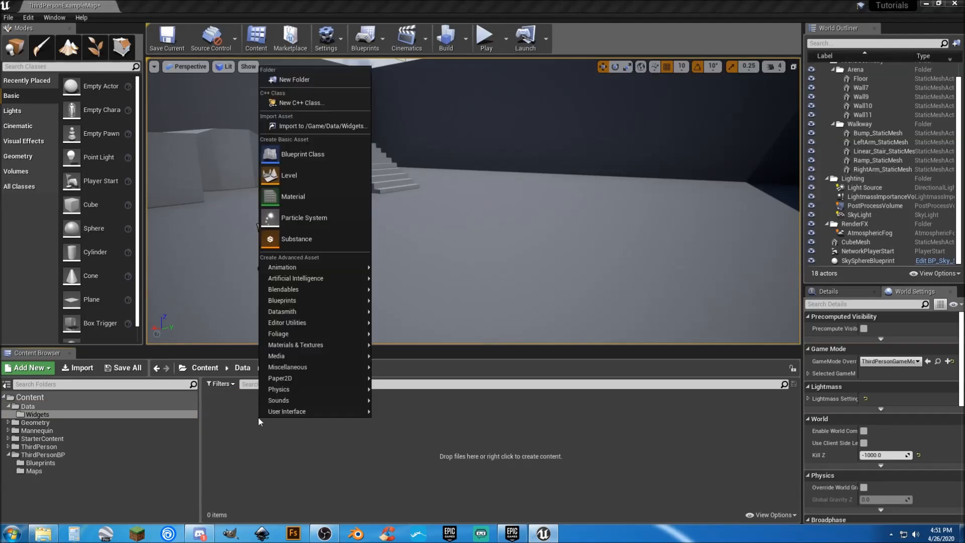
mouse_move(287, 412)
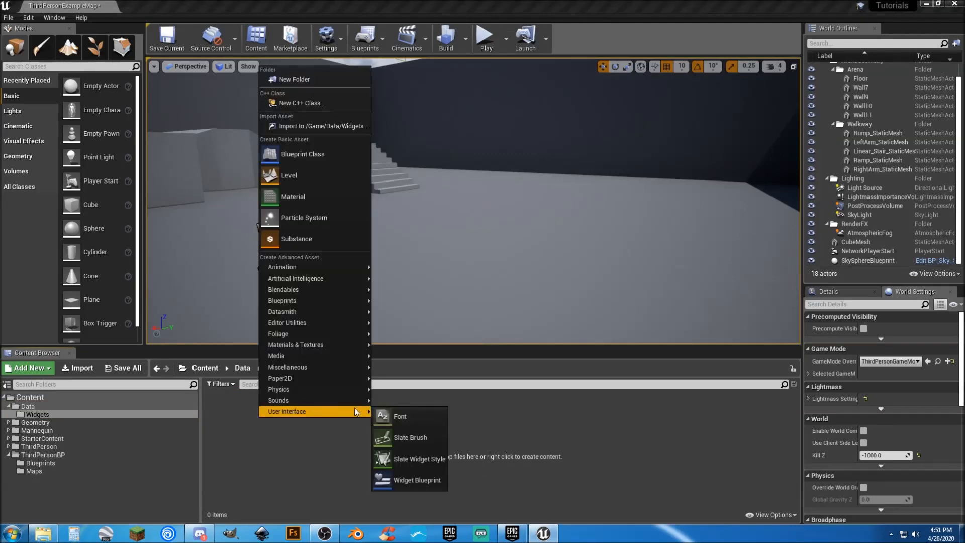
mouse_move(416, 480)
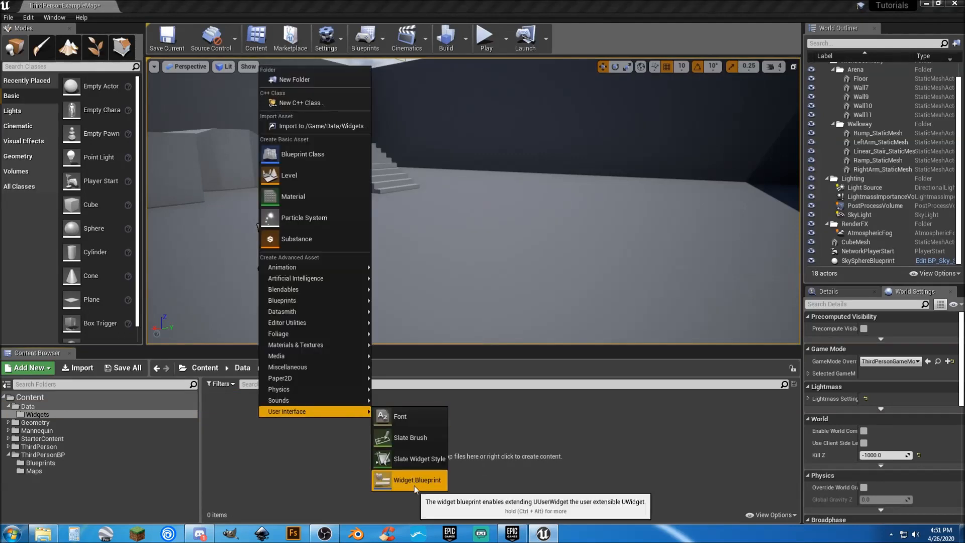
left_click(417, 479)
type("Player_HUD")
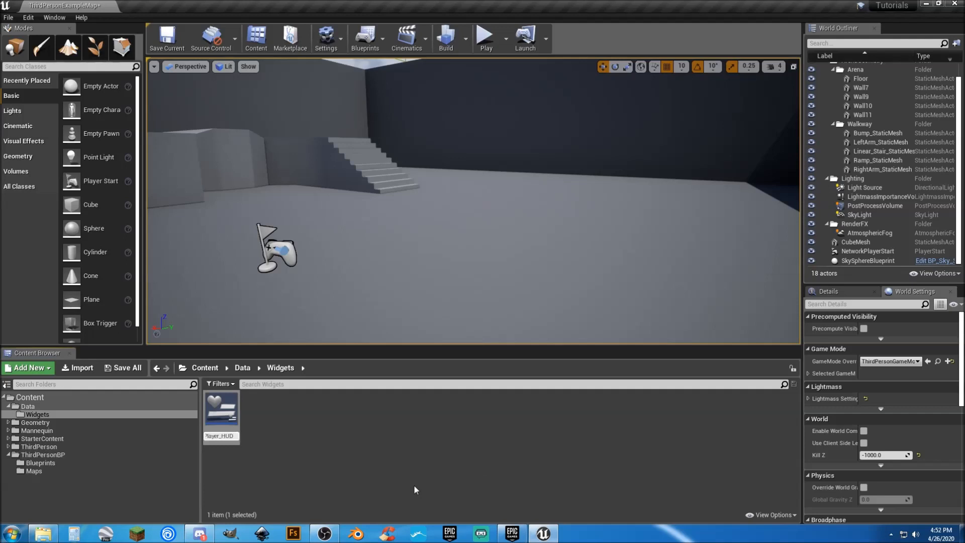
left_click(221, 409)
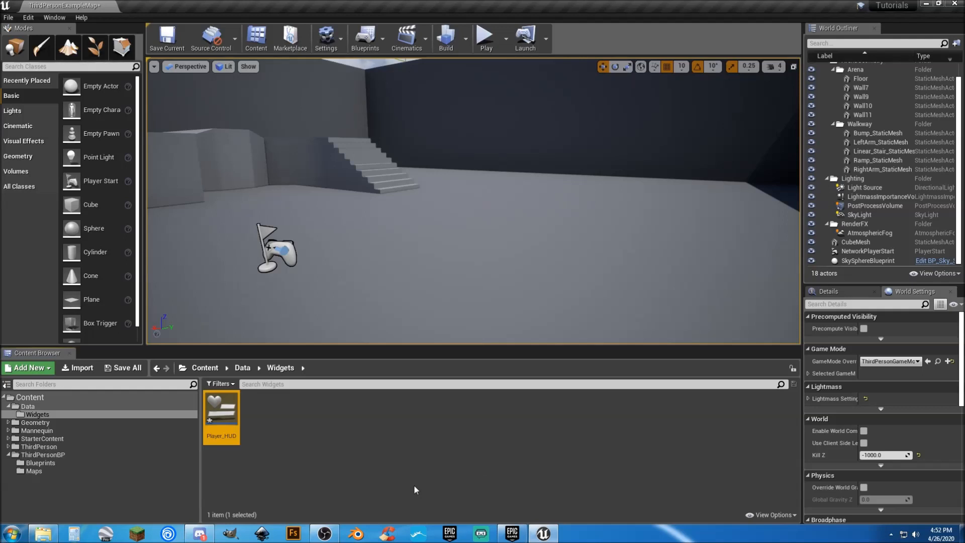
Step: Open the Player_HUD asset in the Widget Designer
double_click(221, 409)
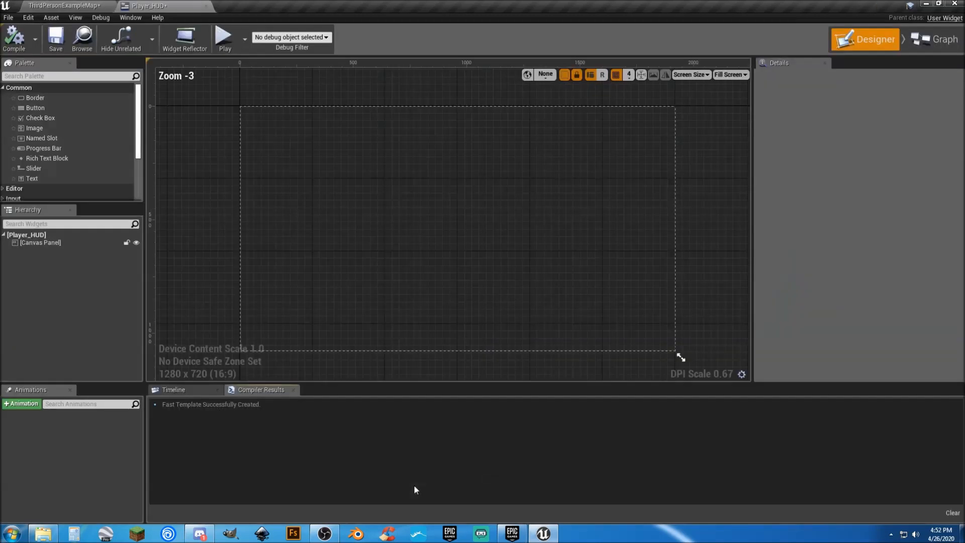
mouse_move(233, 17)
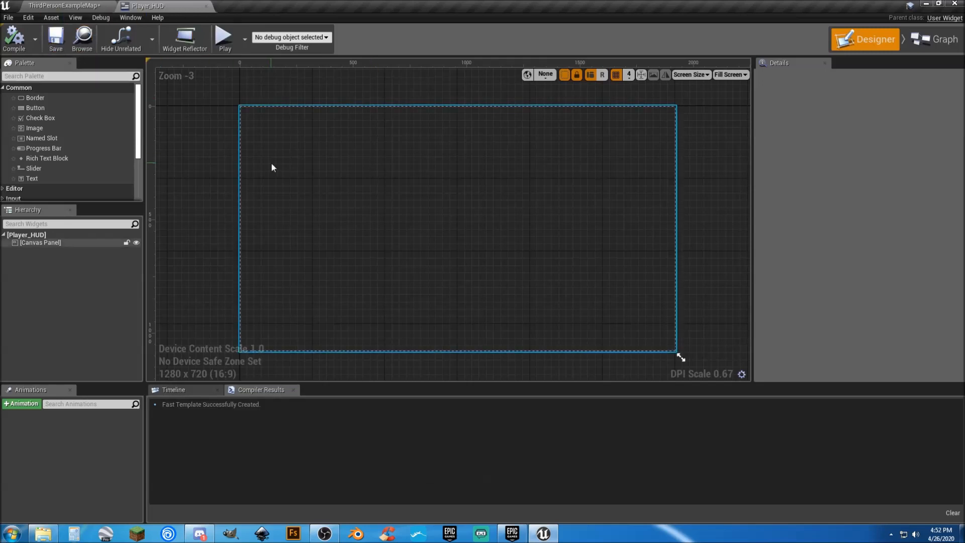
mouse_move(366, 142)
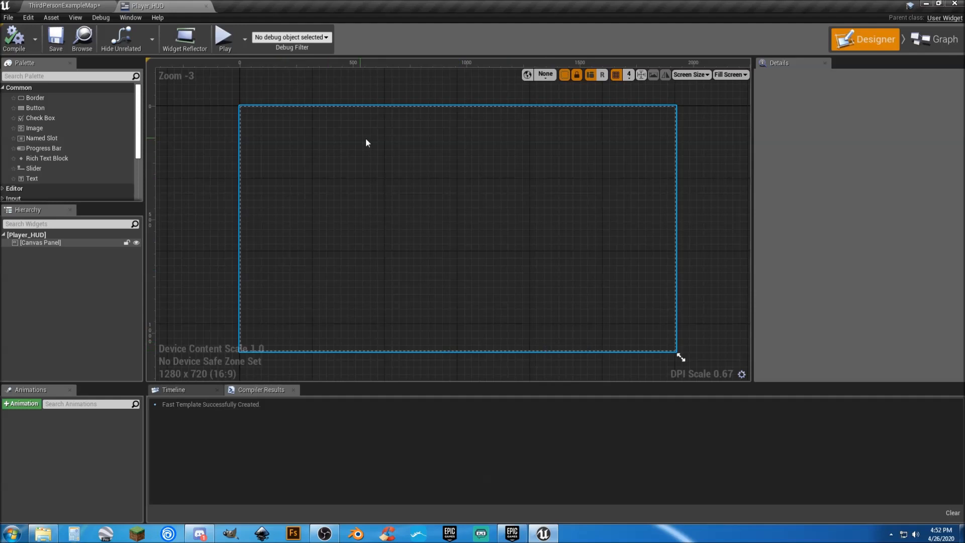
mouse_move(277, 149)
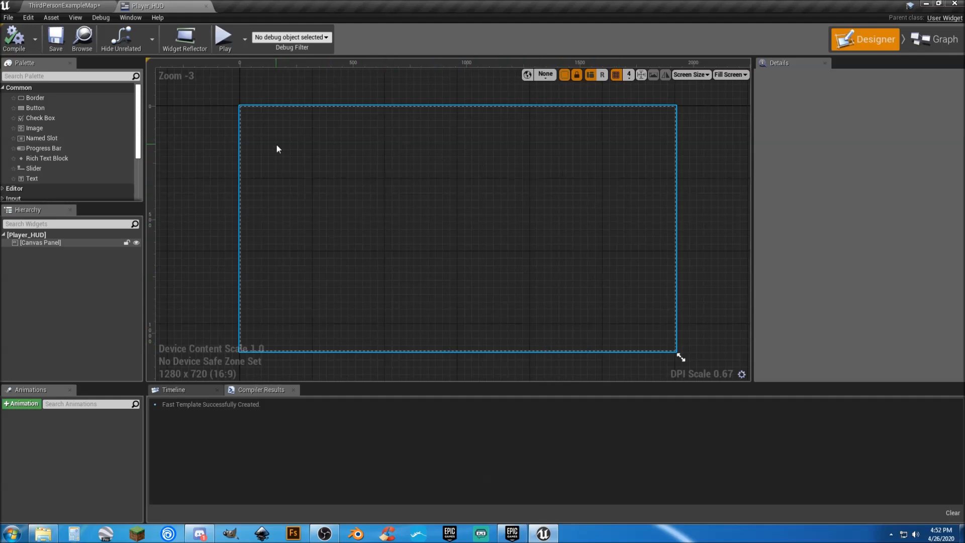
mouse_move(301, 228)
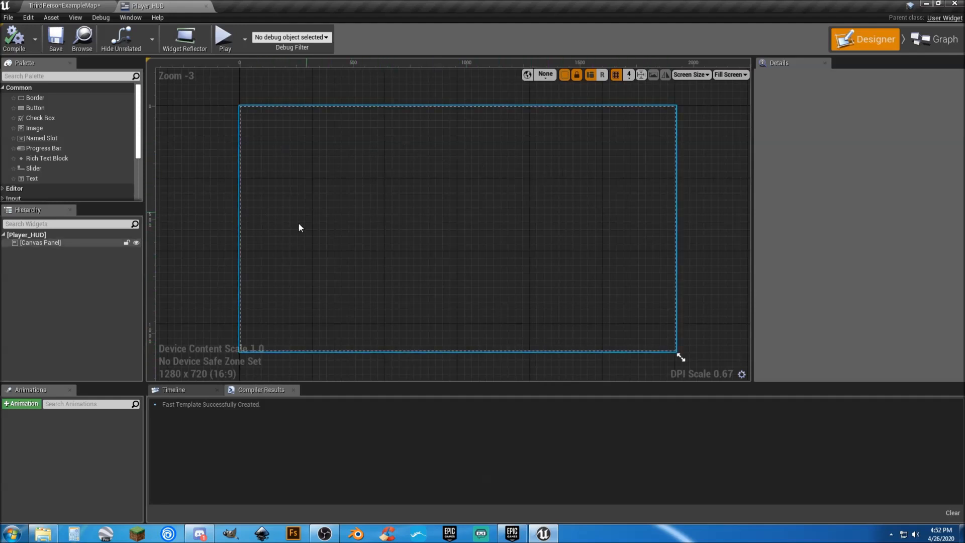
mouse_move(517, 183)
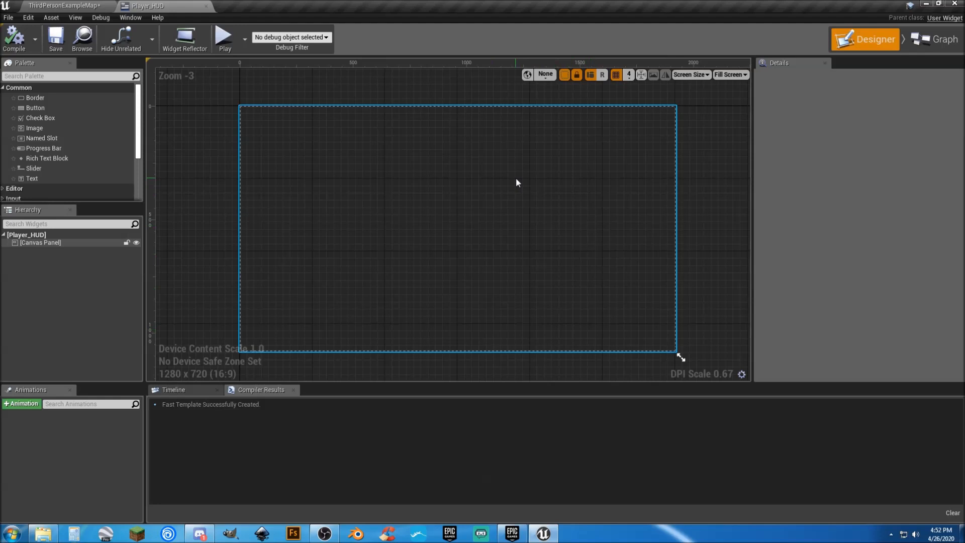
mouse_move(42, 138)
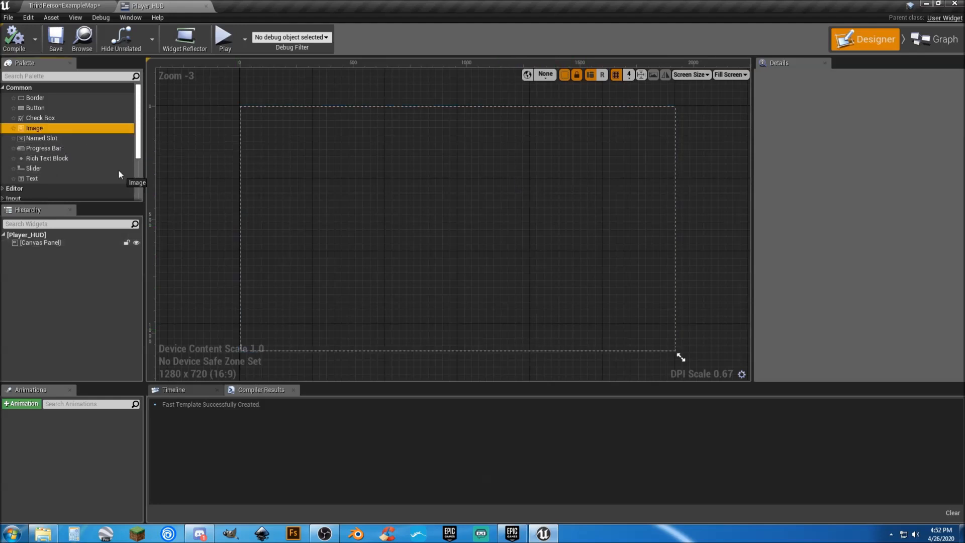
Step: Place an image widget on the Player_HUD canvas and stretch it into a bar about 200 by 40
left_click_drag(35, 127, 616, 332)
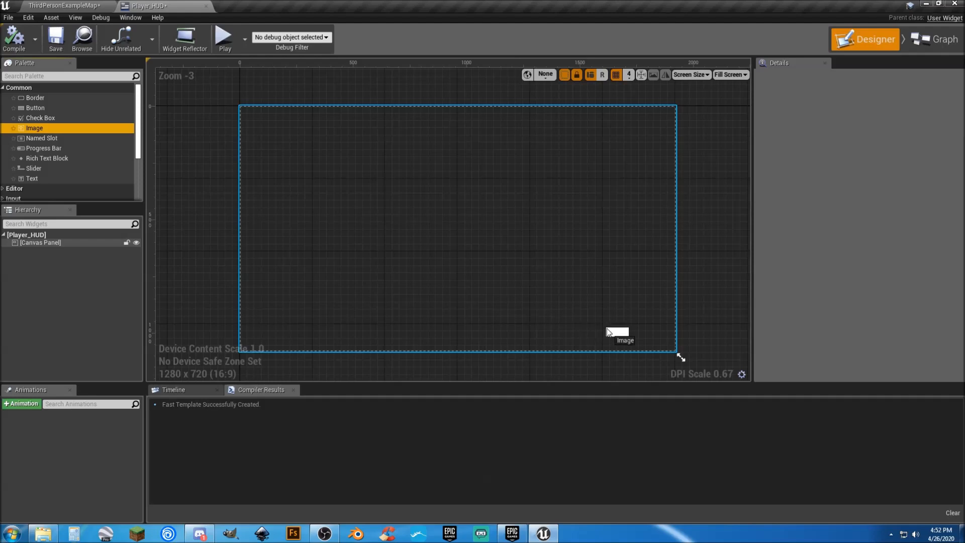
left_click(619, 329)
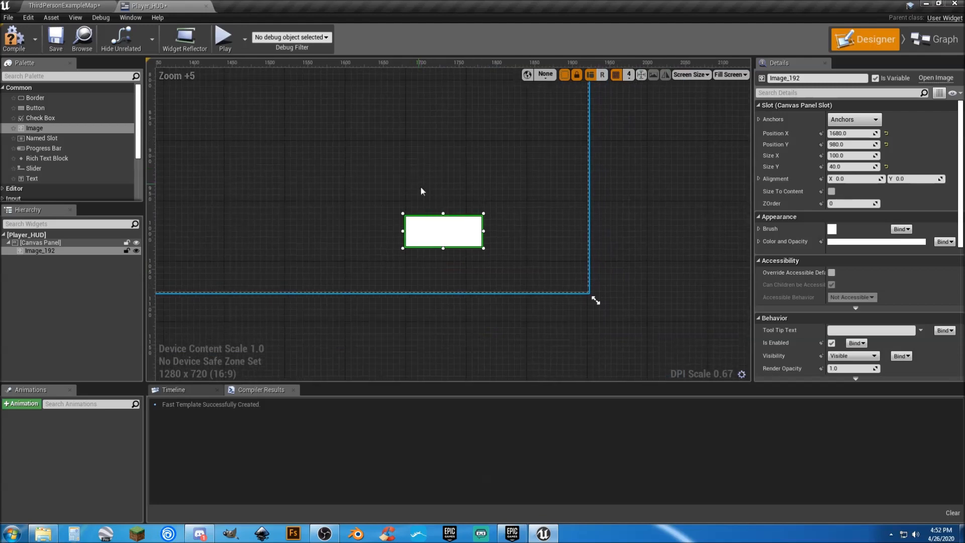
left_click_drag(443, 231, 537, 271)
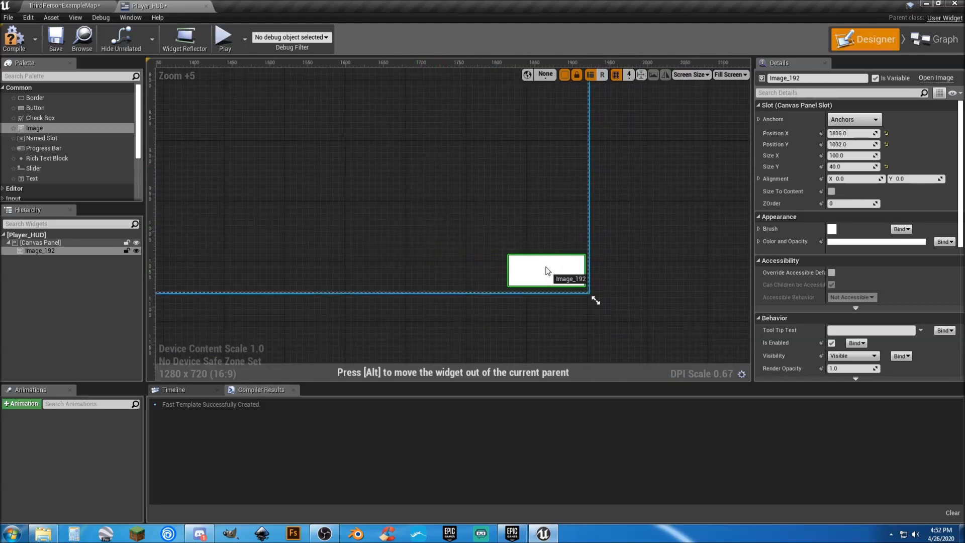
left_click_drag(546, 271, 543, 270)
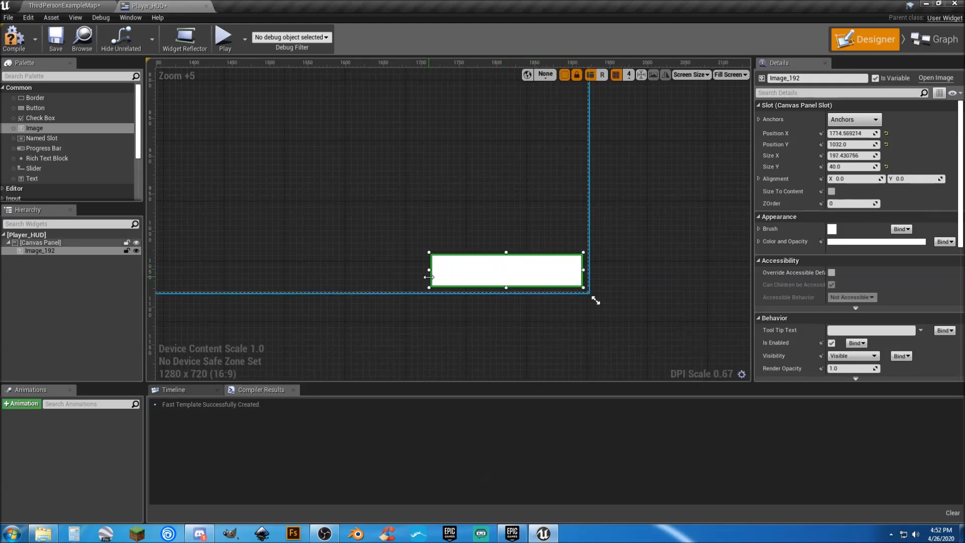
left_click_drag(430, 277, 413, 278)
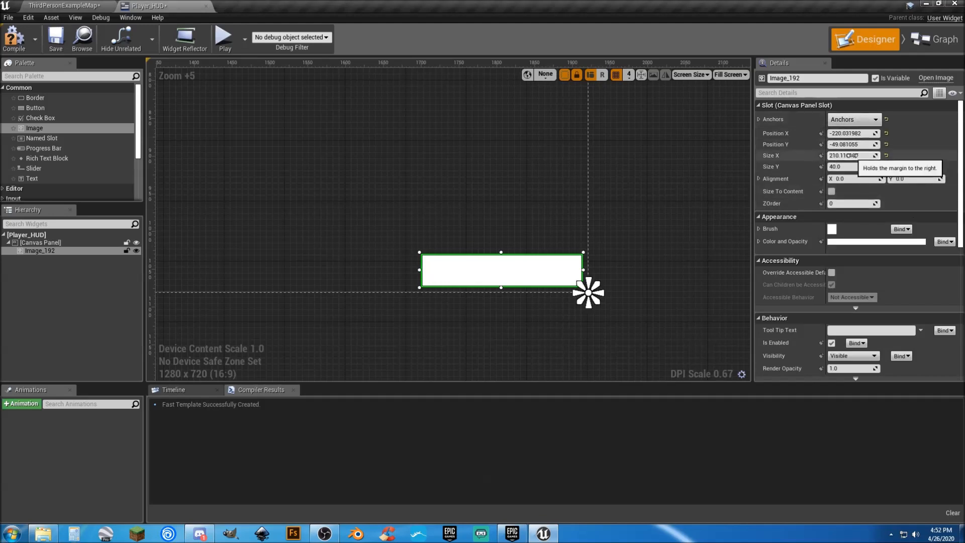
left_click(853, 155)
type("200")
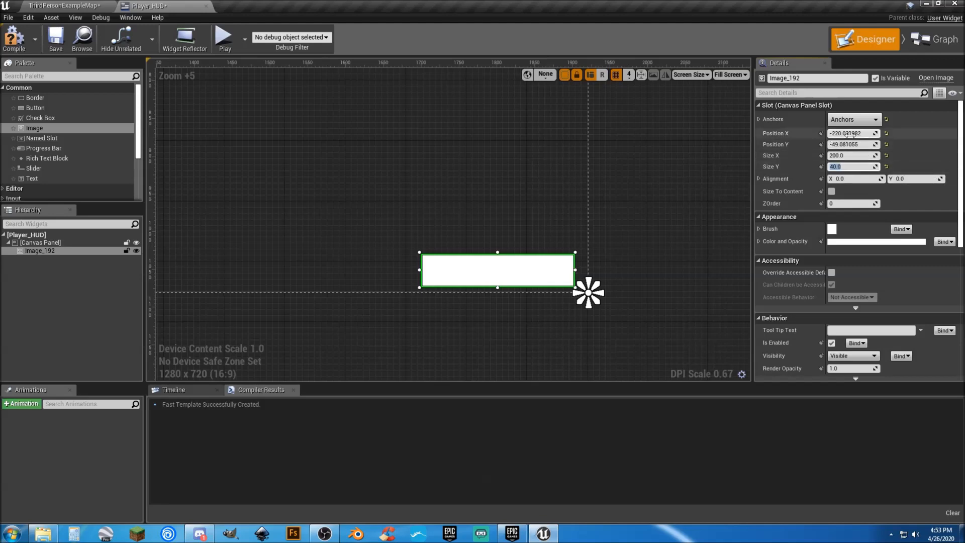
Step: Set Image_192 to size 200 by 40 at position -220, -60
left_click(853, 133)
type("-220")
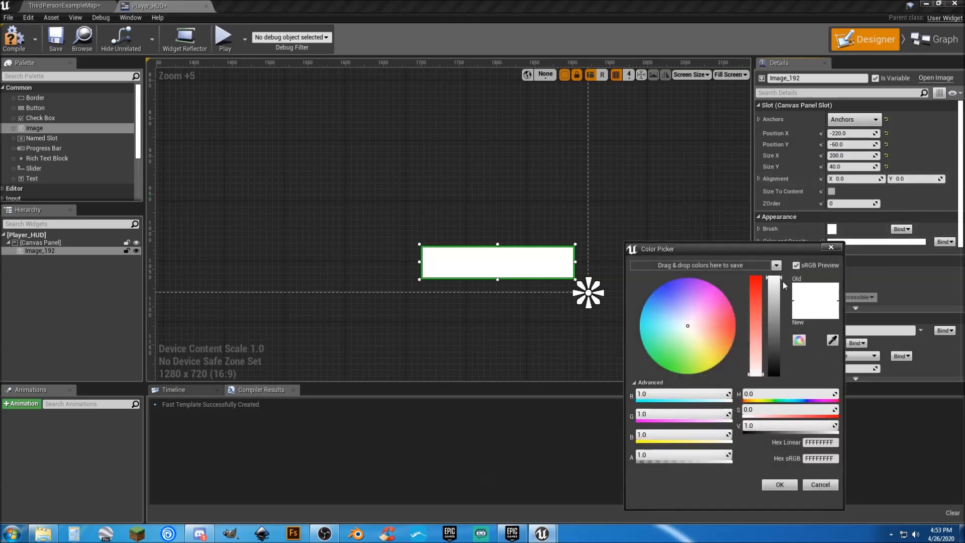
Step: Darken the image to black, lower its opacity, and compile Player_HUD
left_click_drag(774, 277, 775, 320)
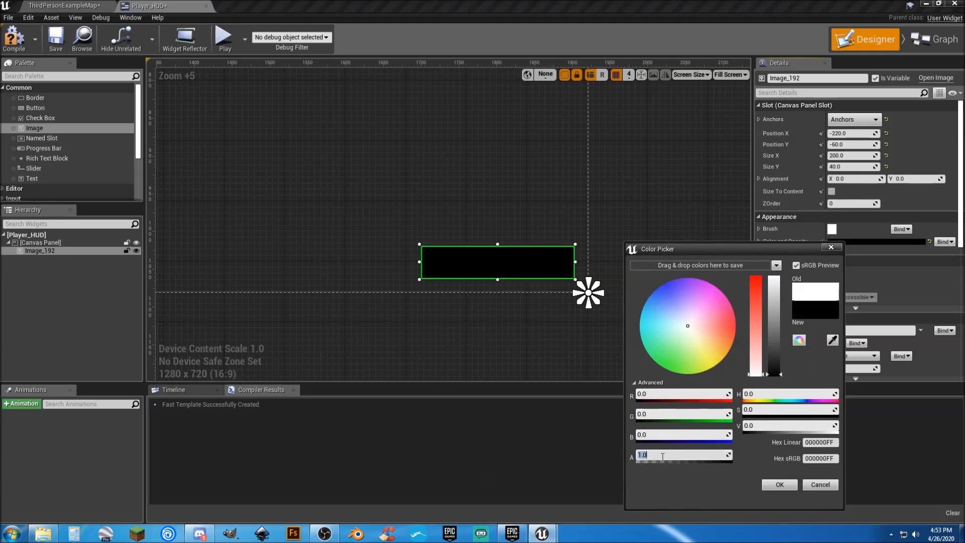
type("5")
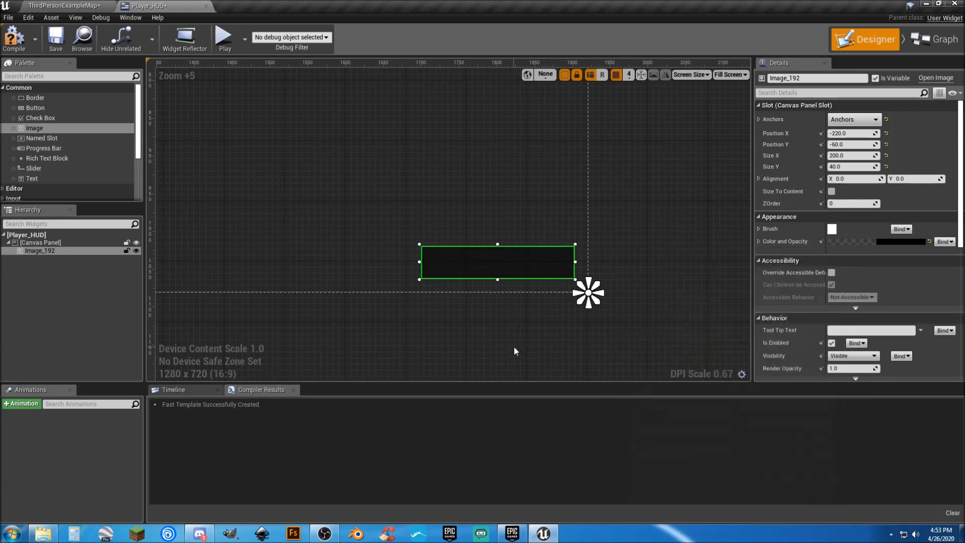
mouse_move(514, 321)
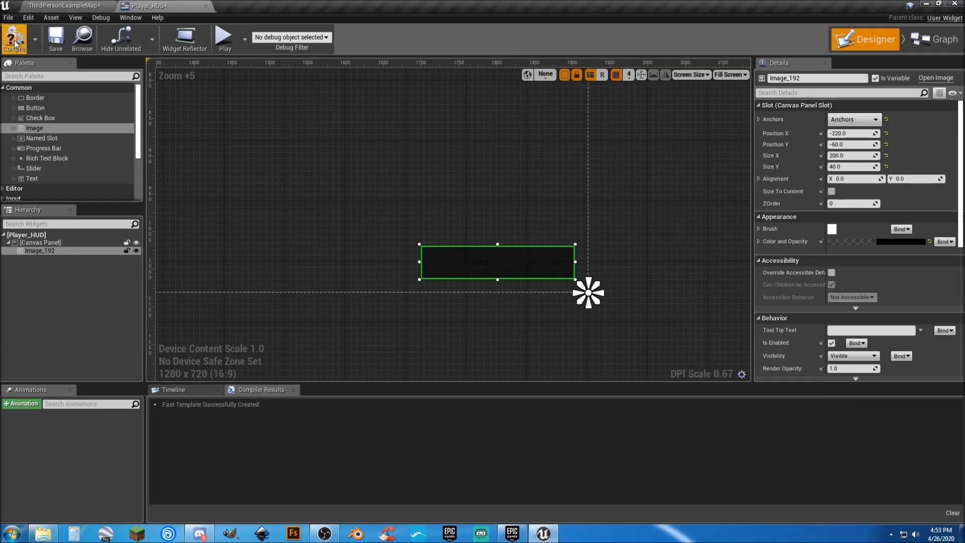
left_click(14, 37)
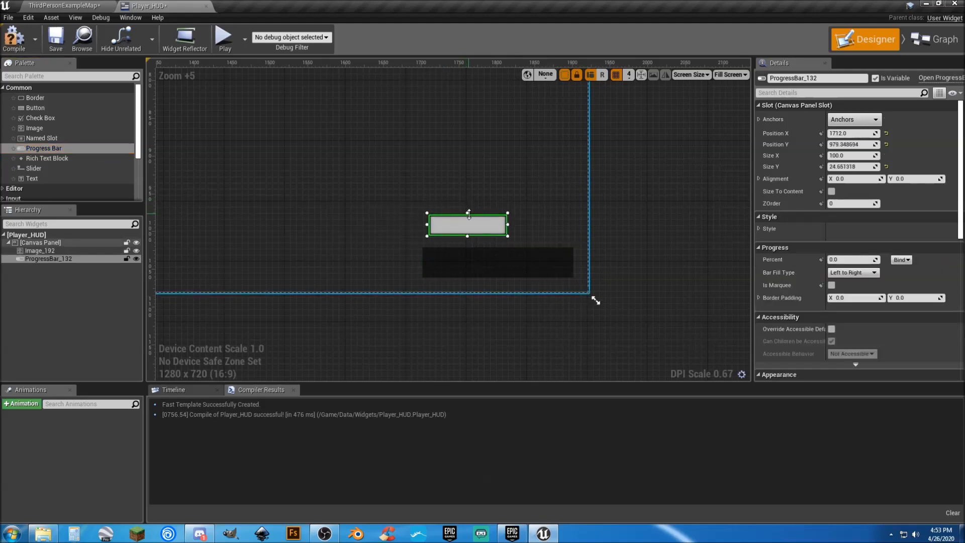
Step: Move and resize the progress bar to nearly fill the black background bar
left_click_drag(466, 223, 473, 265)
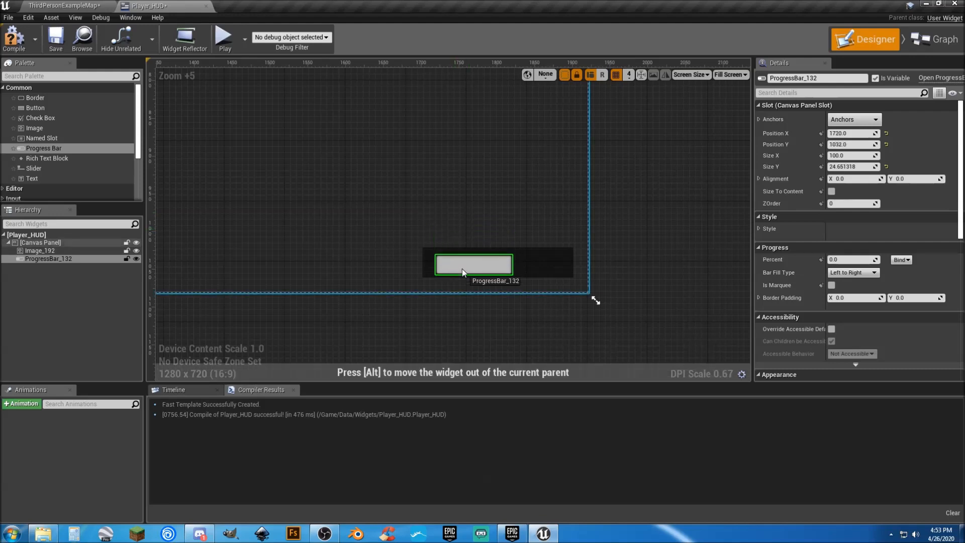
left_click_drag(473, 265, 463, 262)
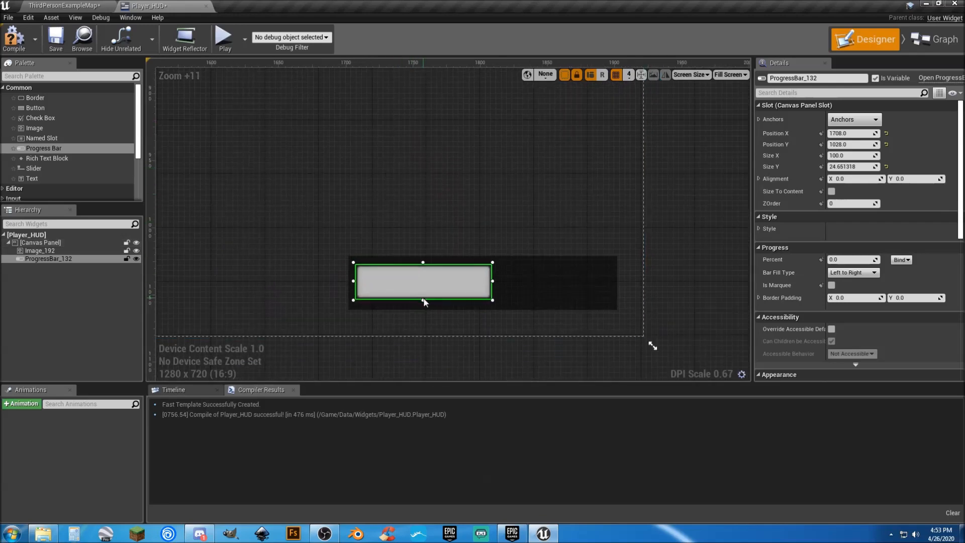
left_click_drag(423, 300, 423, 306)
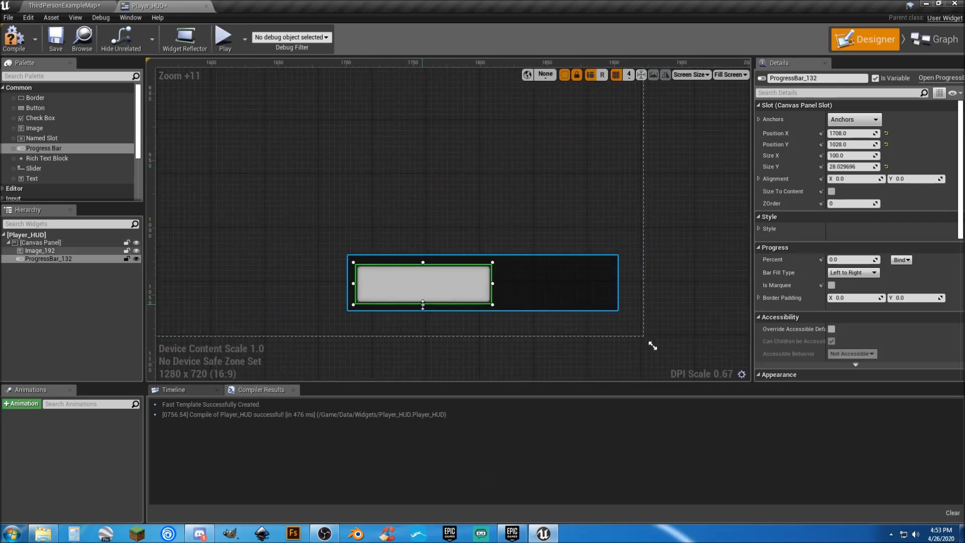
left_click_drag(422, 305, 422, 296)
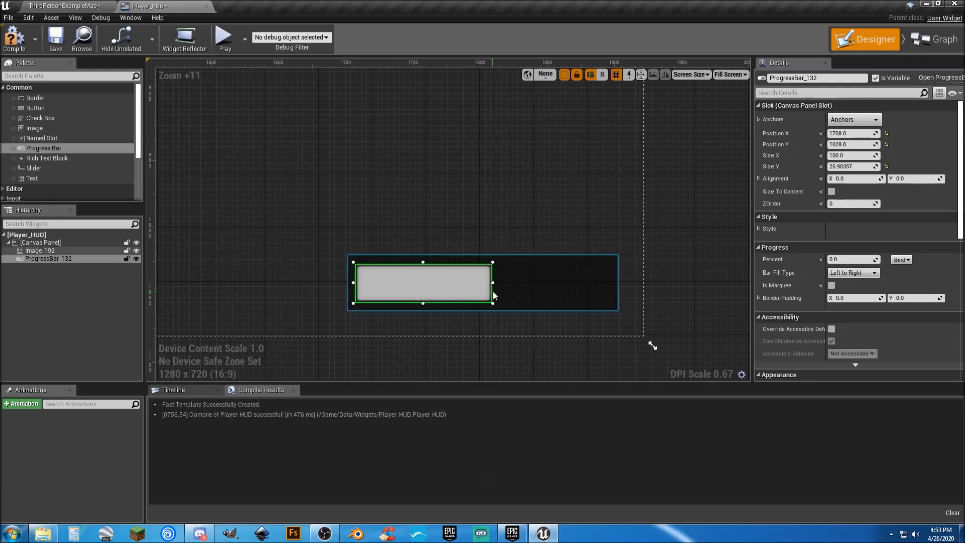
left_click_drag(493, 285, 603, 286)
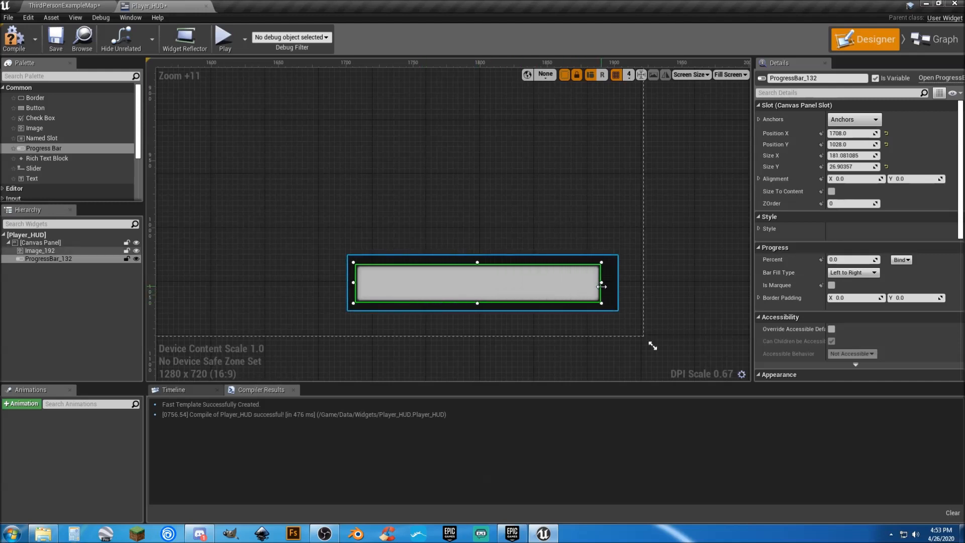
left_click_drag(602, 288, 612, 288)
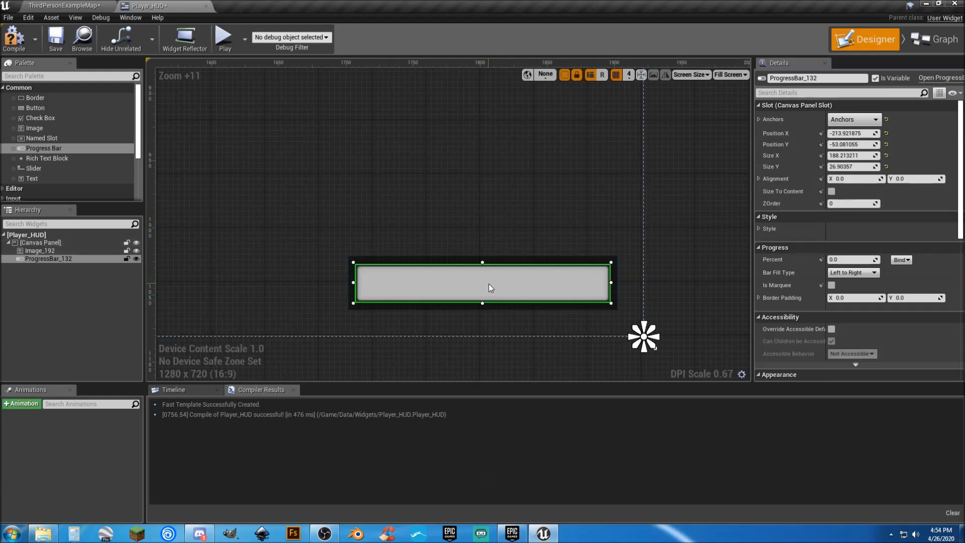
Step: Rename Image_192 to 'Background' and ProgressBar_132 to 'Health Bar' in the Hierarchy
left_click(41, 250)
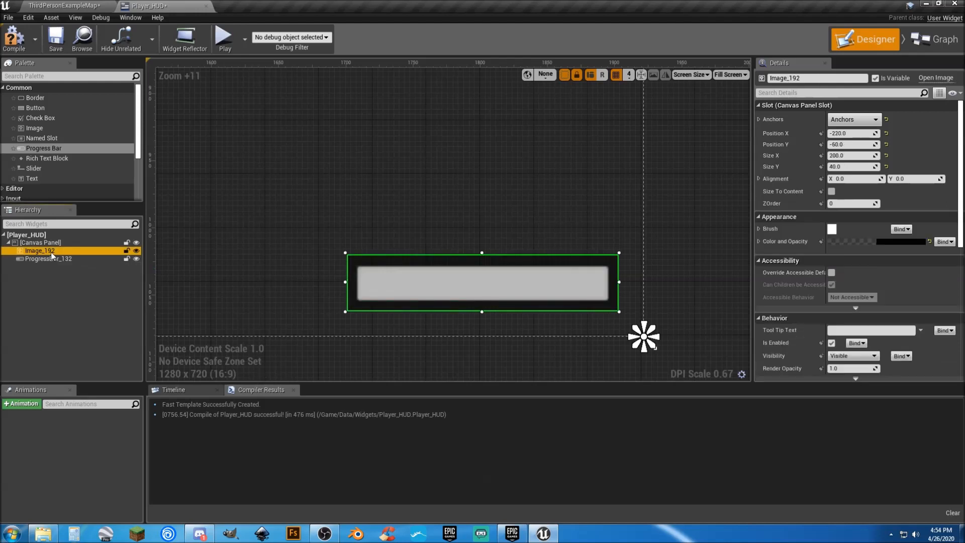
double_click(39, 250)
type("Background")
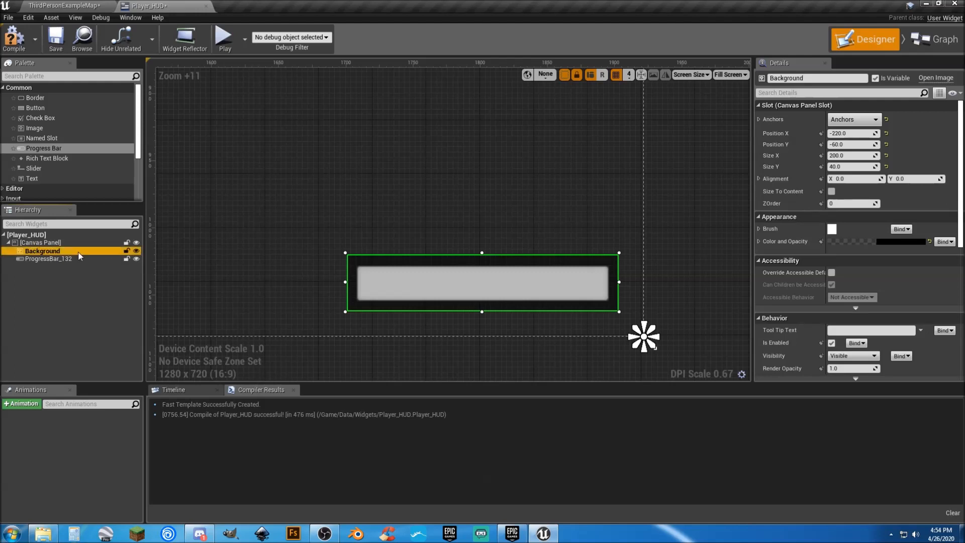
left_click(49, 258)
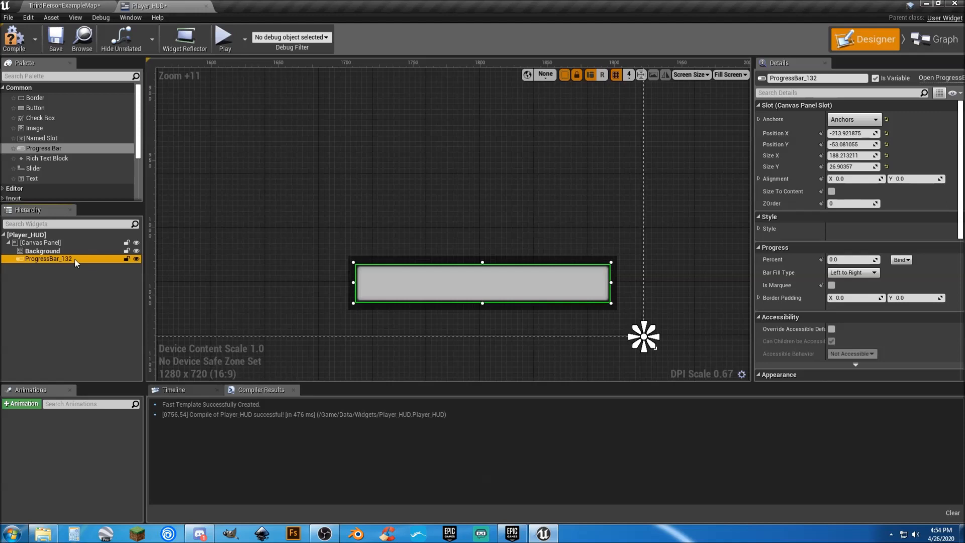
double_click(51, 260)
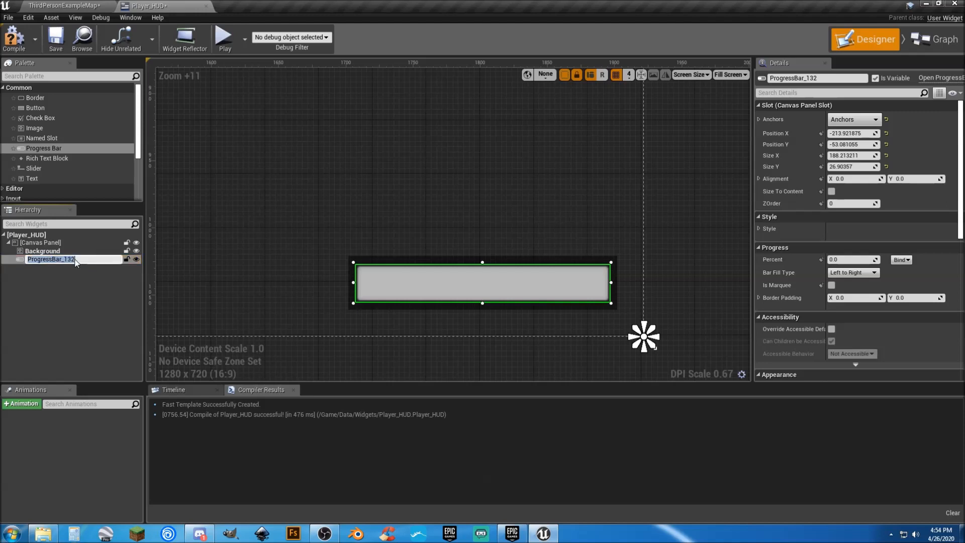
type("Health Bar")
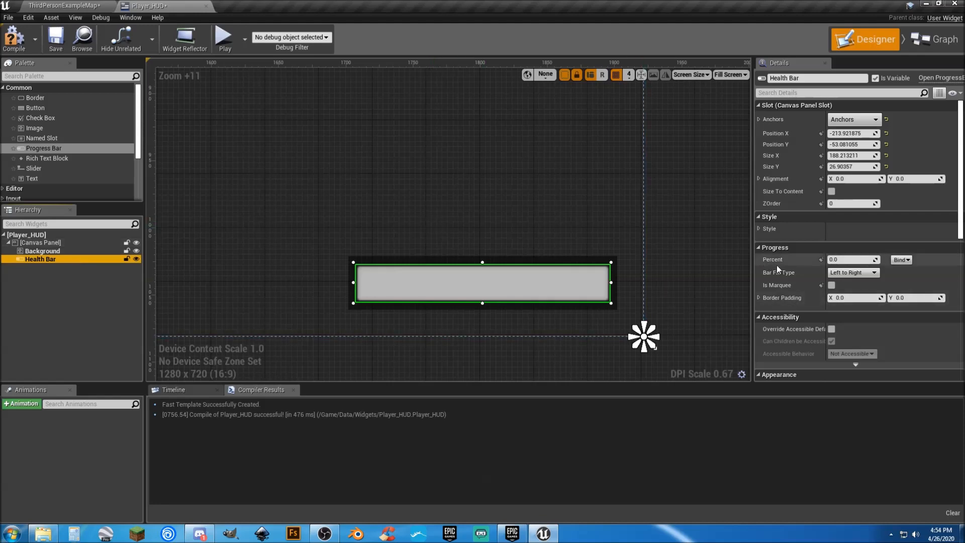
mouse_move(853, 259)
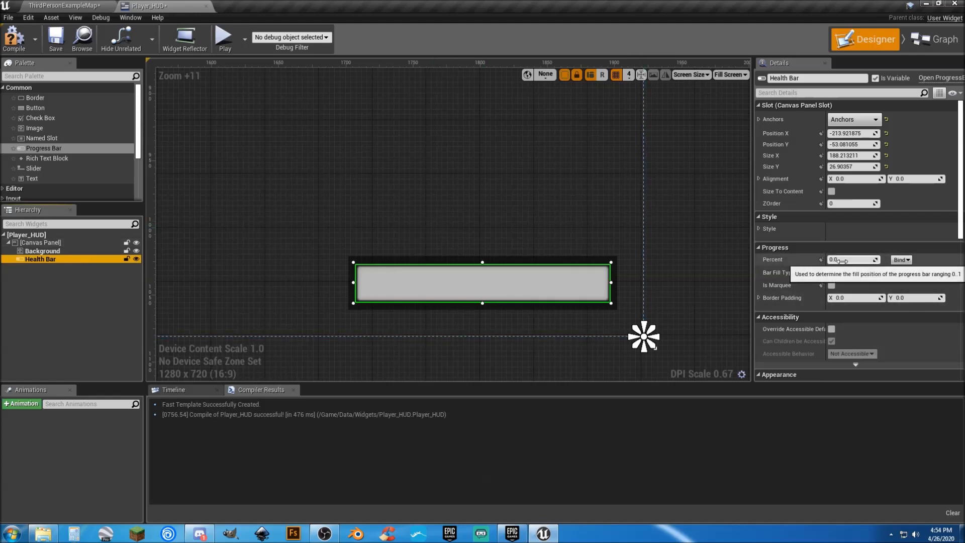
Step: Enter a Health Bar Percent value (0.380952) to preview a partial fill
type("0.380952")
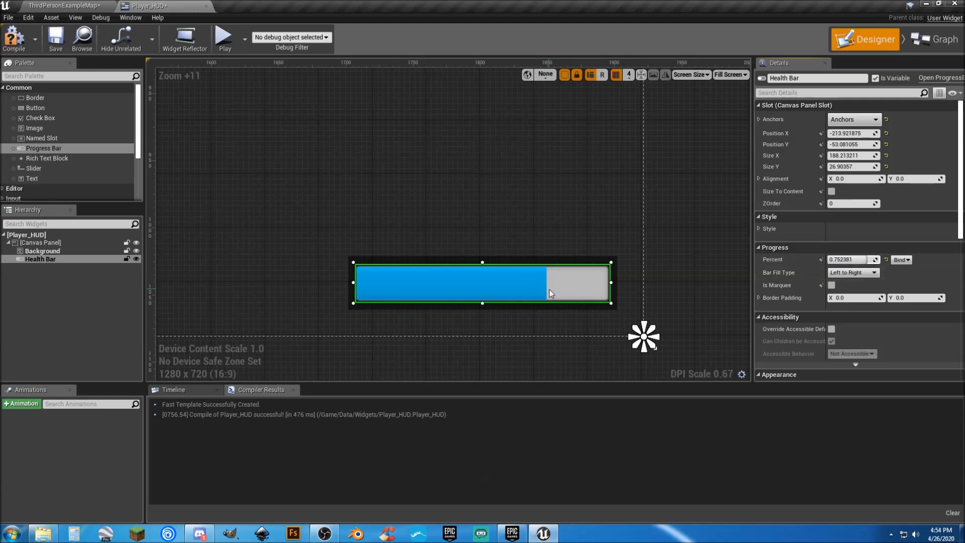
scroll("down", 3)
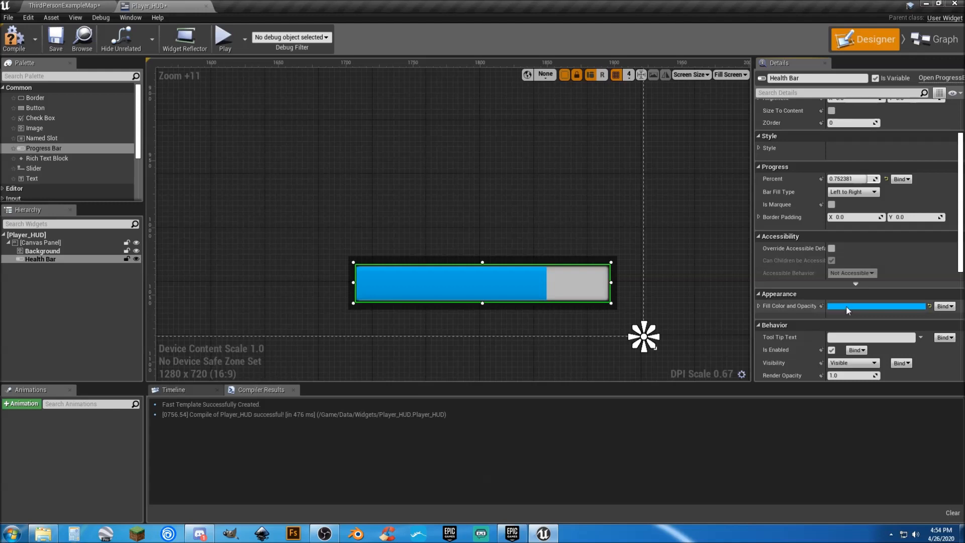
Step: Set the Health Bar's fill colour to red (RGB 1,0,0) and confirm
left_click(877, 306)
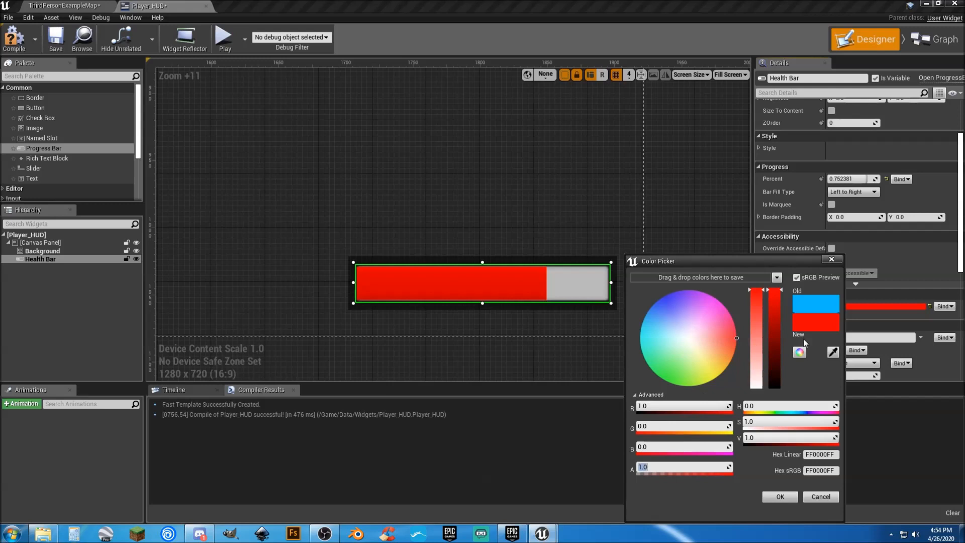
left_click(711, 295)
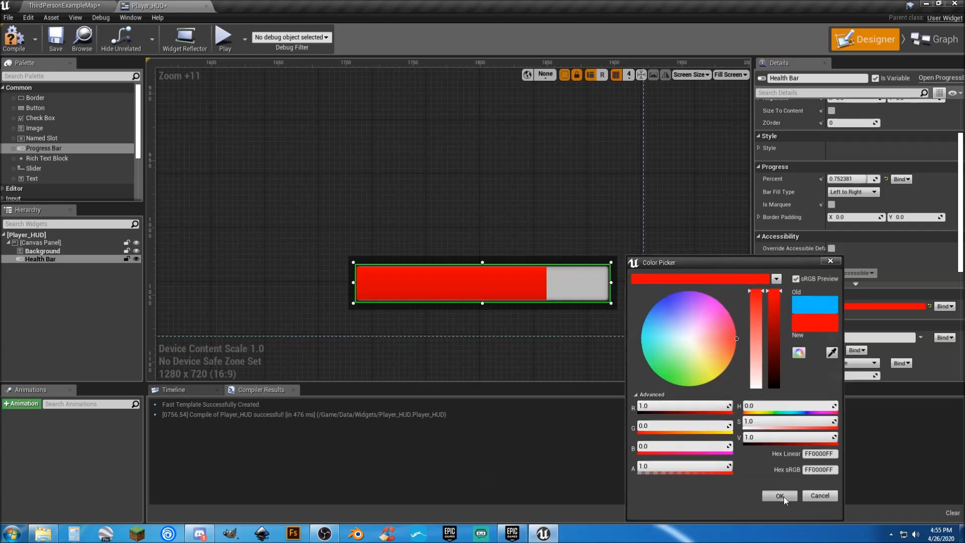
left_click(779, 496)
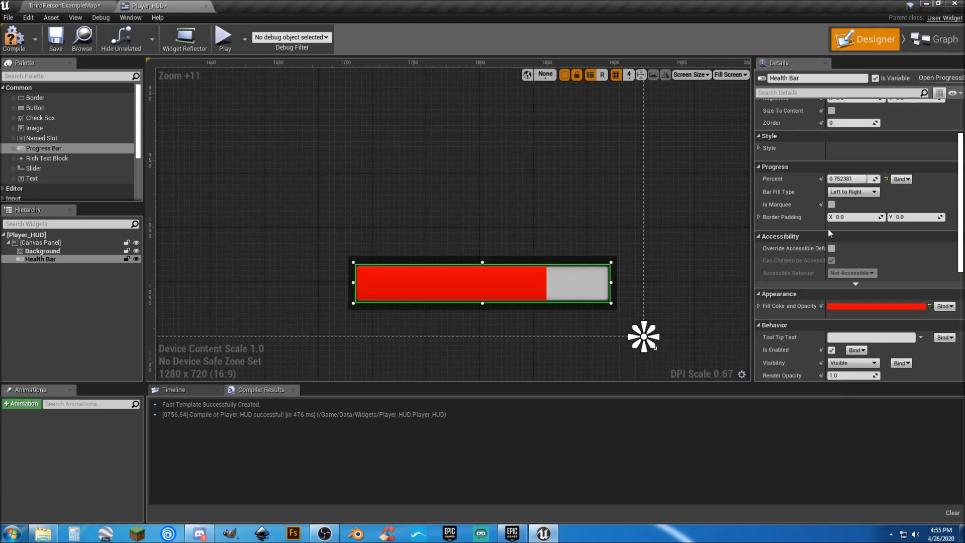
mouse_move(591, 273)
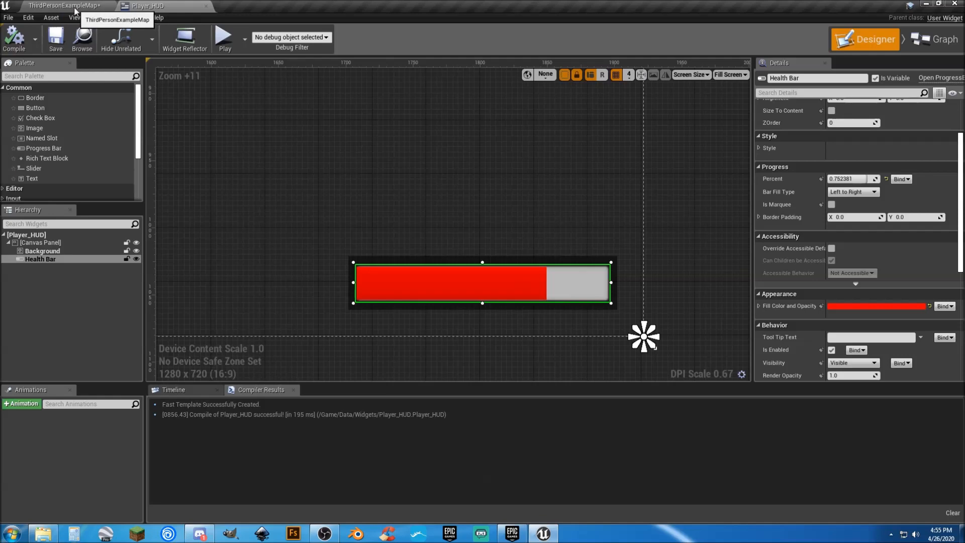
Step: Open the ThirdPersonCharacter blueprint from ThirdPersonBP/Blueprints to its Event Graph
left_click(62, 6)
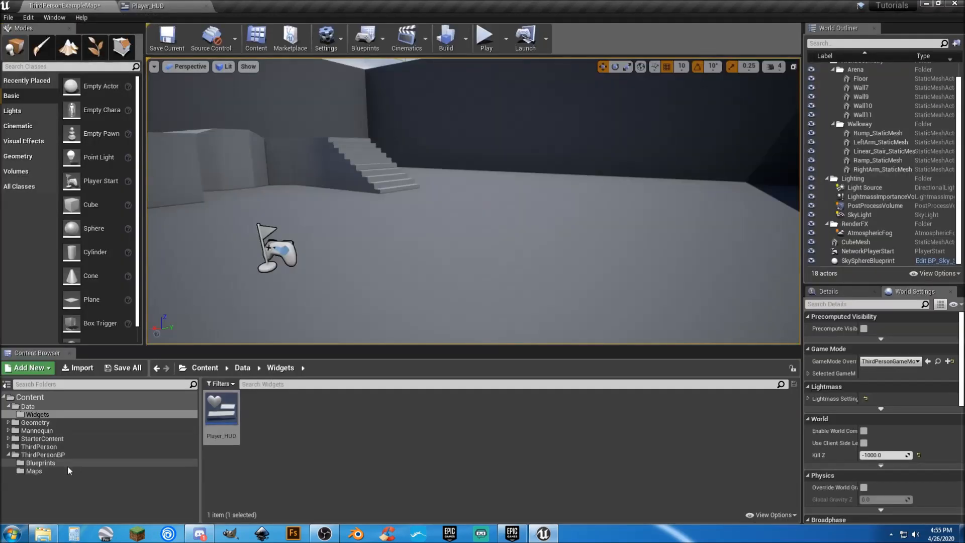
left_click(41, 462)
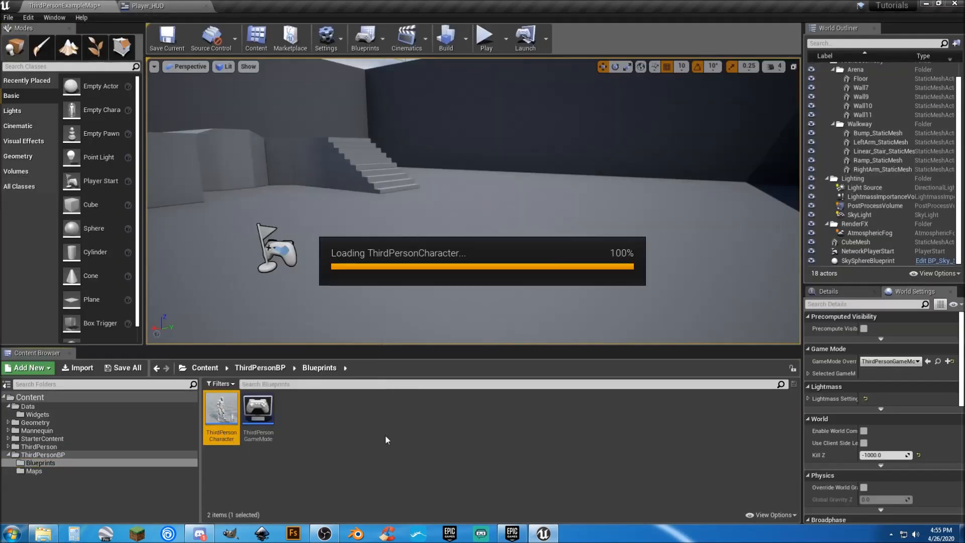
double_click(221, 409)
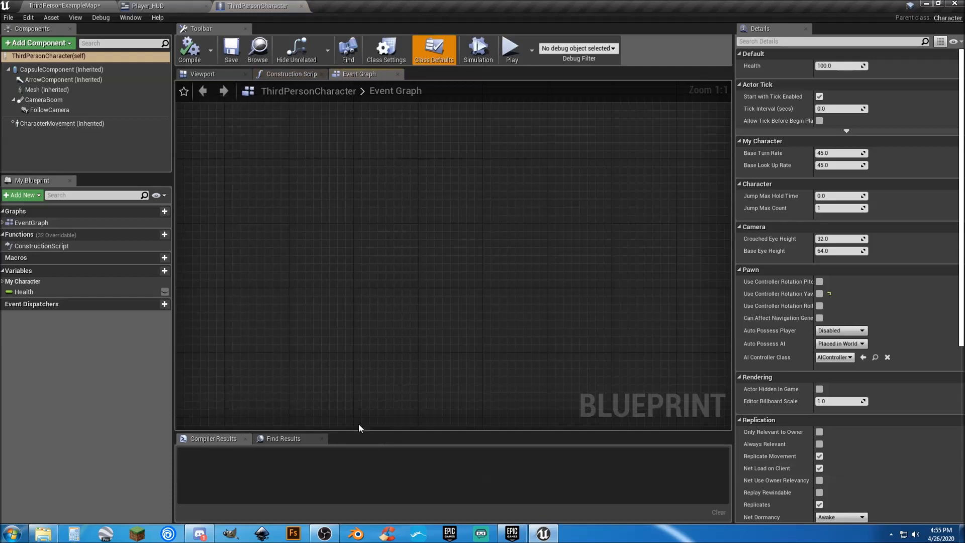
scroll("down", 3)
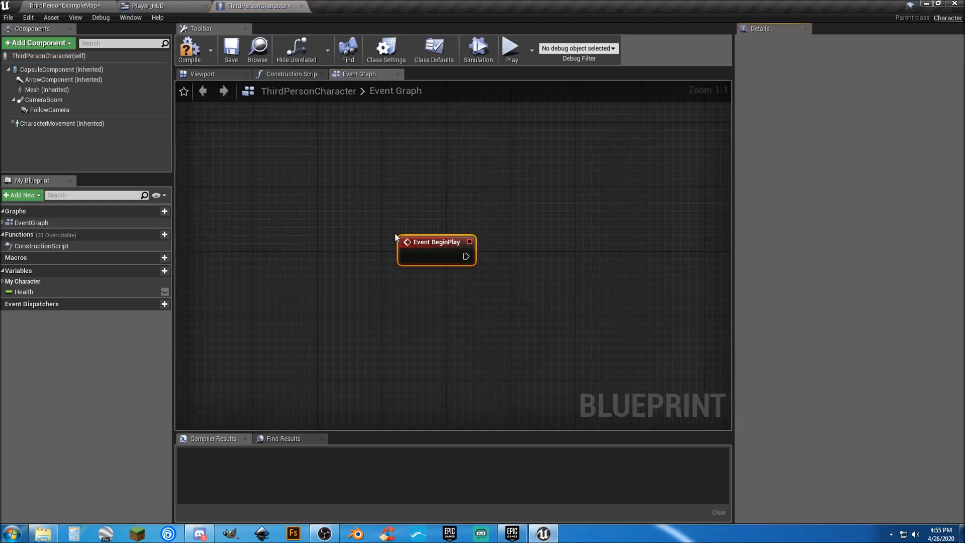
Step: Compile the ThirdPersonCharacter blueprint with its Event BeginPlay node
left_click_drag(436, 249, 404, 217)
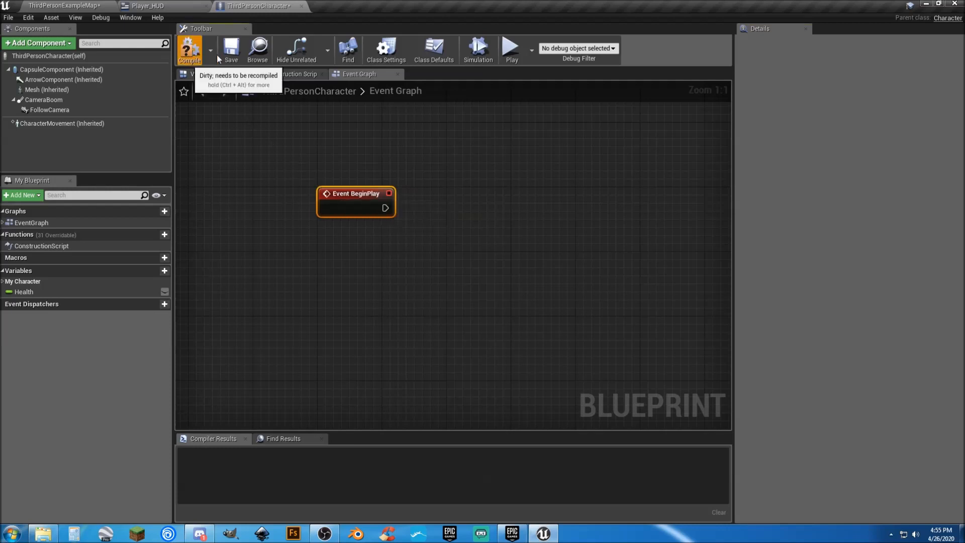
left_click(189, 49)
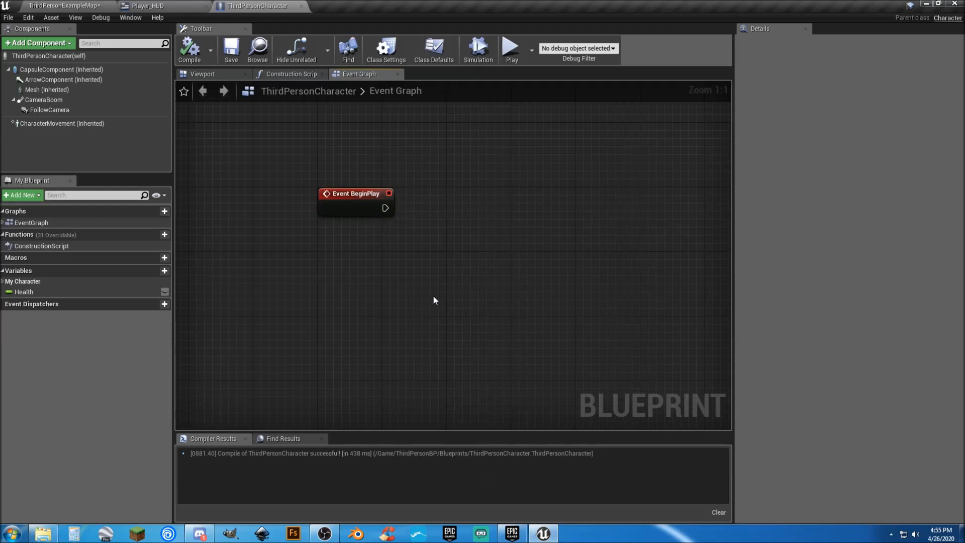
mouse_move(405, 263)
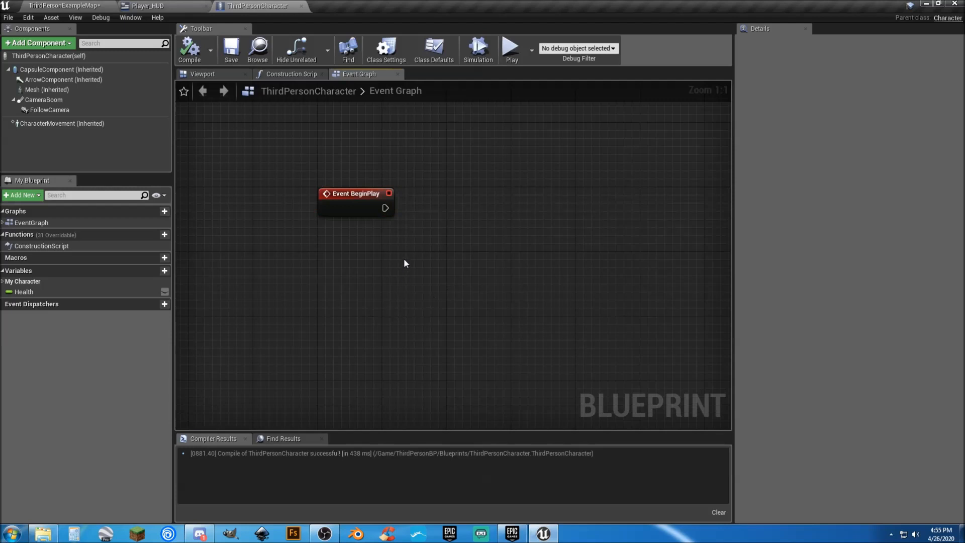
mouse_move(431, 230)
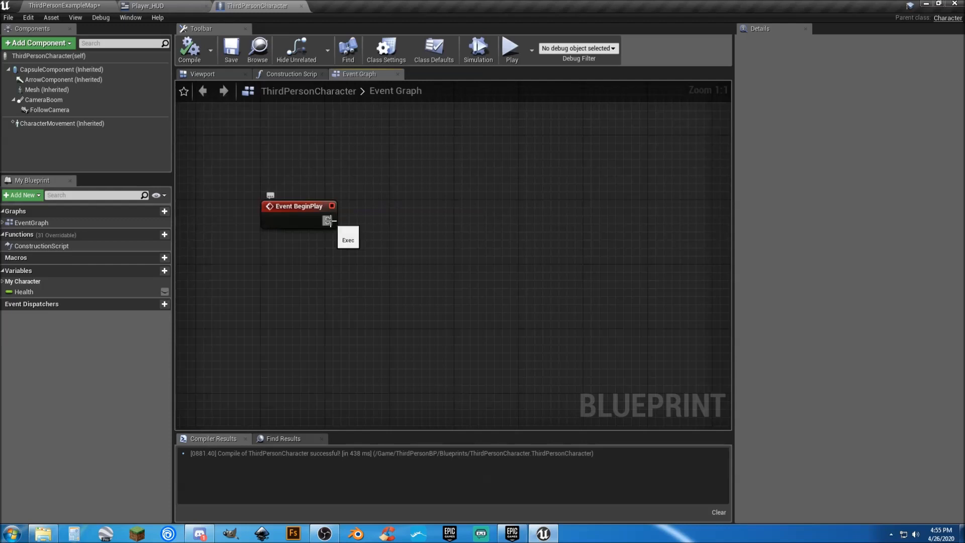
Step: Add a Create Widget node after BeginPlay with class Player_HUD
left_click_drag(328, 220, 406, 227)
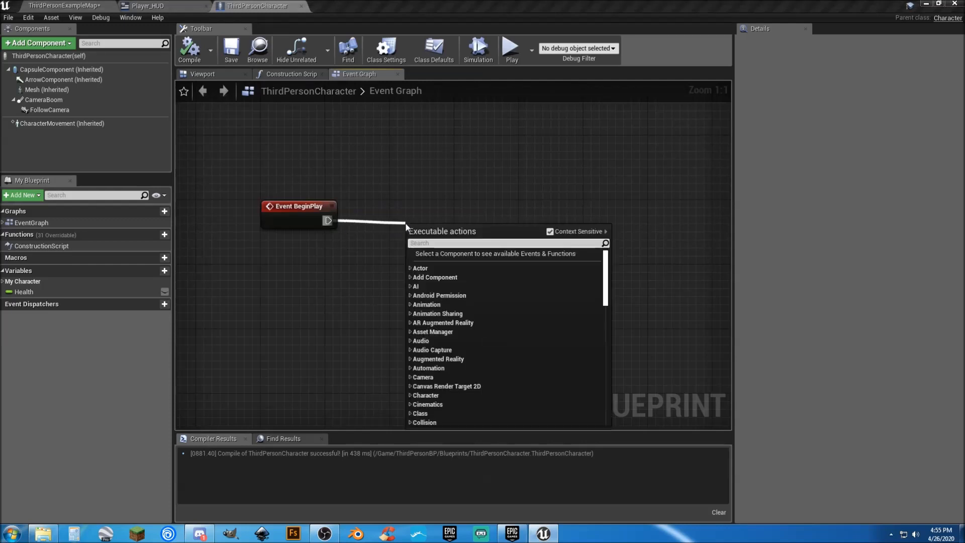
type("crea")
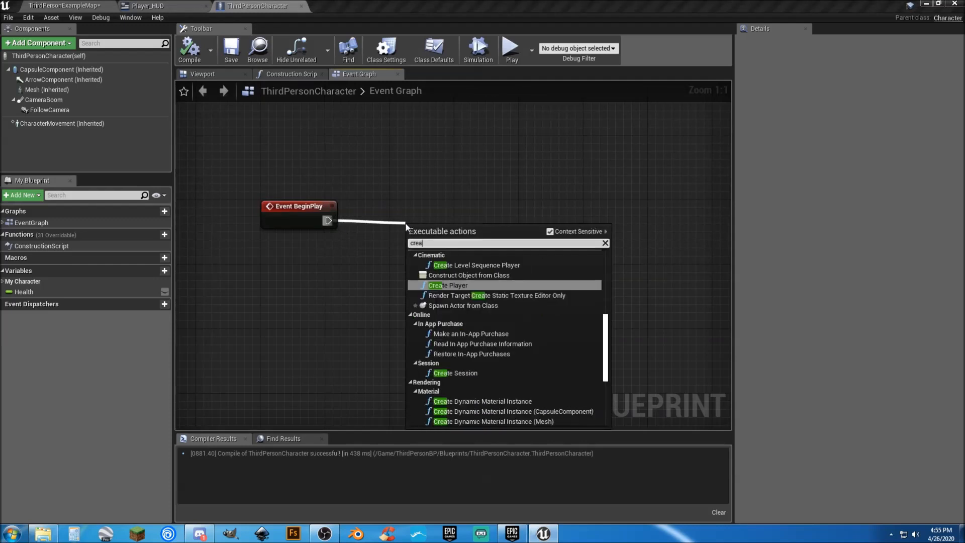
left_click(469, 275)
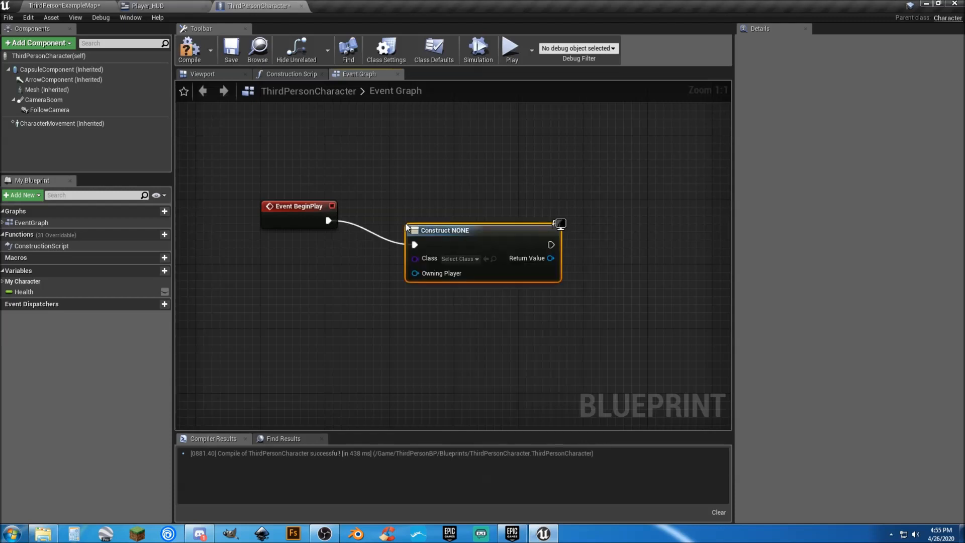
mouse_move(418, 230)
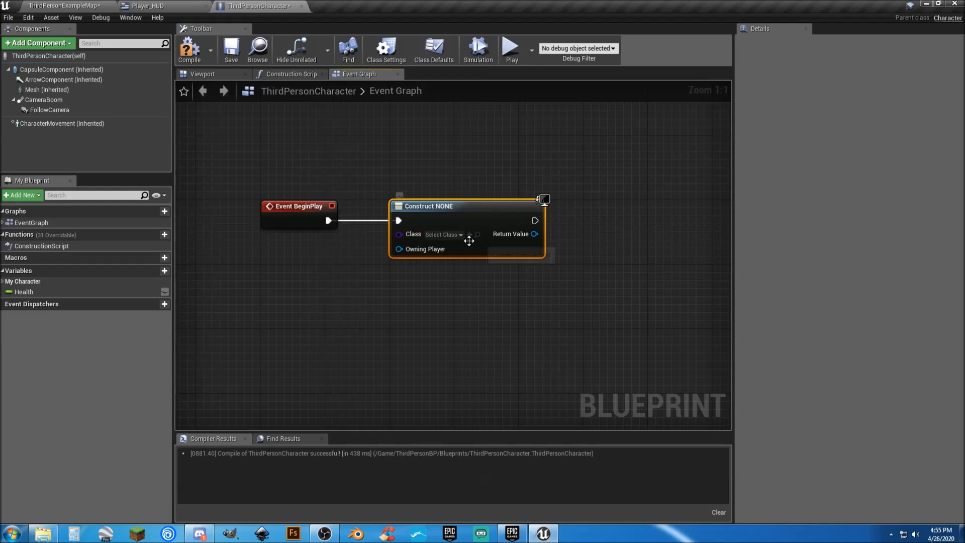
left_click(442, 234)
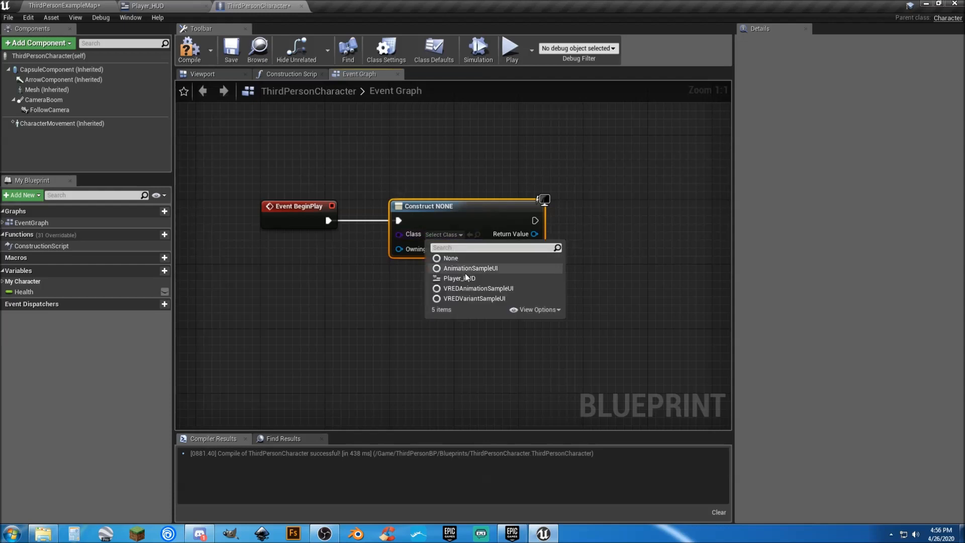
left_click(458, 277)
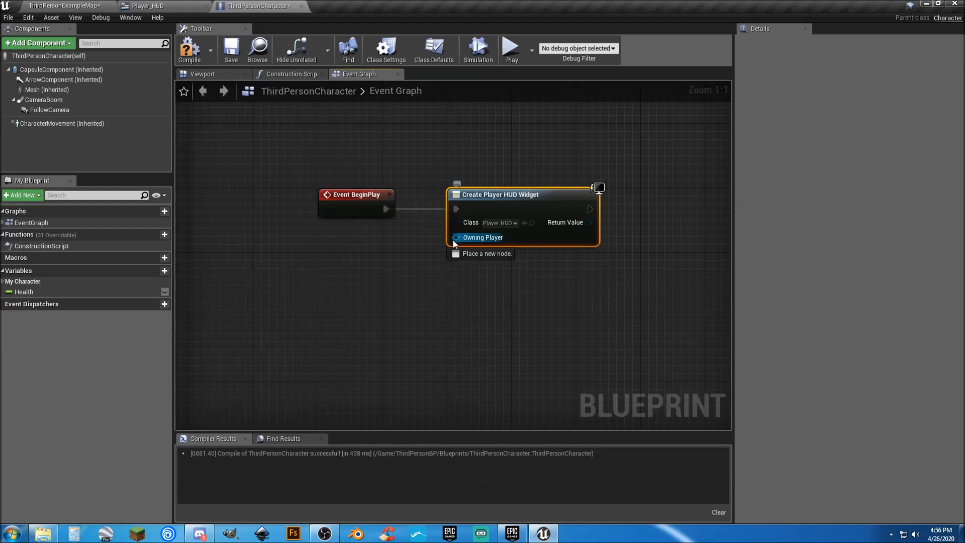
Step: Connect Get Player Controller to Owning Player and add the widget to the viewport
left_click_drag(457, 238, 411, 266)
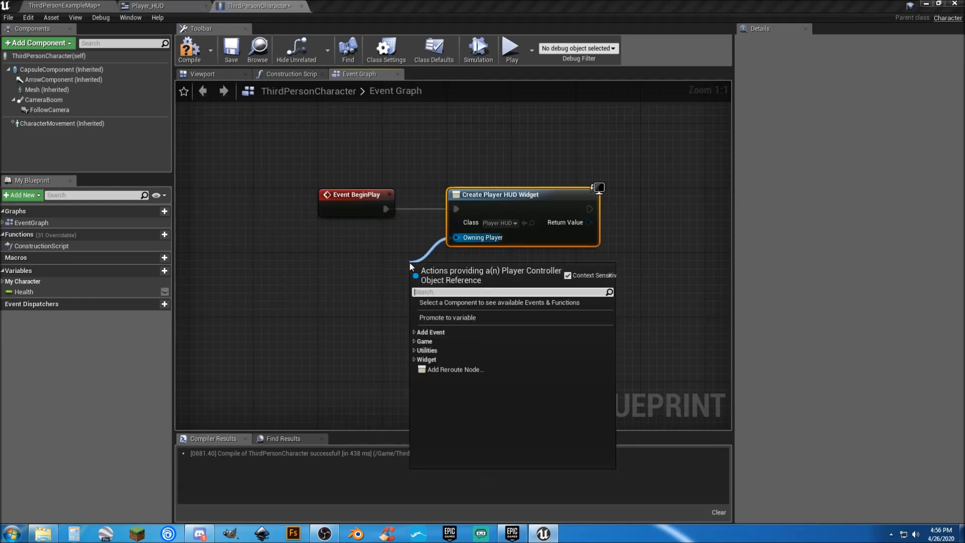
type("getplayer")
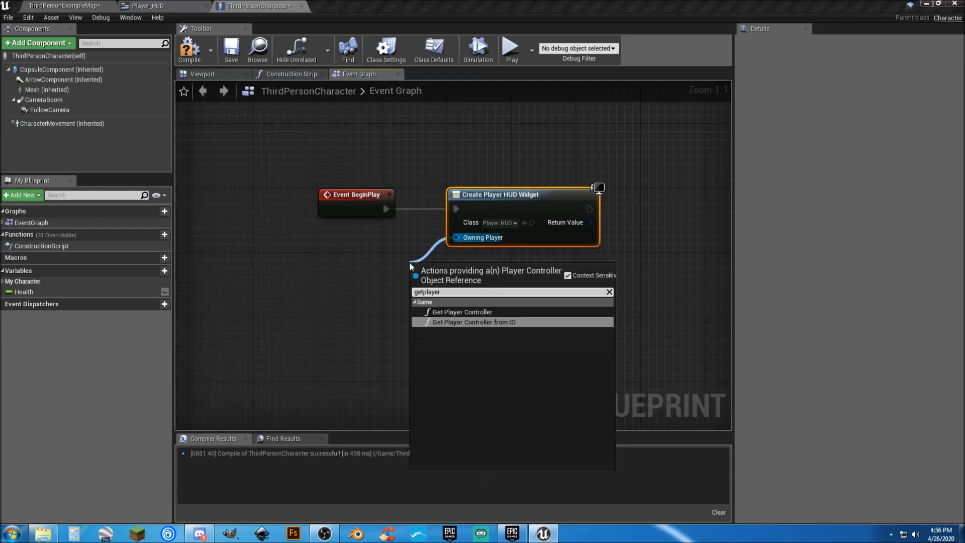
left_click(460, 312)
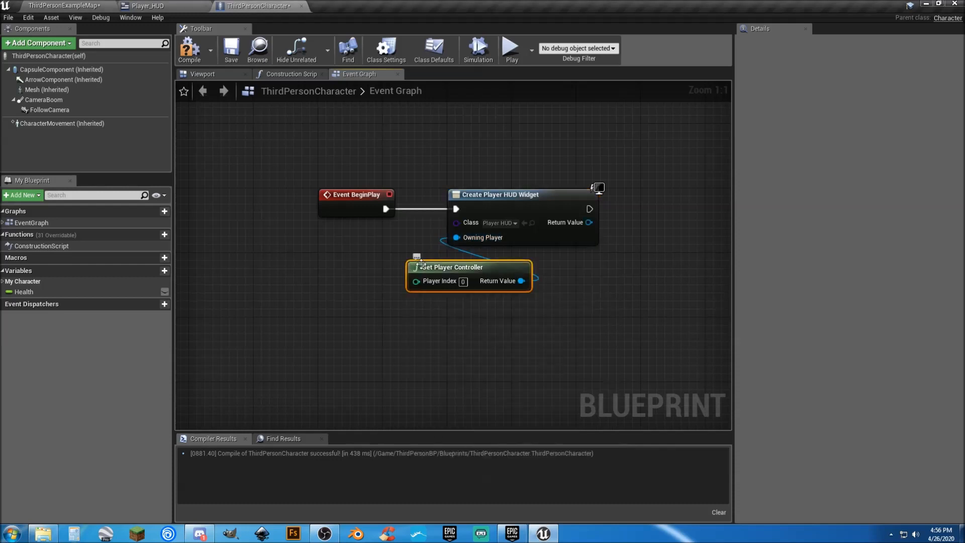
left_click_drag(468, 267, 380, 258)
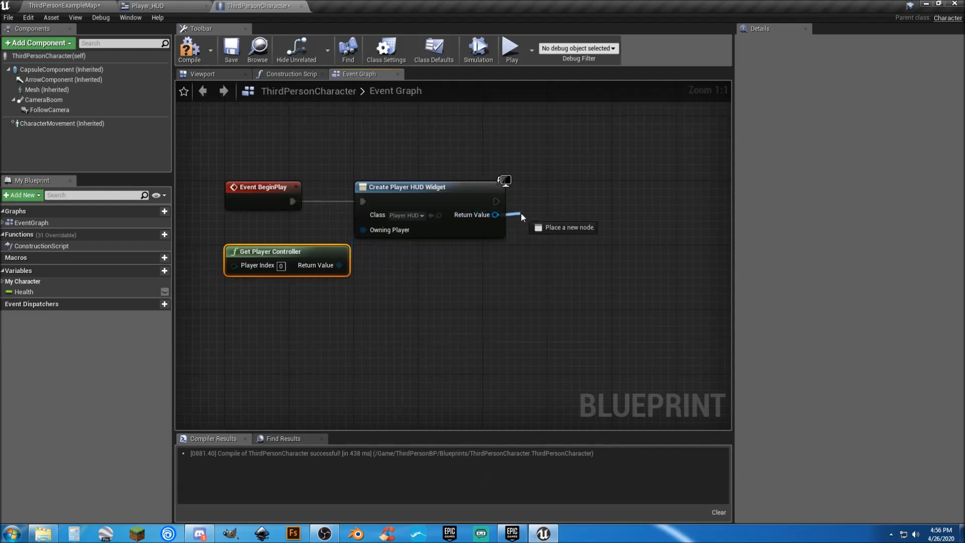
left_click(497, 214)
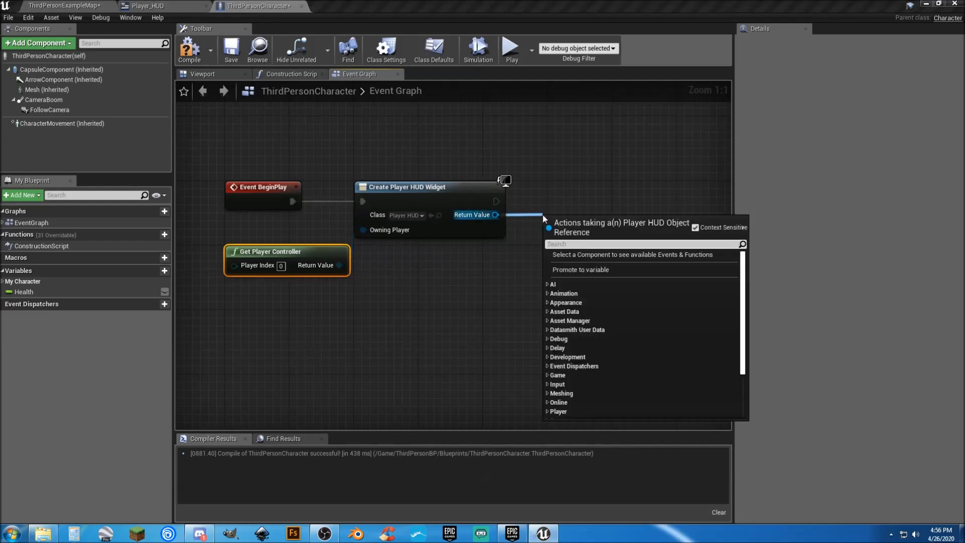
type("addtov")
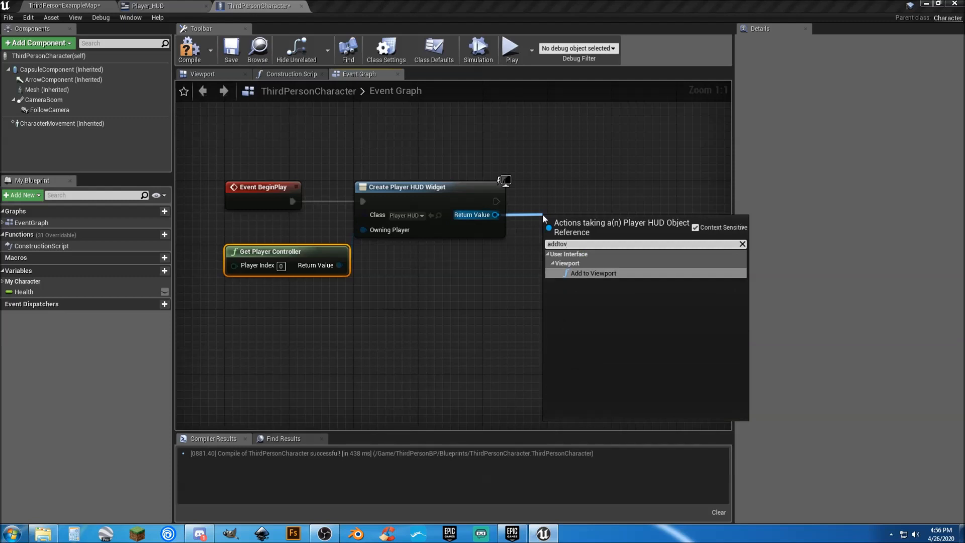
left_click(593, 272)
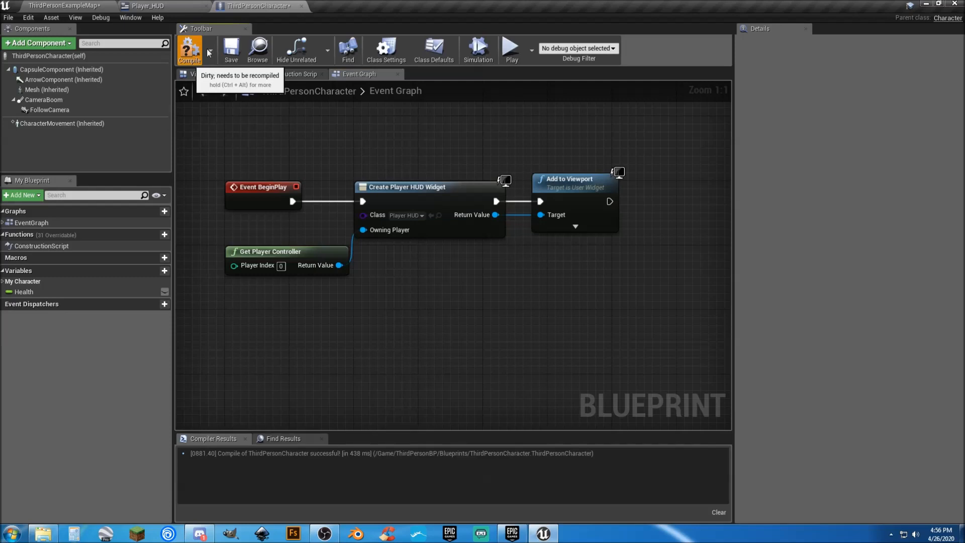
Step: Compile ThirdPersonCharacter, play-test the level showing the red health bar, then stop
left_click(61, 6)
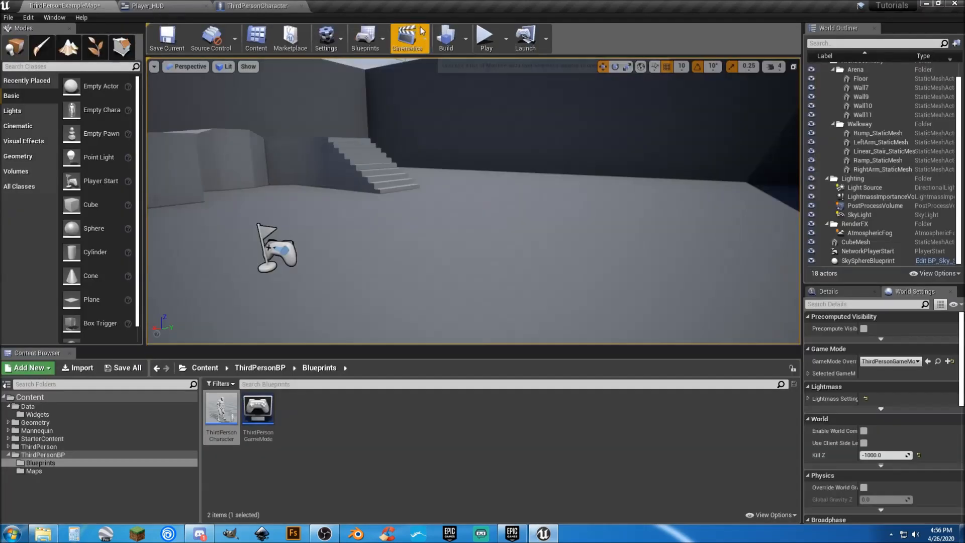
left_click(485, 37)
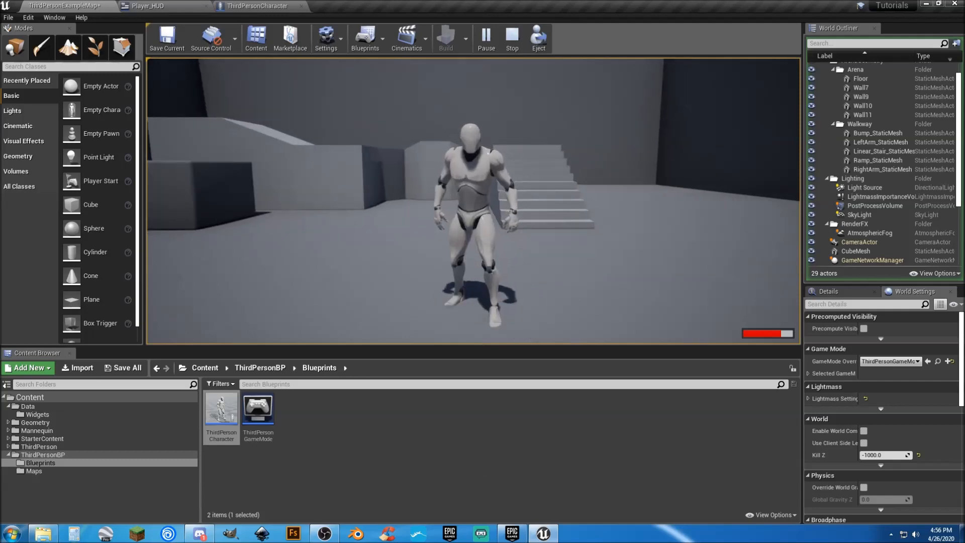
left_click(512, 38)
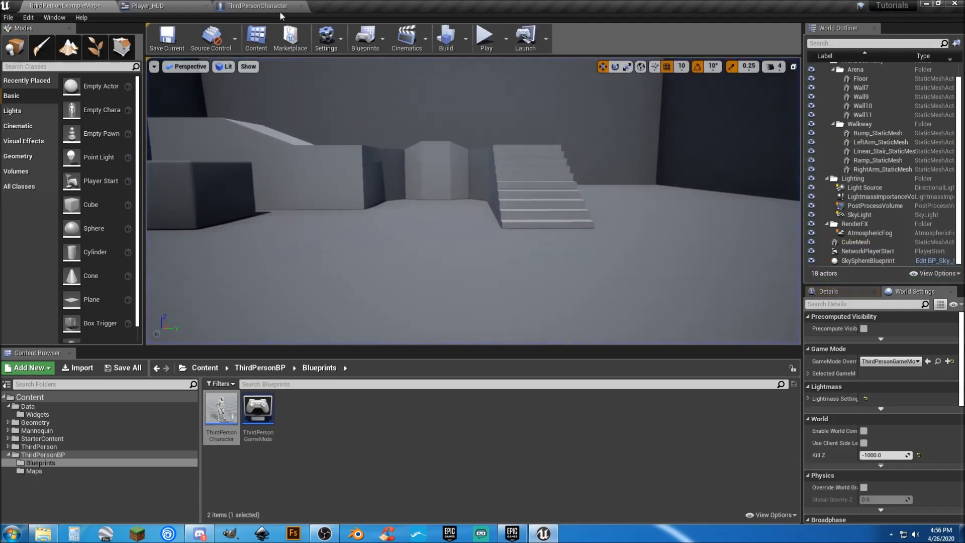
Step: Collapse the HUD-creation nodes into a 'Show HUD' function placed beside BeginPlay
left_click(257, 6)
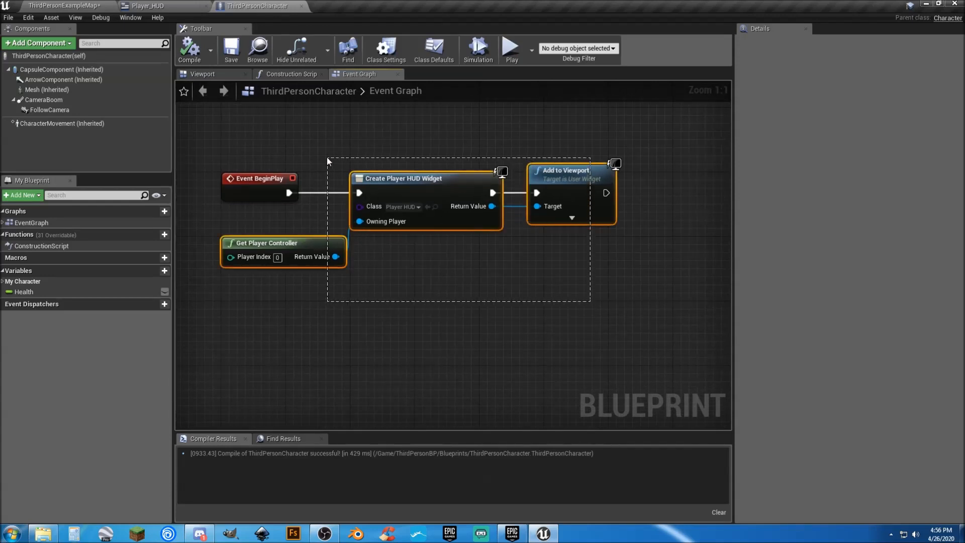
right_click(403, 177)
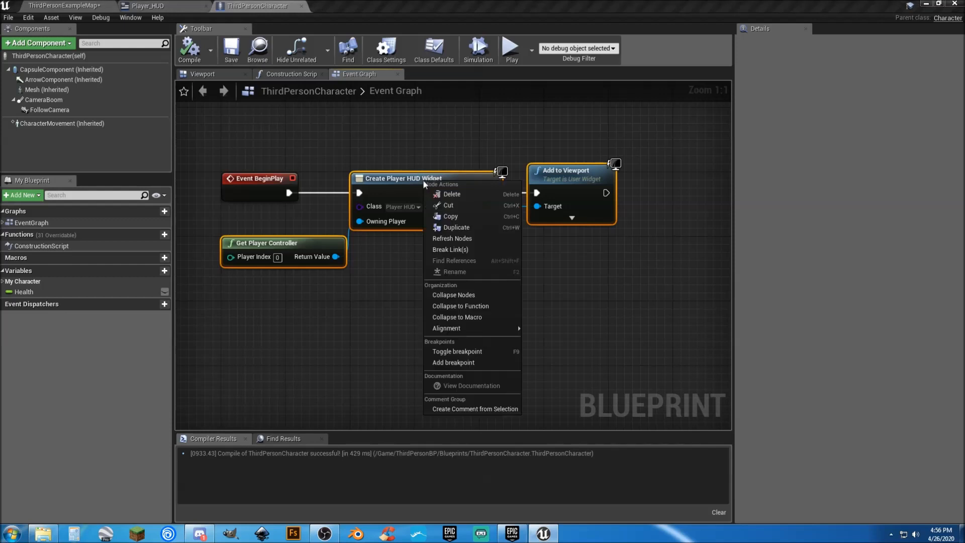
mouse_move(460, 306)
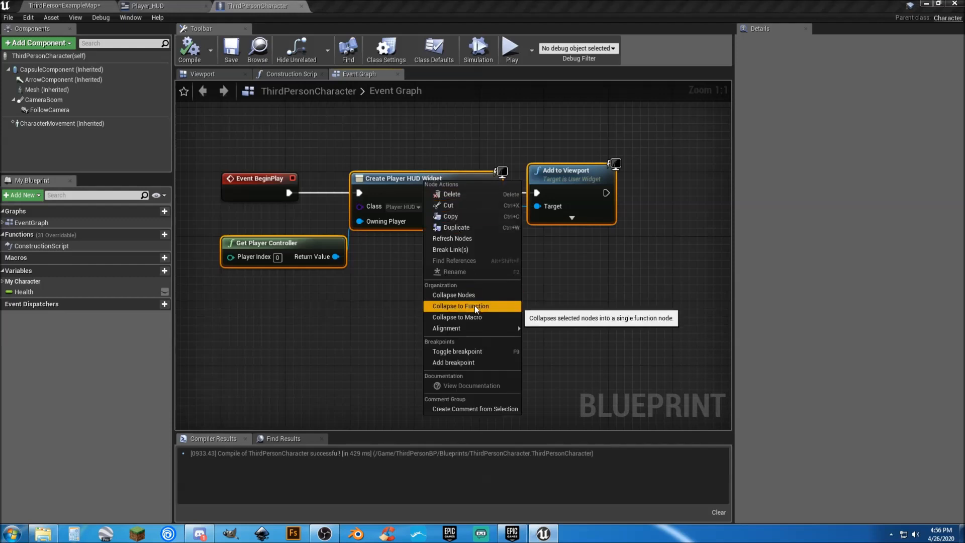
left_click(459, 306)
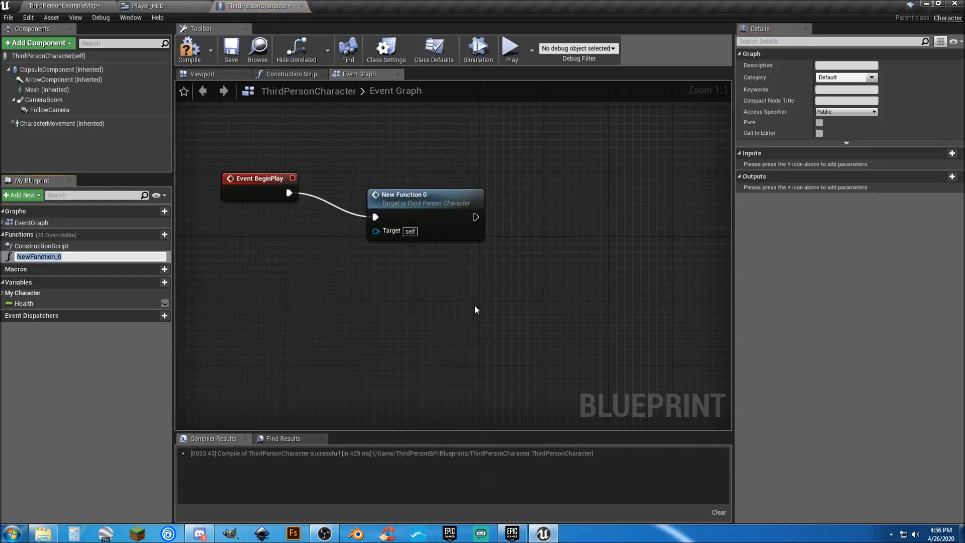
type("Sh")
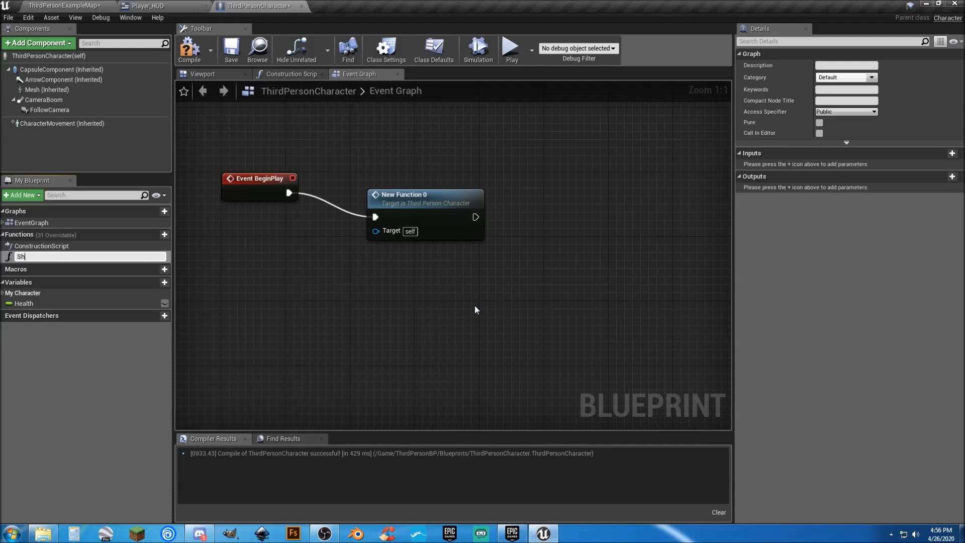
type("Show HUD")
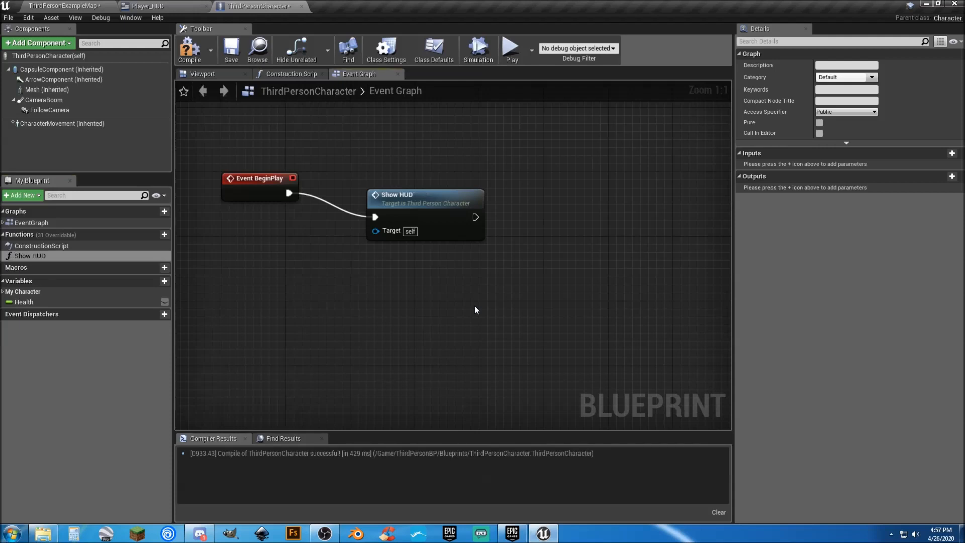
left_click_drag(425, 194, 409, 171)
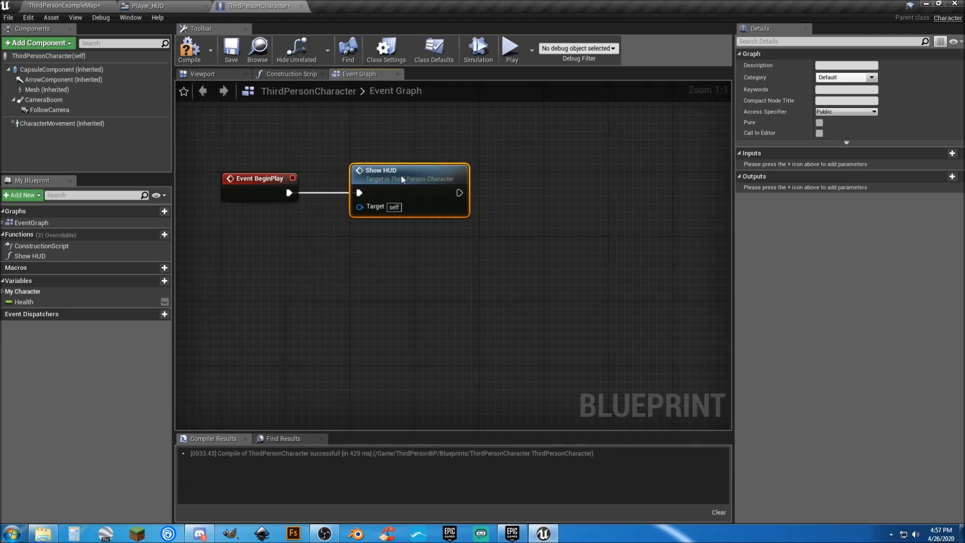
mouse_move(290, 136)
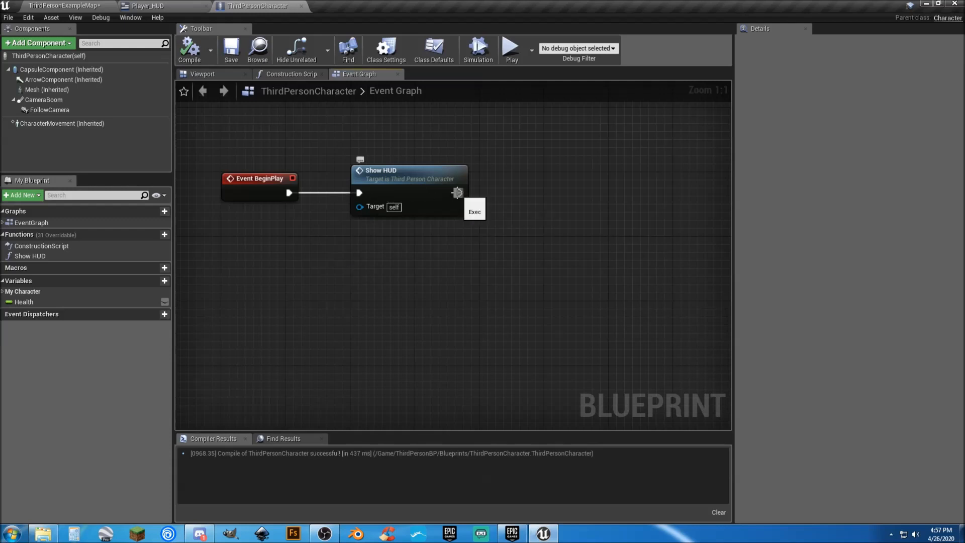
Step: Add Set Input Mode Game Only after Show HUD, fed by Get Player Controller
left_click_drag(458, 192, 517, 257)
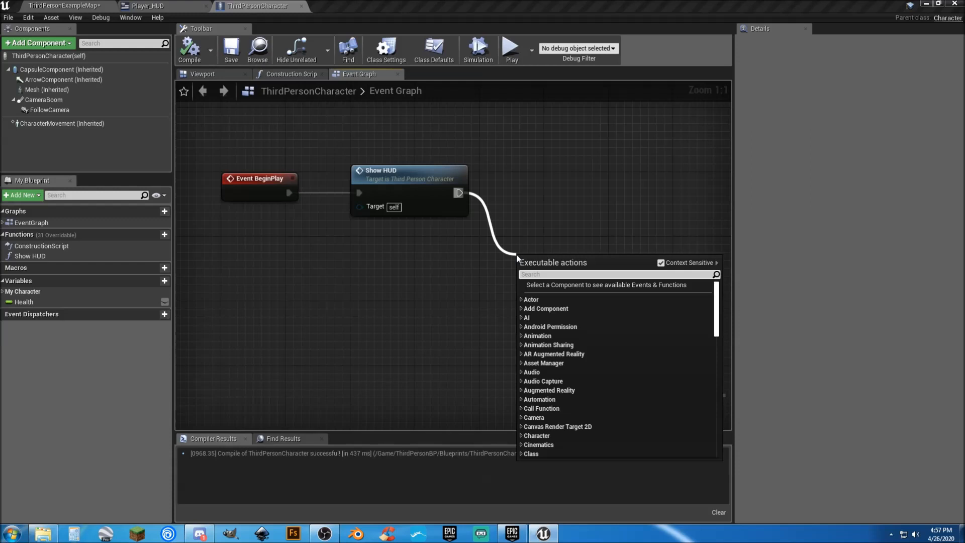
type("set")
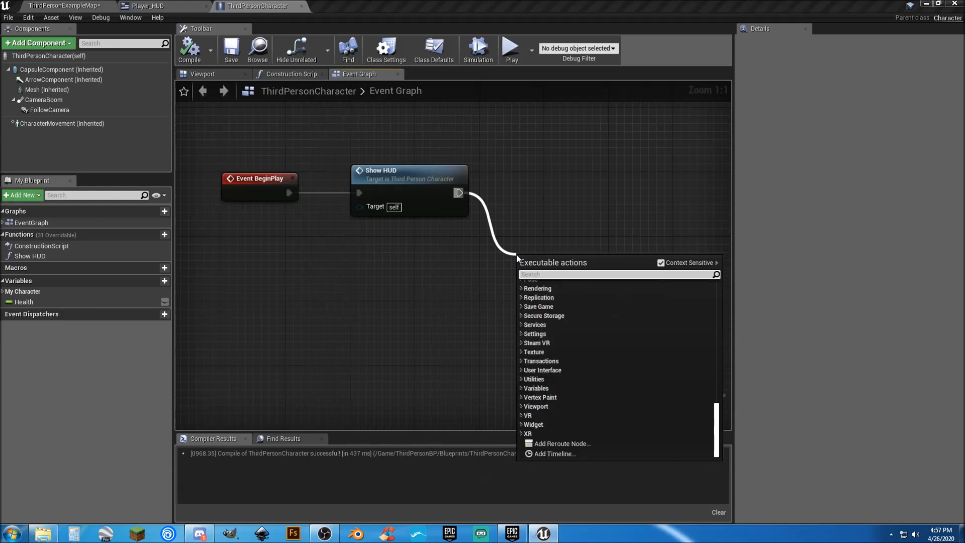
type("setinput")
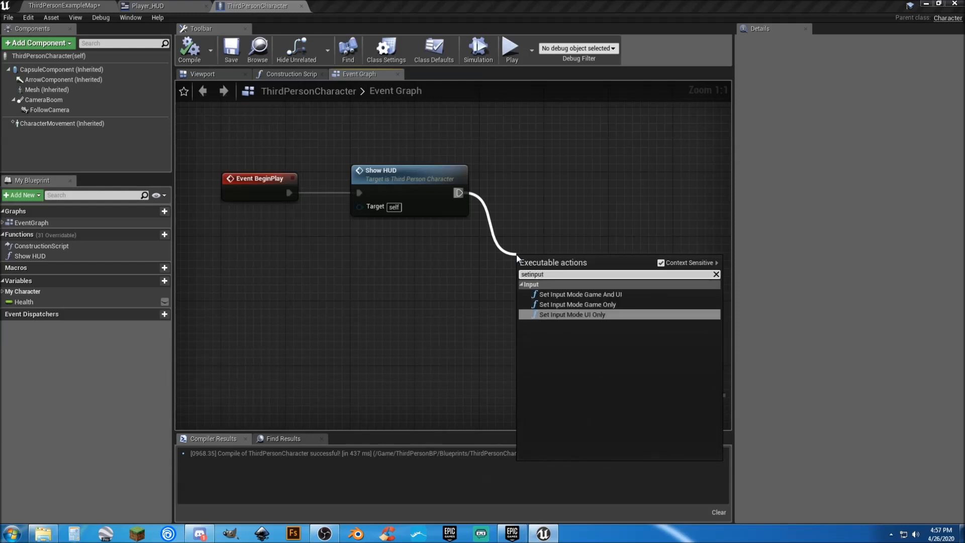
left_click(577, 304)
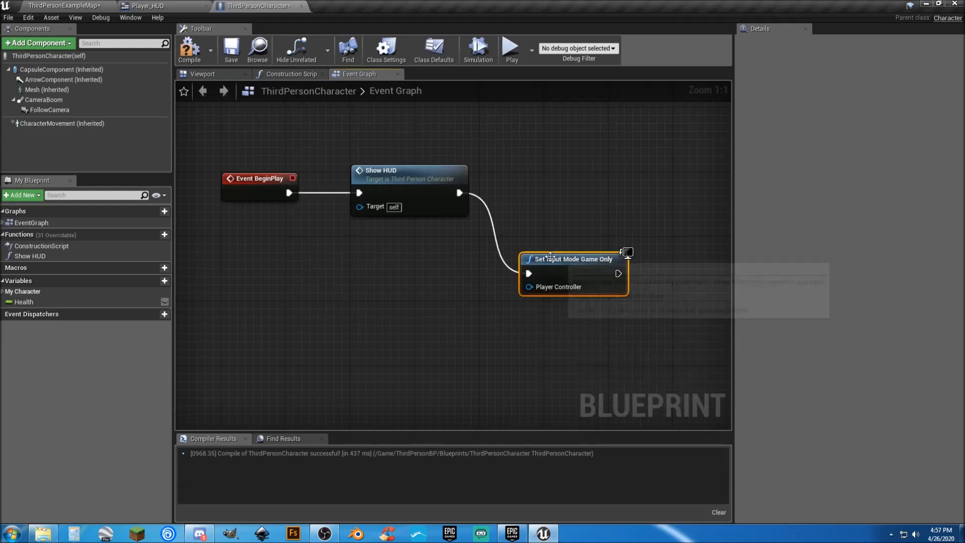
left_click_drag(573, 272, 595, 192)
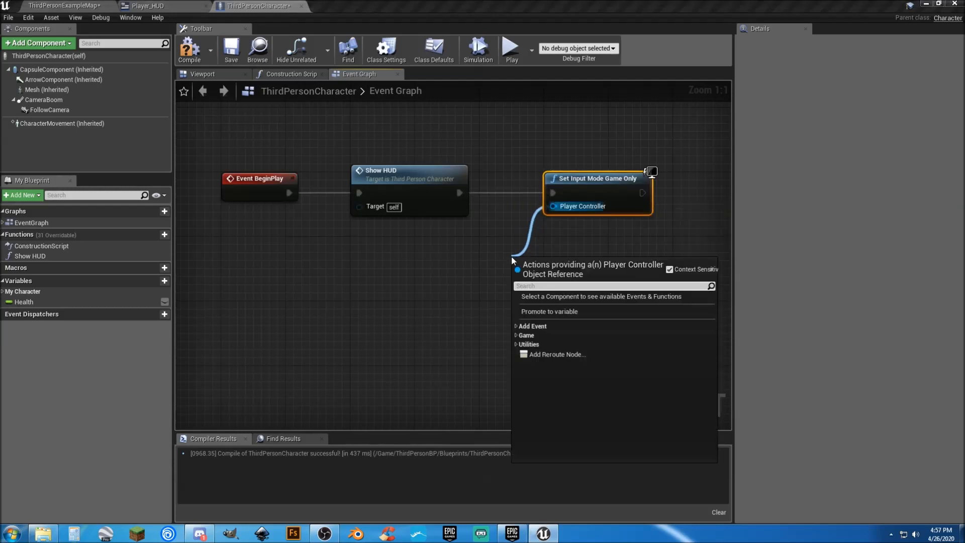
type("getplayer")
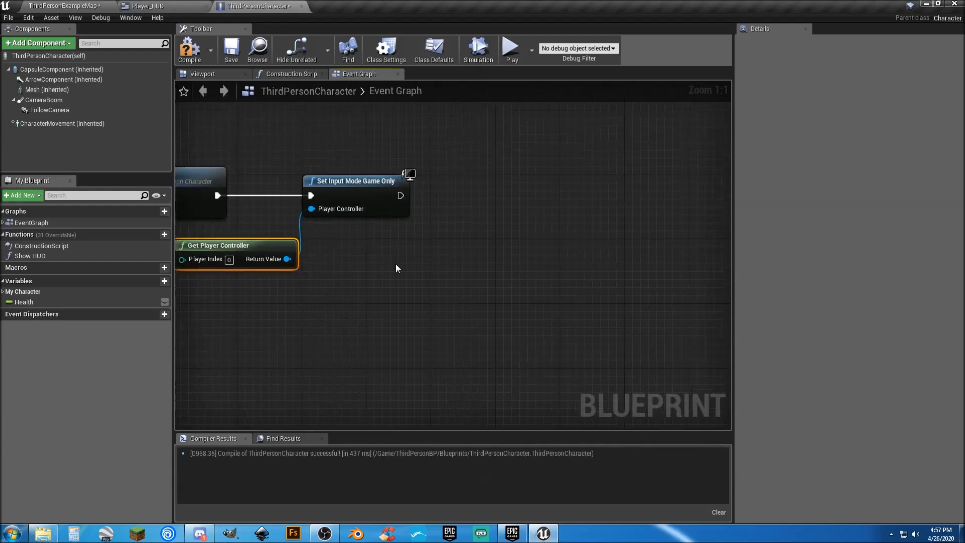
Step: Add a Set Show Mouse Cursor node using the same player controller
left_click_drag(285, 259, 453, 240)
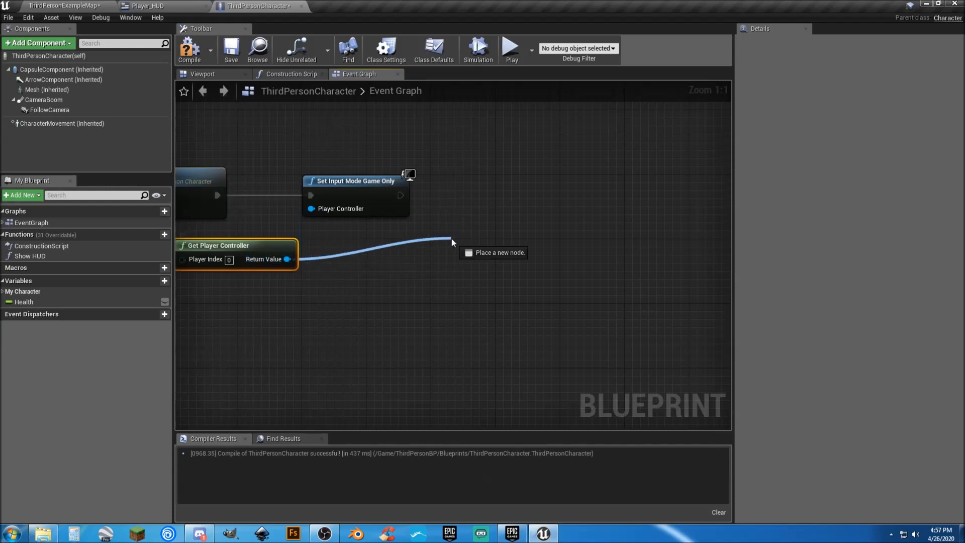
type("setsh")
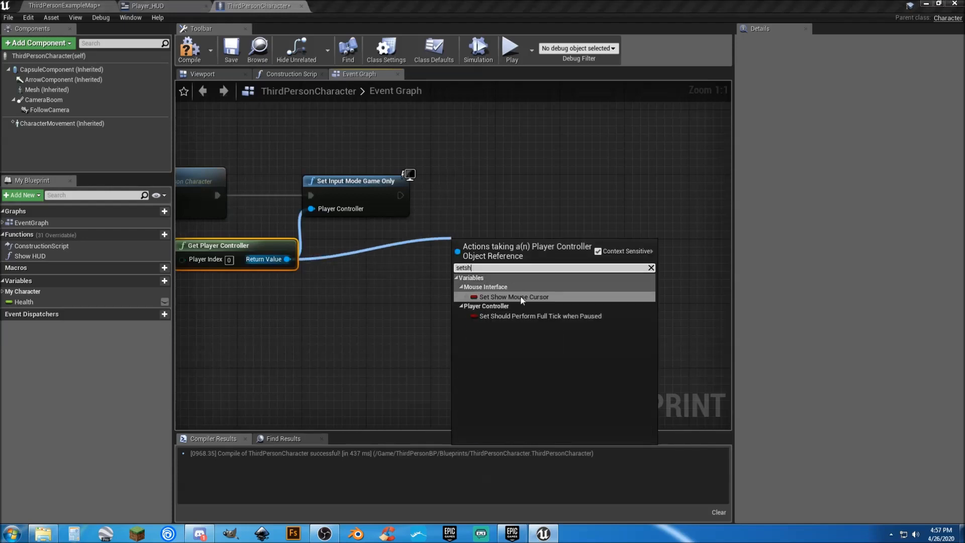
left_click(513, 297)
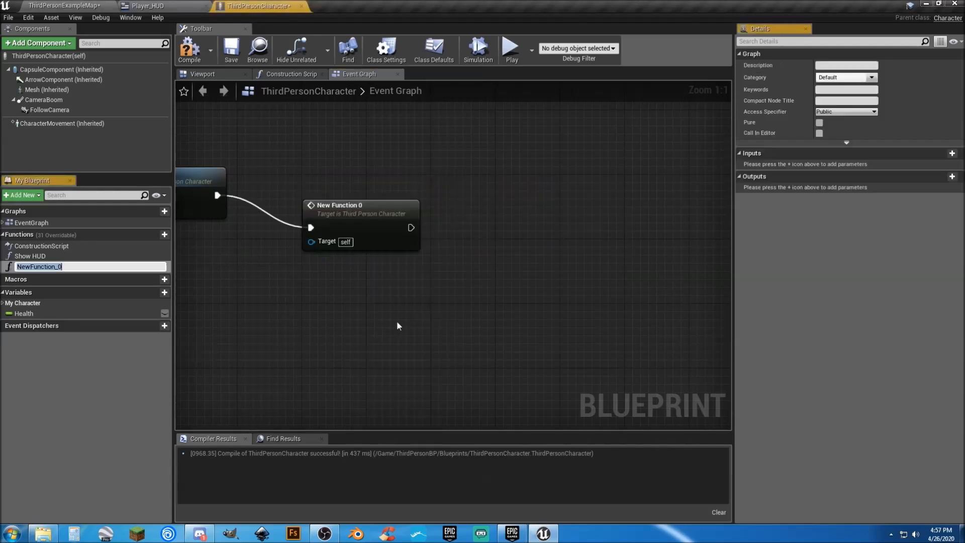
Step: Name the collapsed input-mode function 'Hide Cursor' and compile ThirdPersonCharacter
type("Hi")
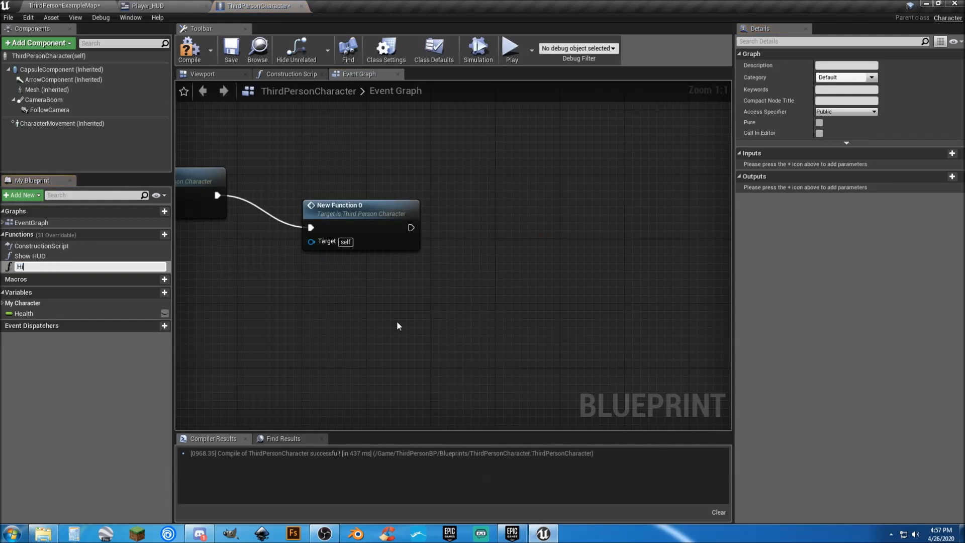
type("Hide Cursor")
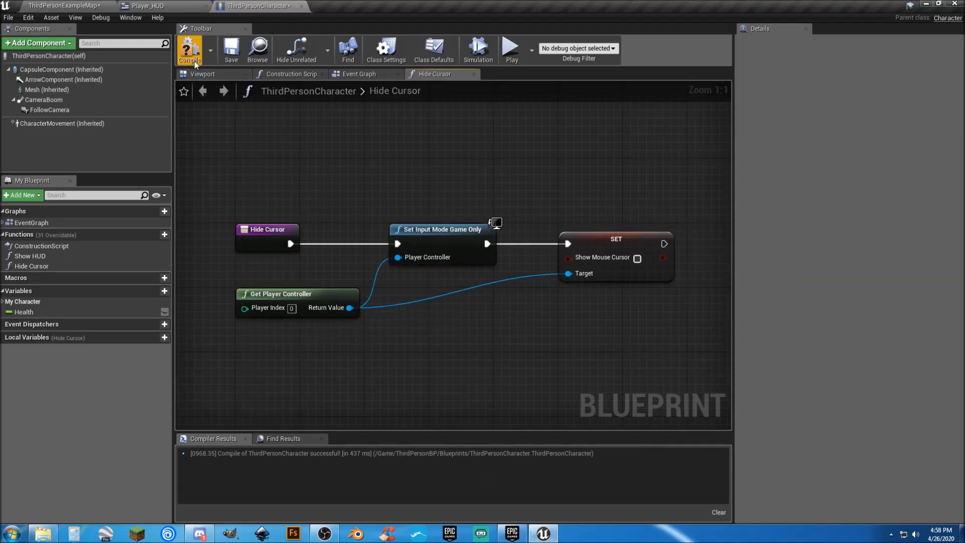
left_click(359, 74)
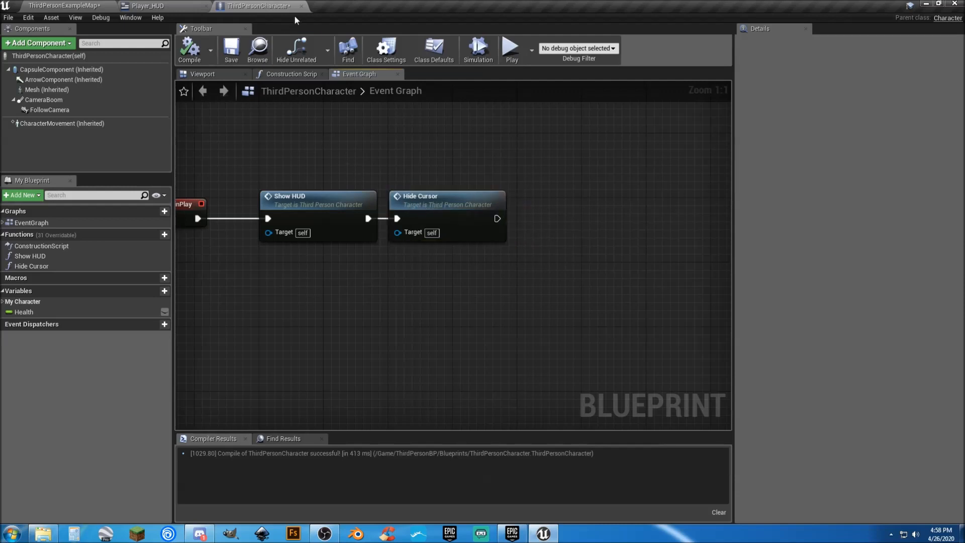
mouse_move(301, 6)
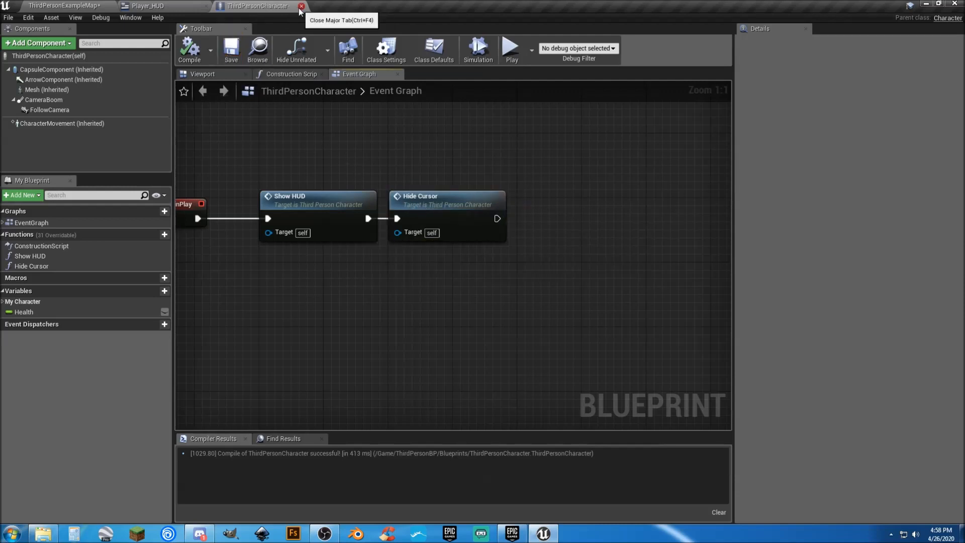
Step: Back in Player_HUD, bind Health Bar Percent to a new function and begin renaming it
left_click(301, 6)
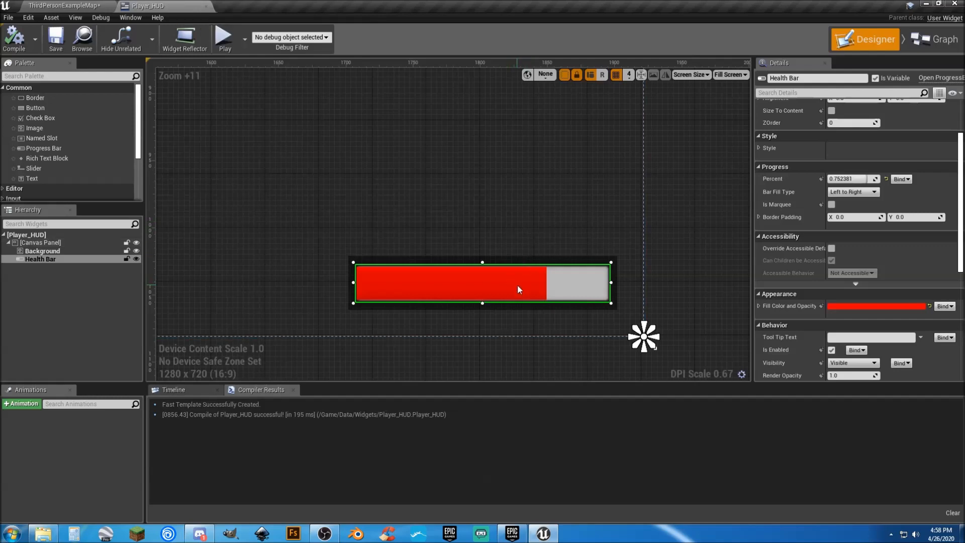
mouse_move(899, 179)
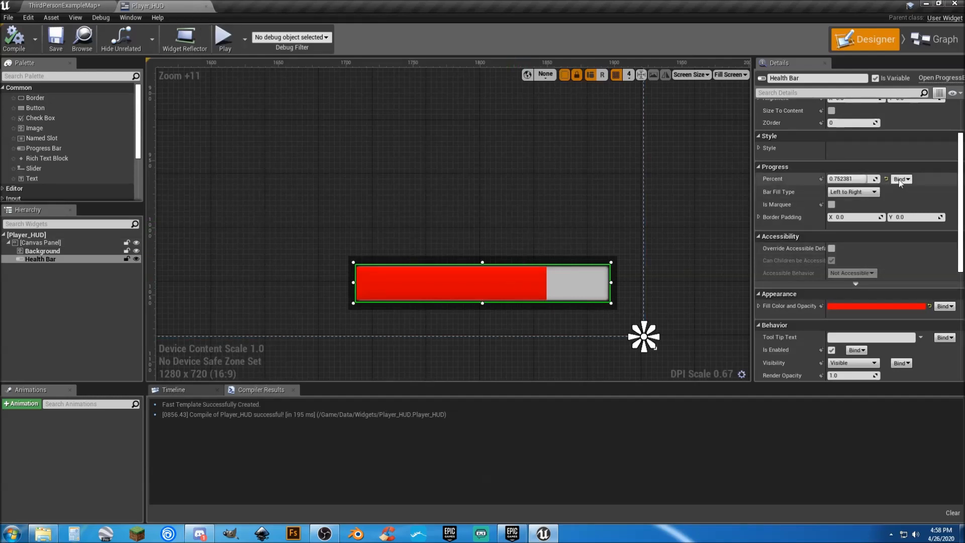
left_click(935, 39)
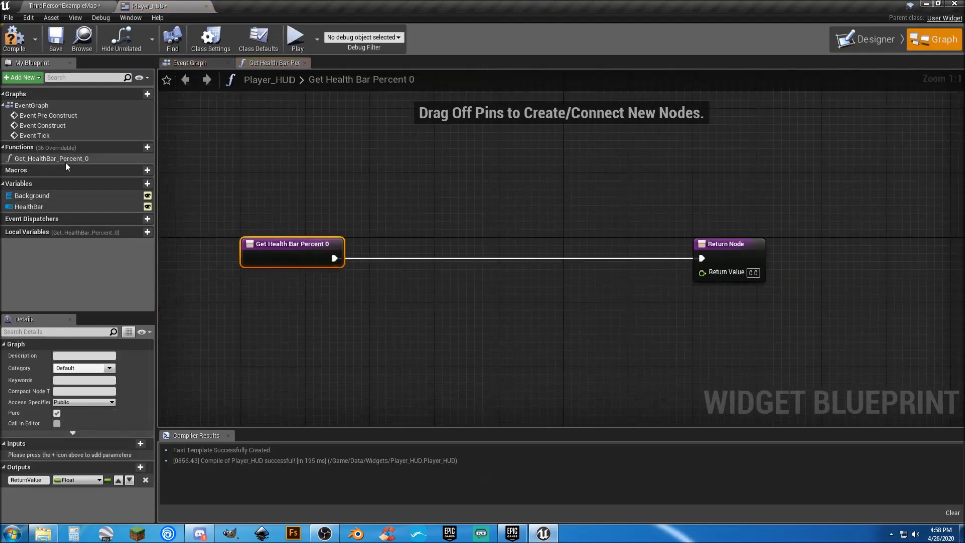
double_click(52, 159)
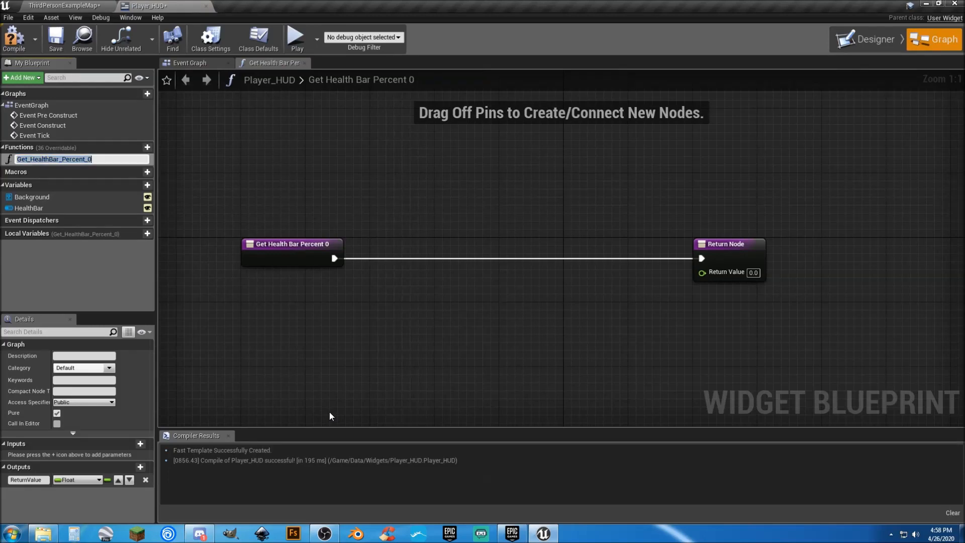
type("Health Bar Info")
type("cst")
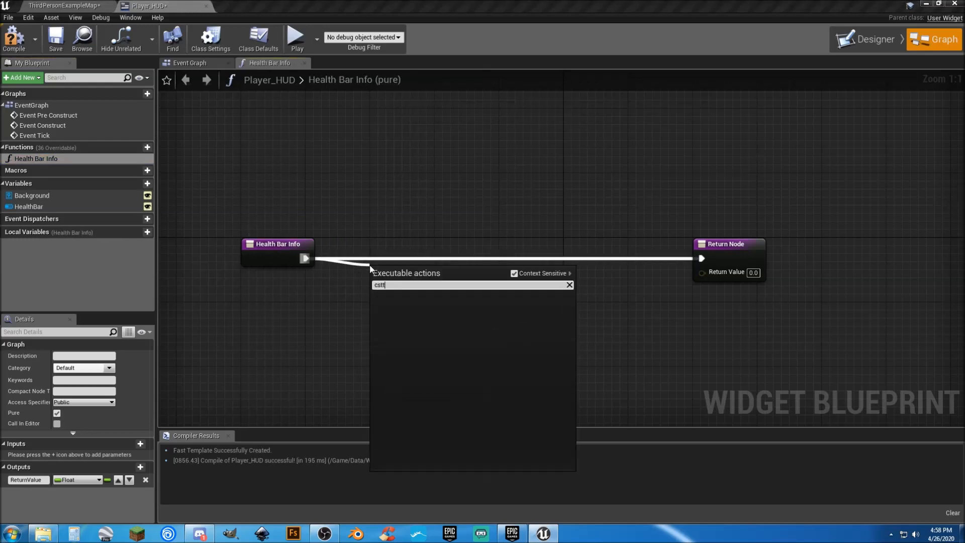
Step: Add Cast To ThirdPersonCharacter in Health Bar Info, wired to Get Player Character
type("cast")
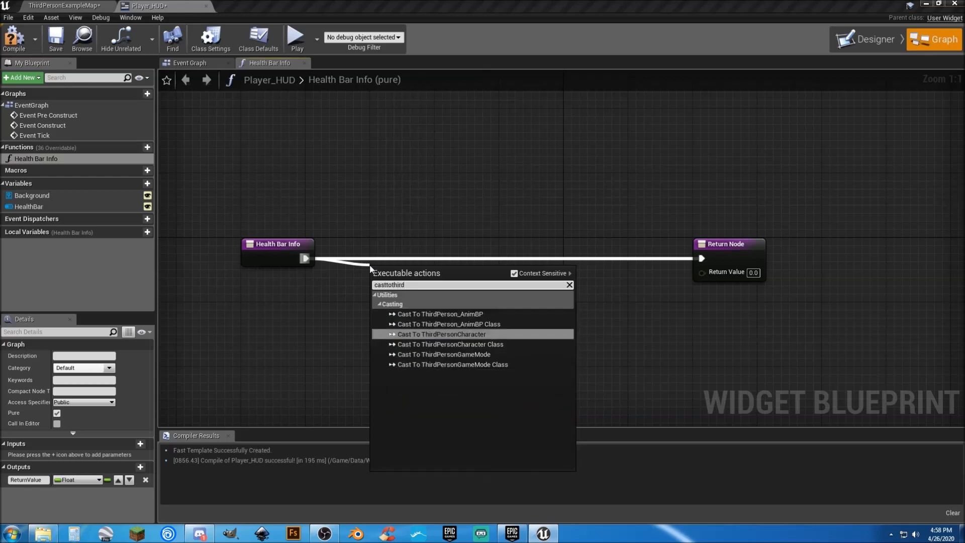
left_click(439, 334)
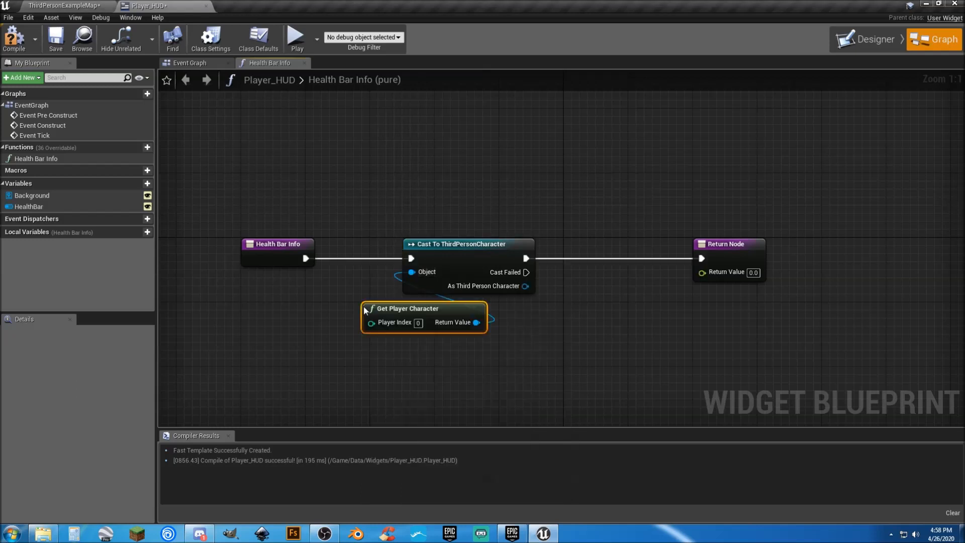
left_click_drag(423, 317, 311, 317)
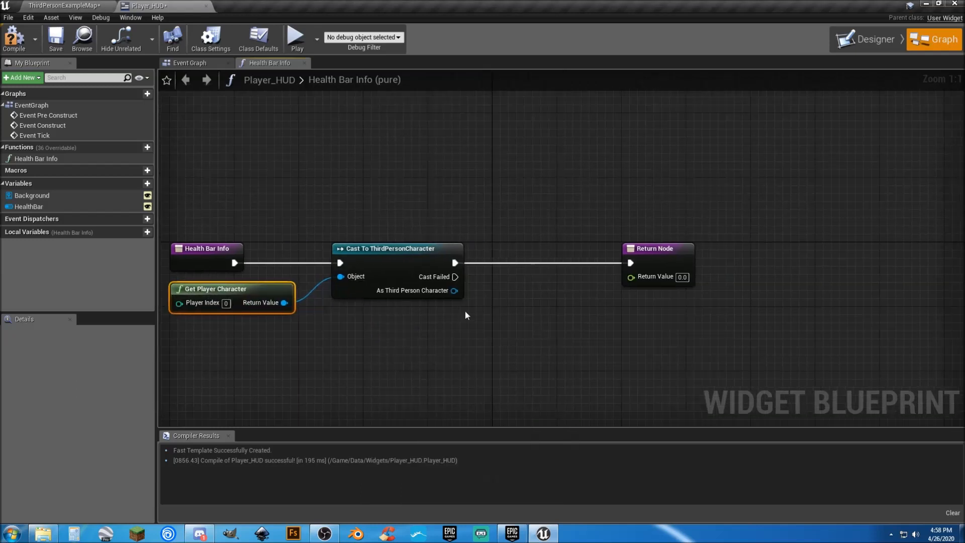
left_click_drag(454, 290, 499, 307)
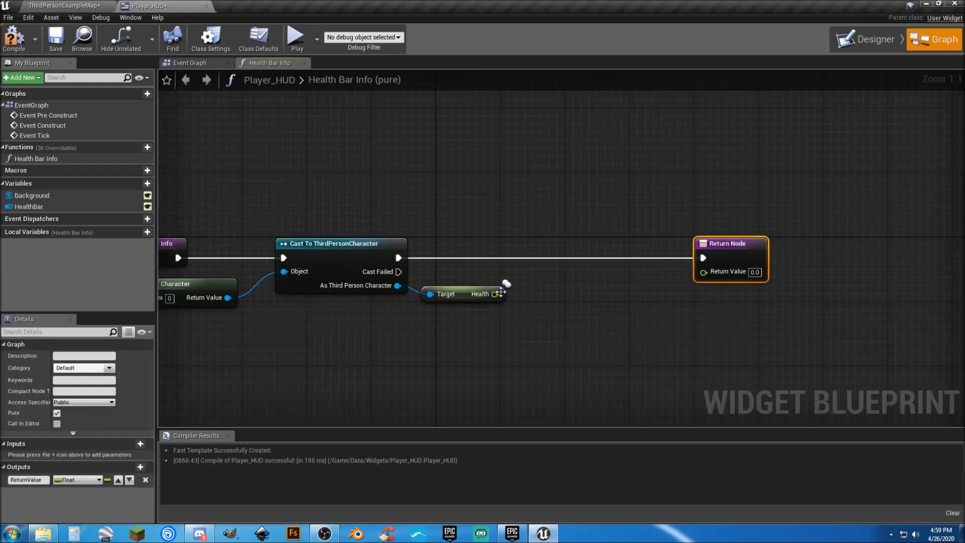
Step: Divide Health by 100 into the Return Value, then switch back to the play-tested level
left_click_drag(497, 293, 543, 310)
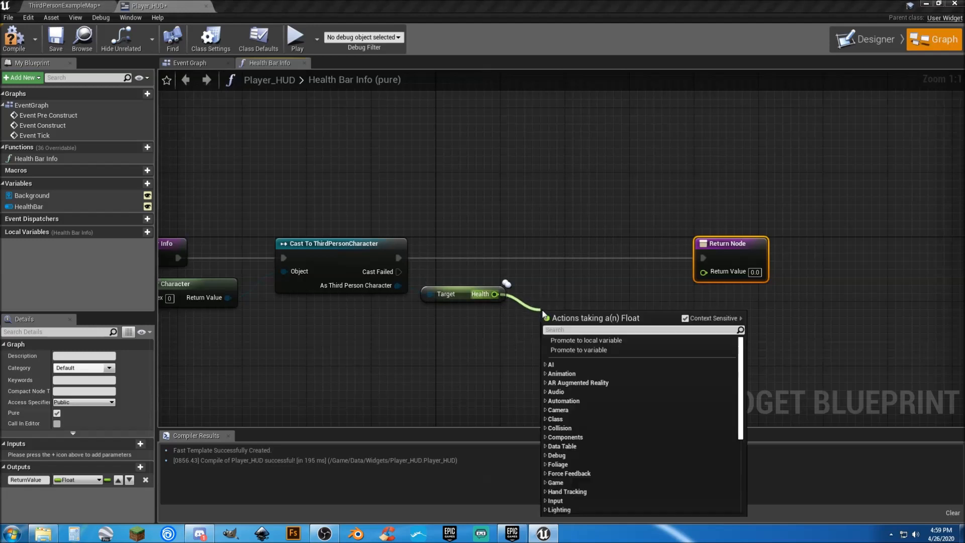
type("fl")
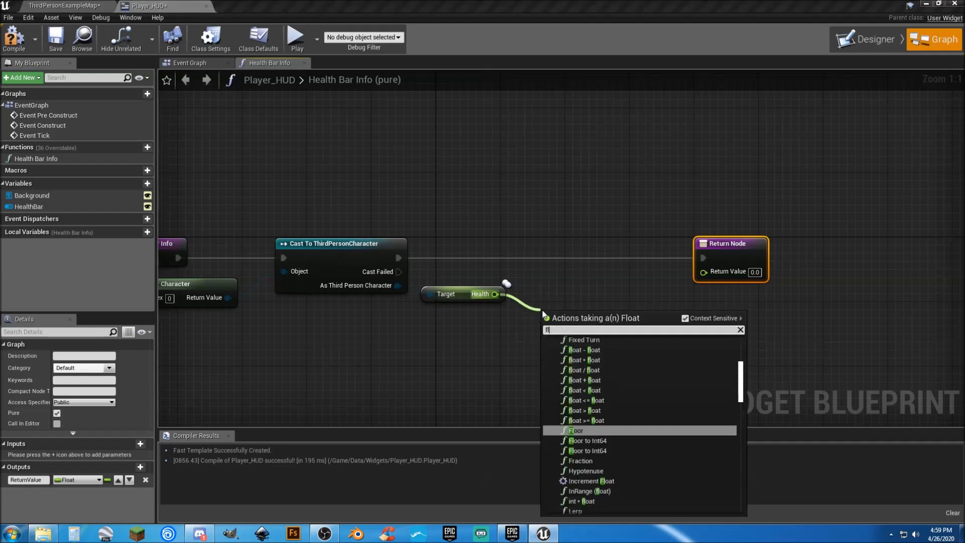
type("loat")
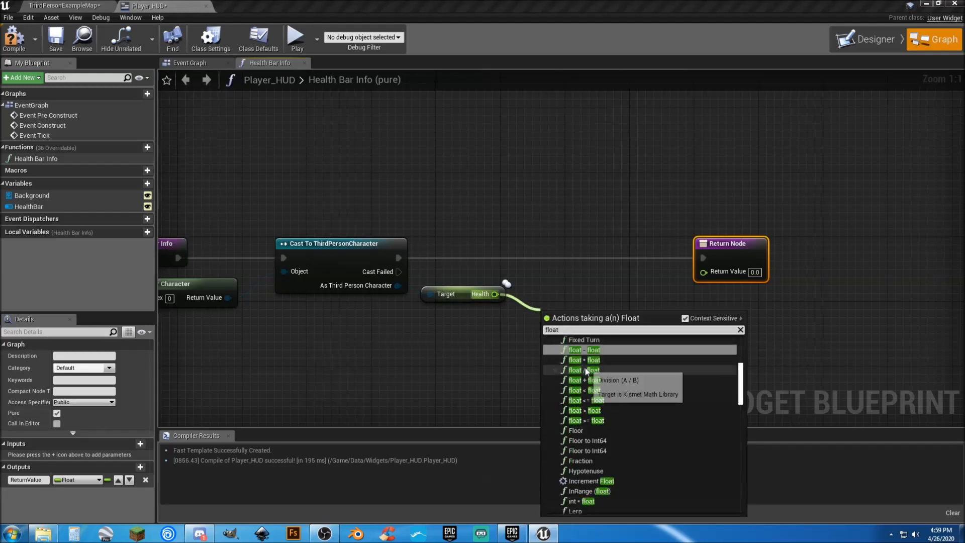
left_click(584, 370)
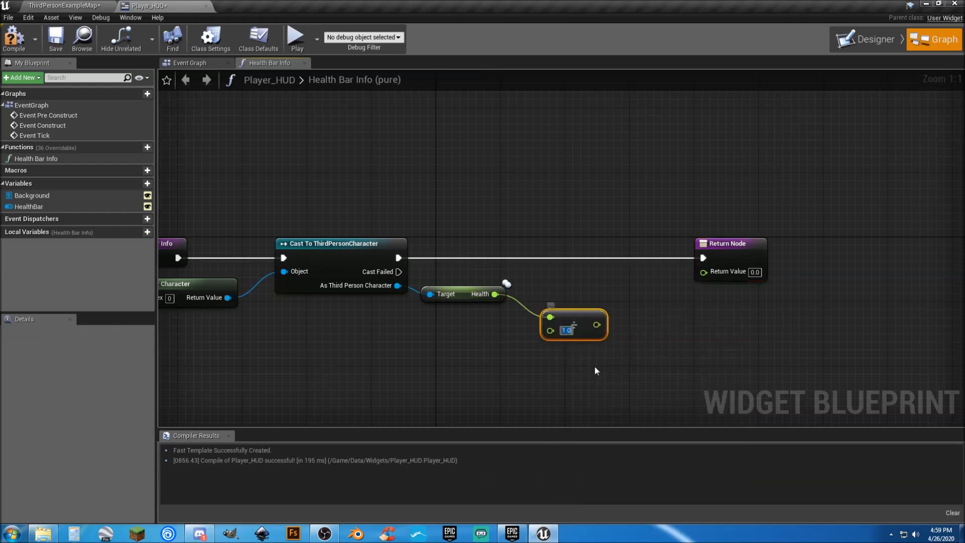
type("100")
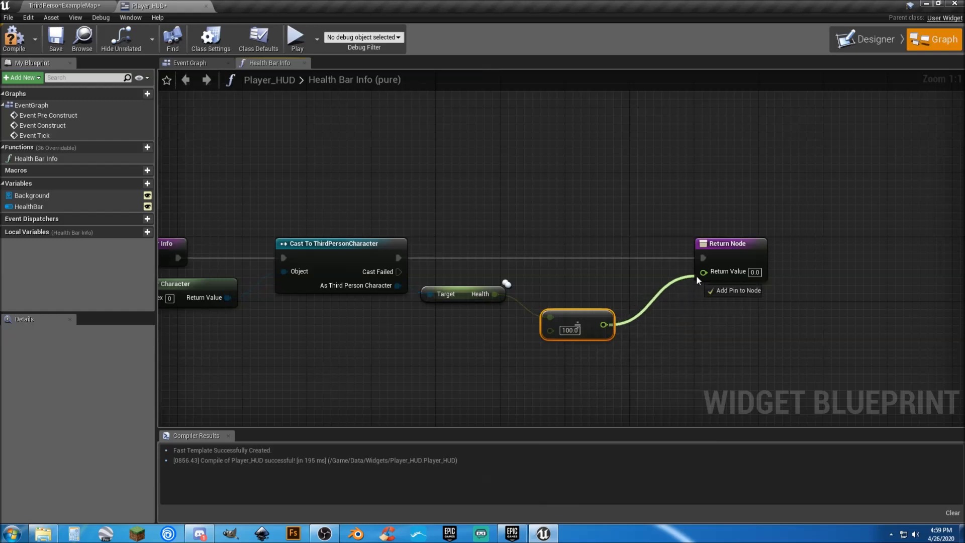
left_click_drag(576, 324, 560, 283)
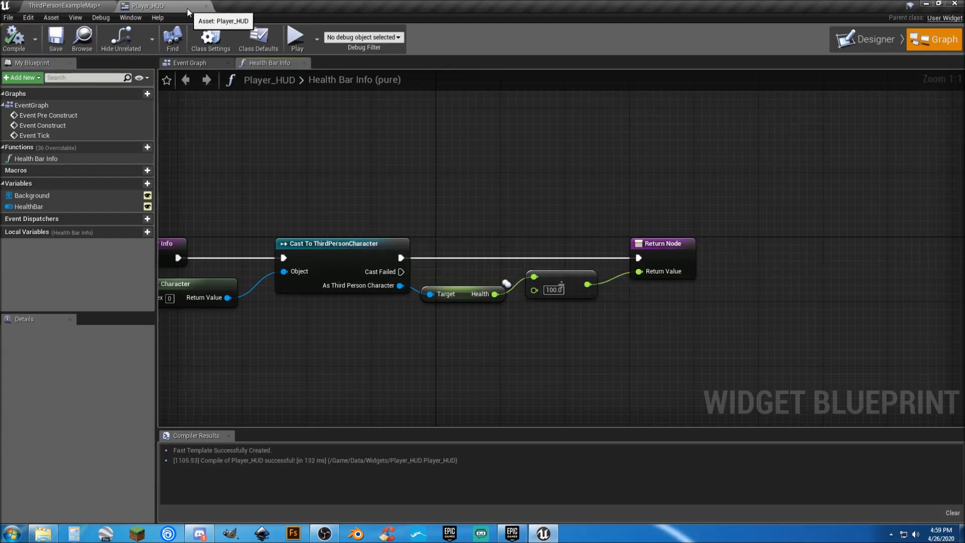
left_click(60, 6)
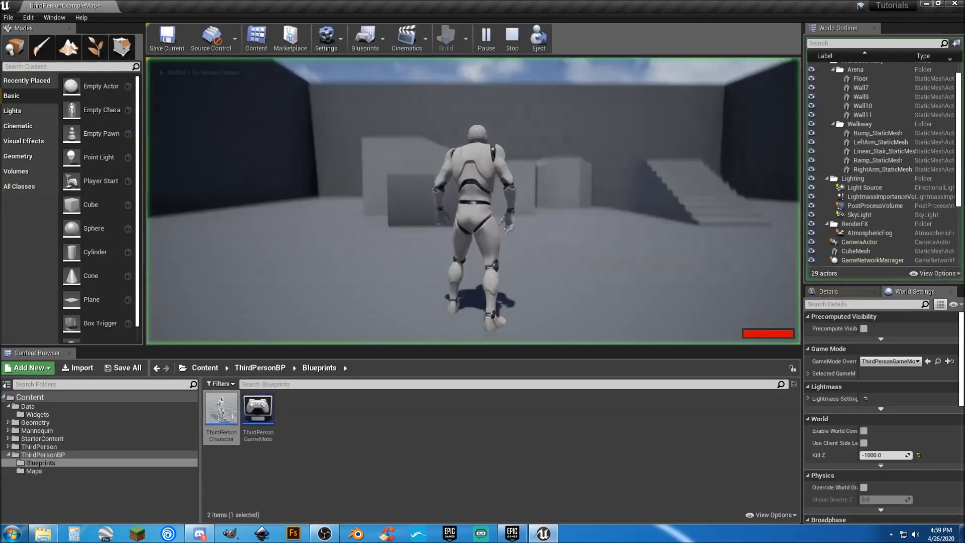